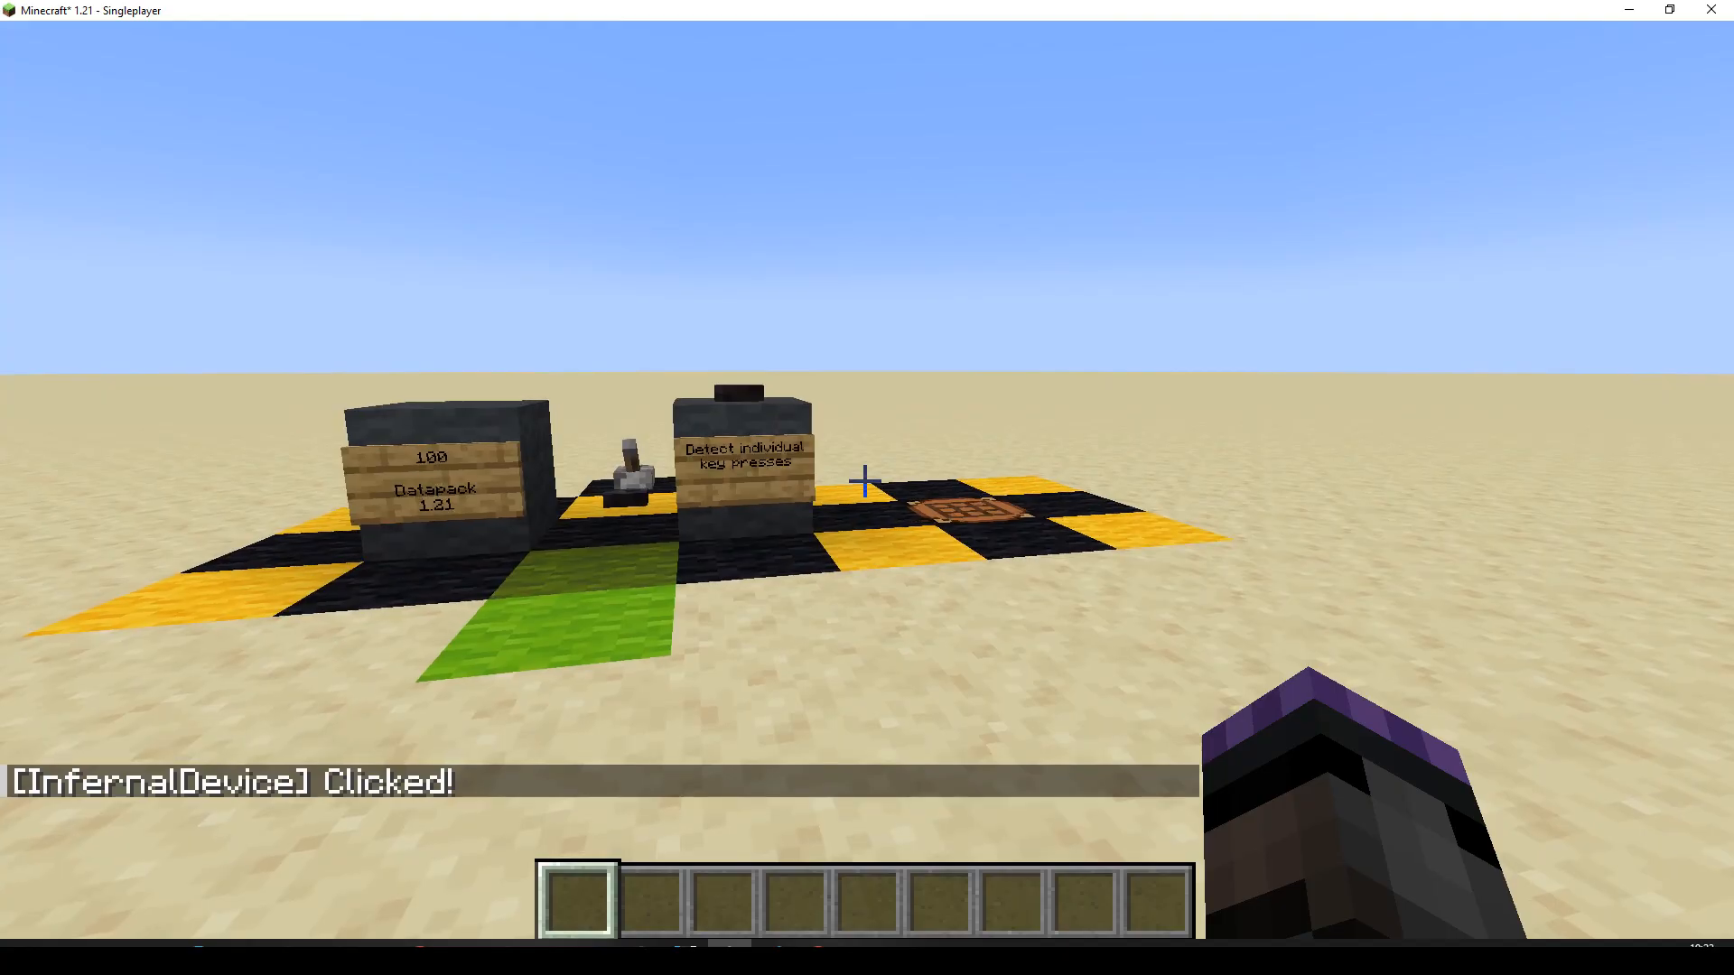
mouse_move(865, 481)
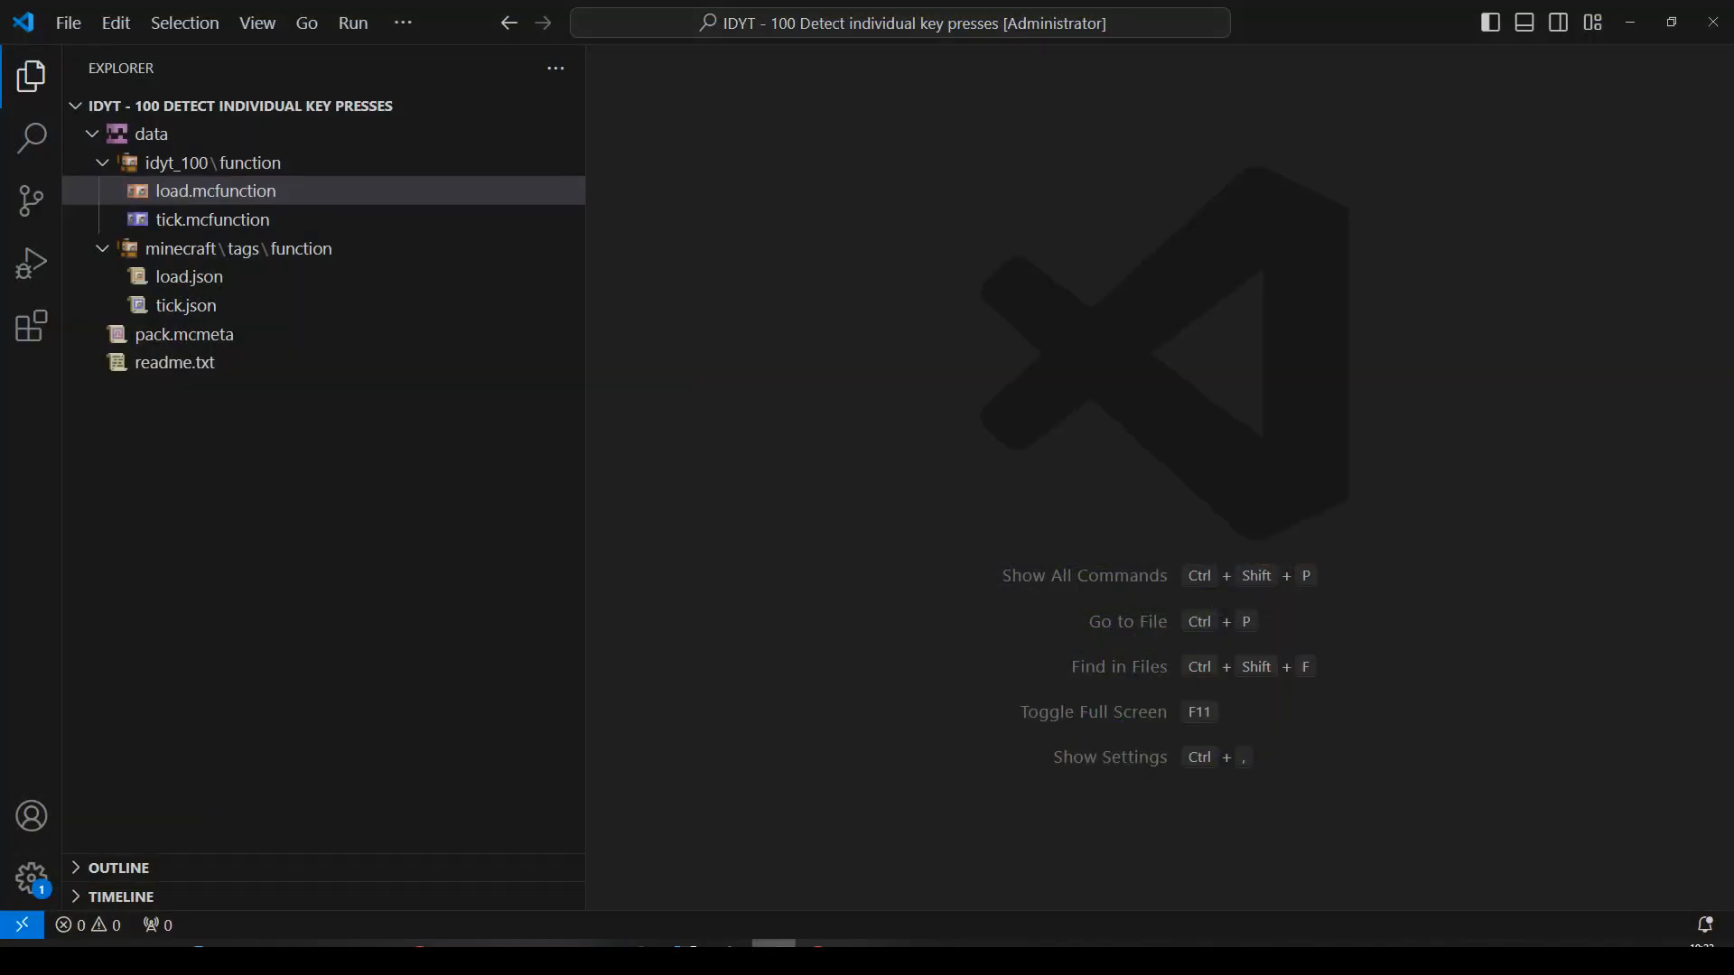
mouse_move(775, 347)
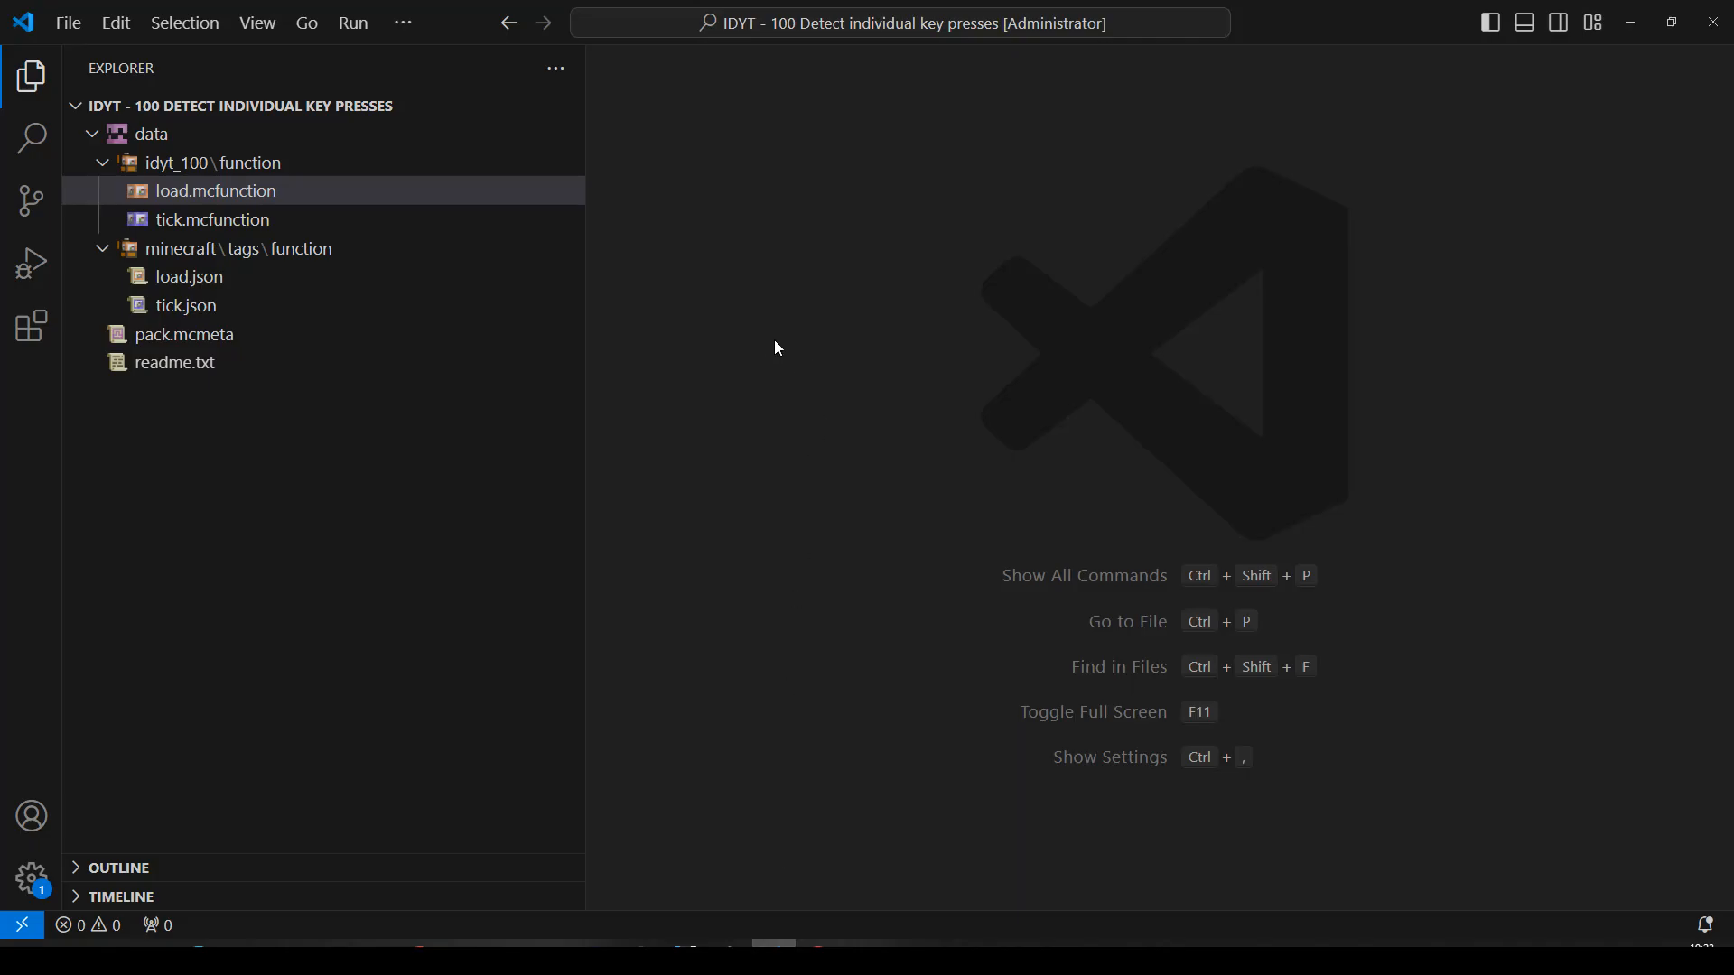
mouse_move(772, 377)
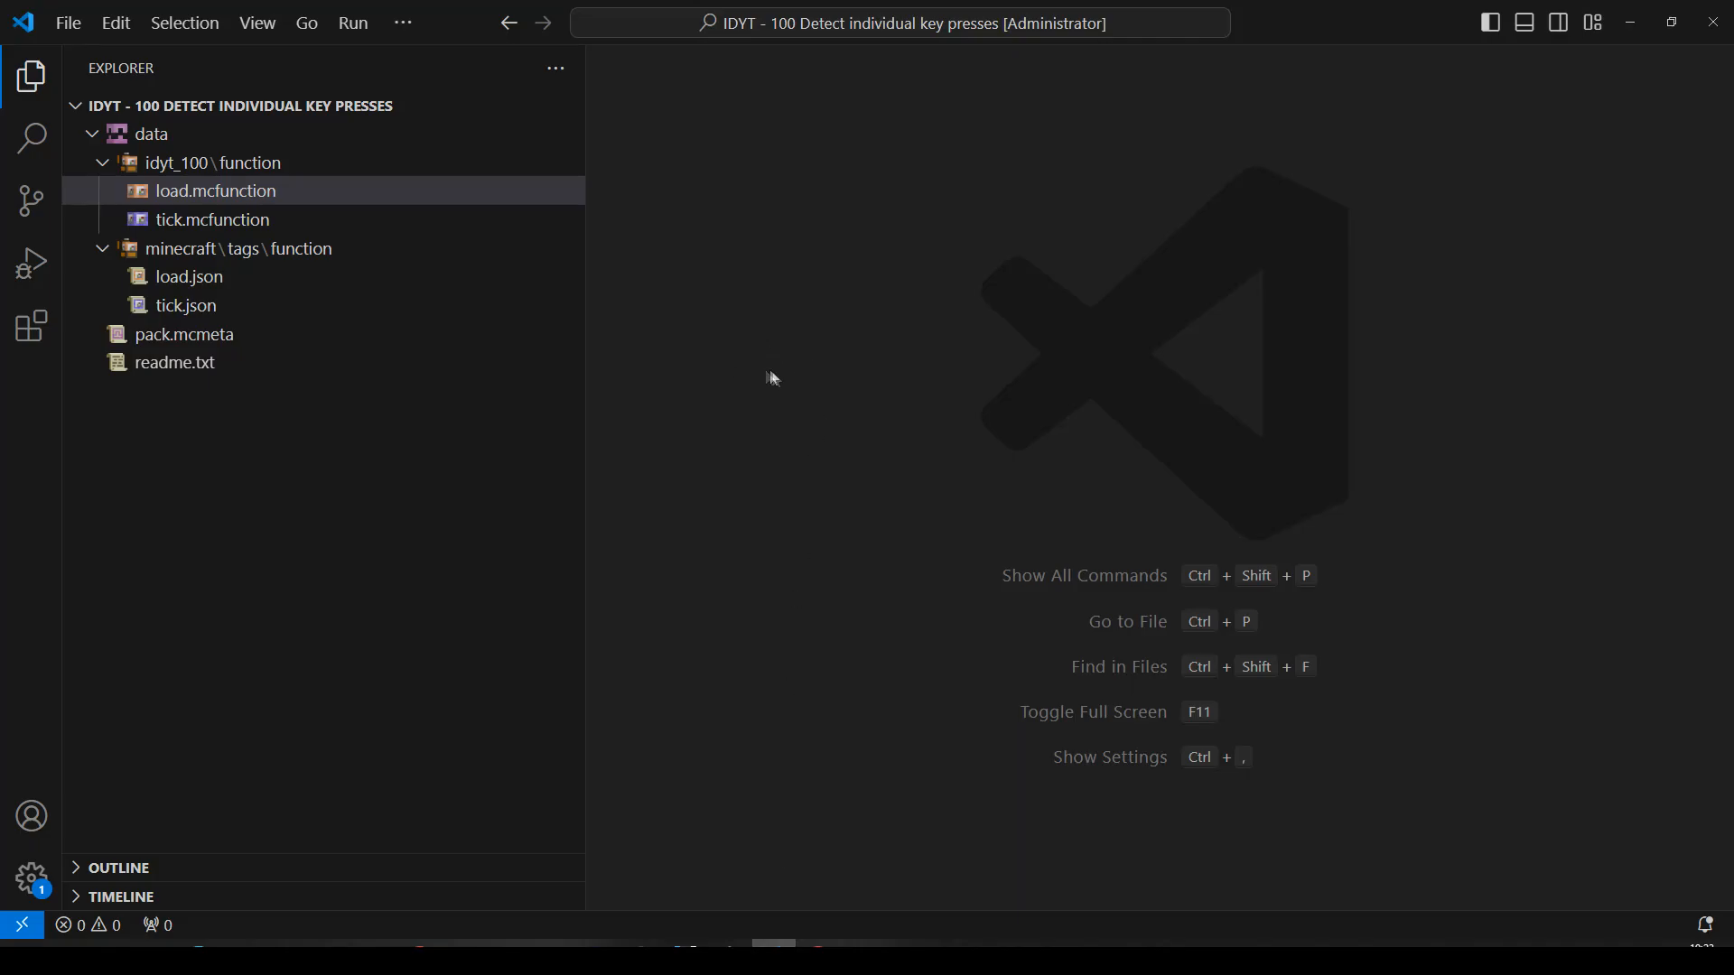
mouse_move(220, 240)
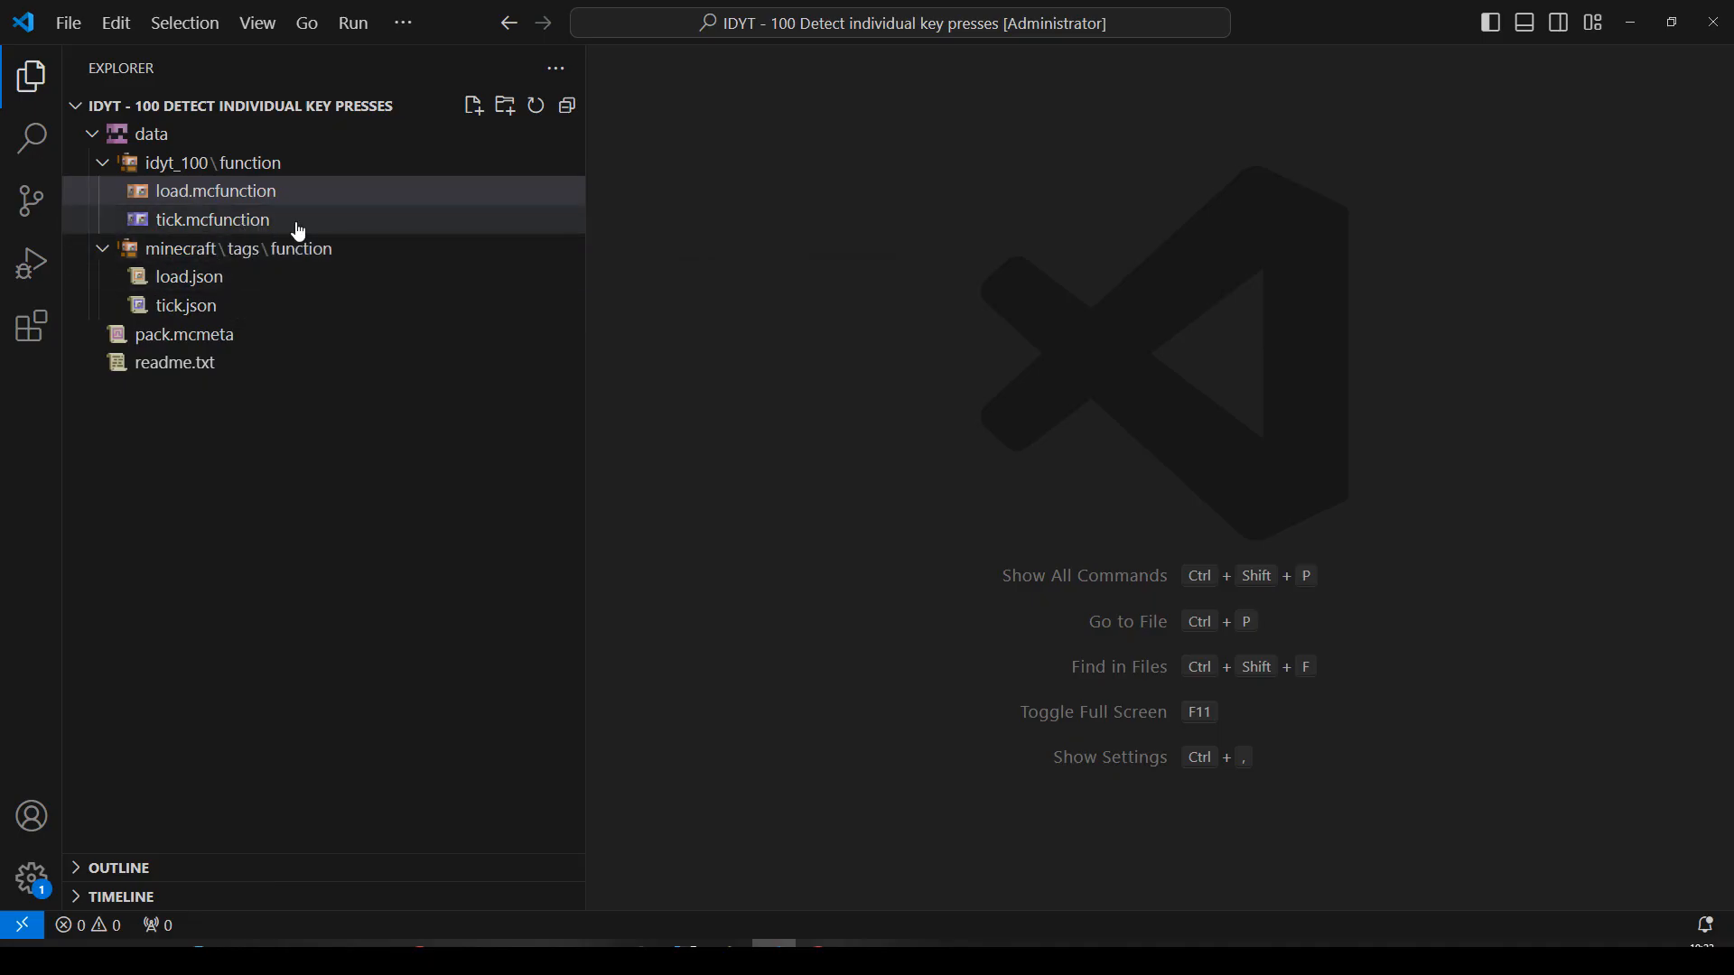
mouse_move(204, 162)
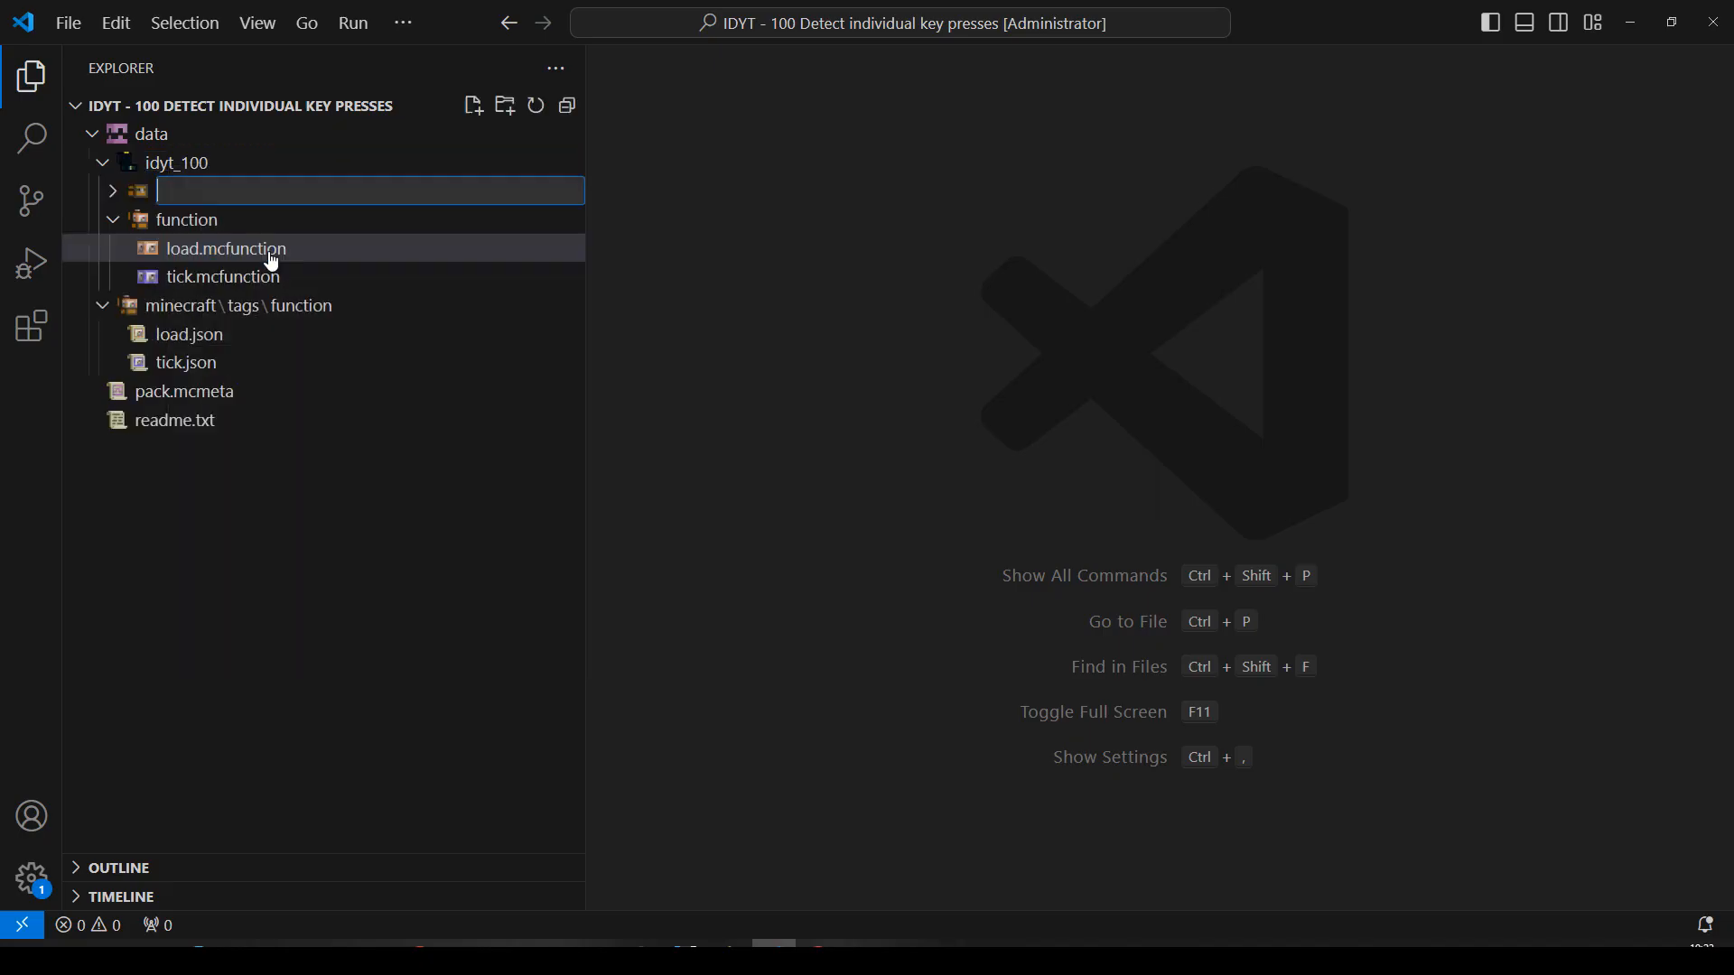
- Create a 'predicate' folder containing a new is_sneaking.json file
text(predicate)
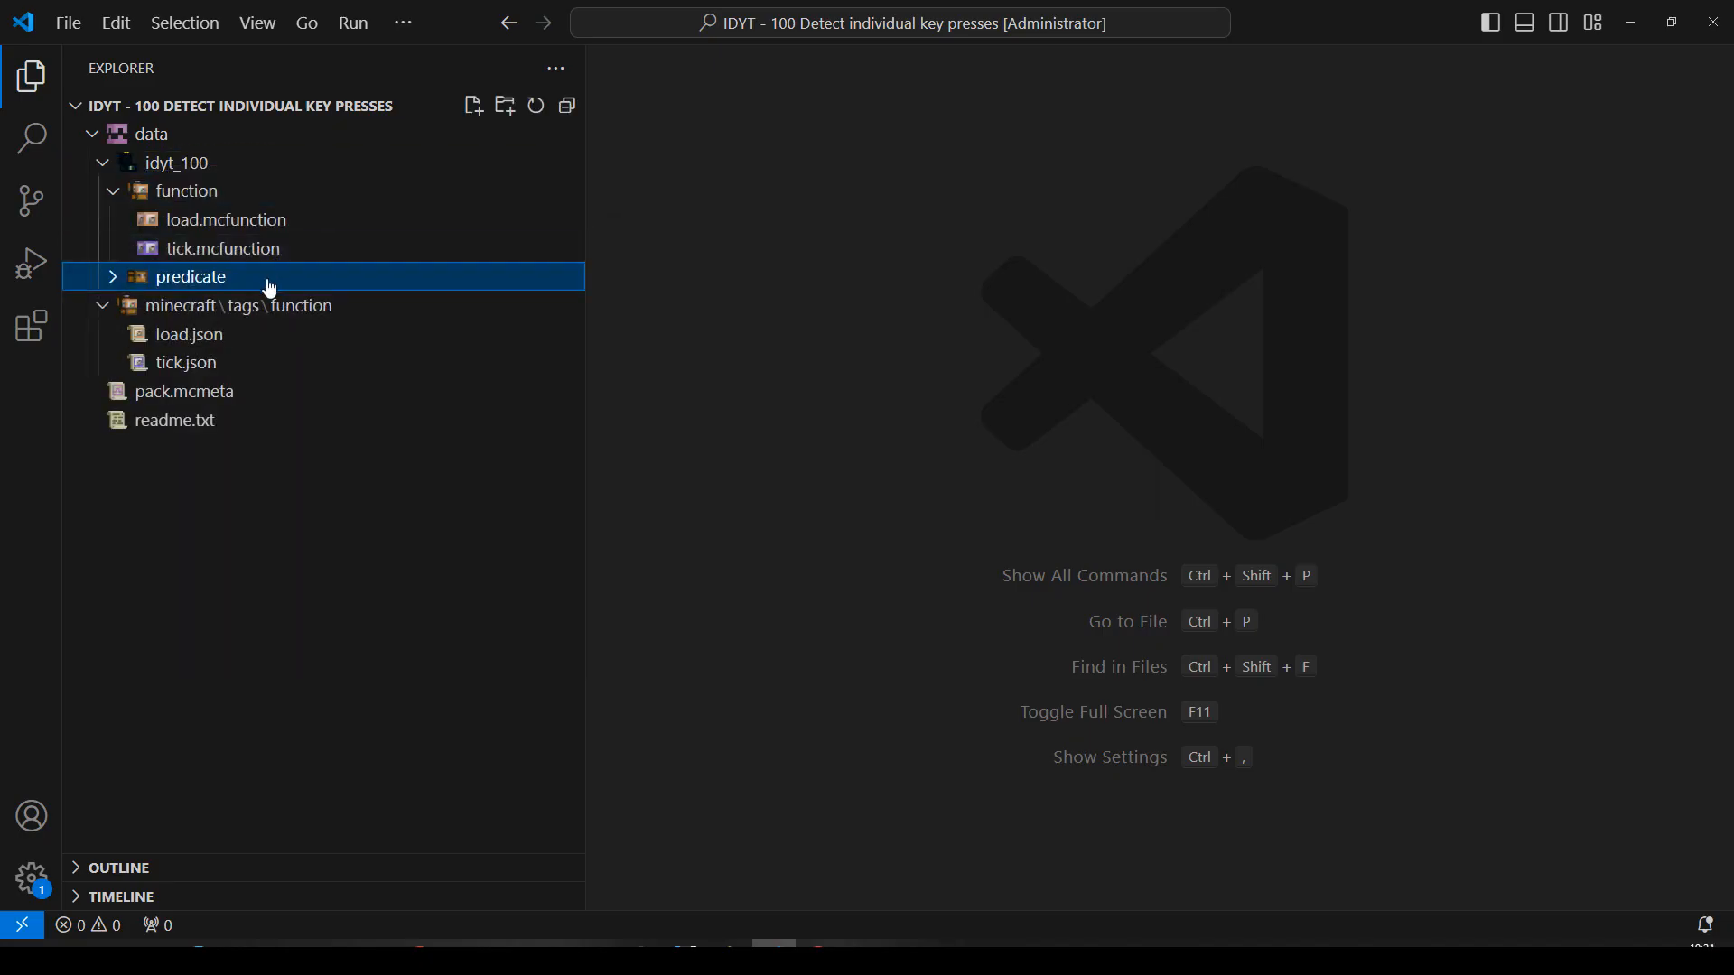
right_click(189, 276)
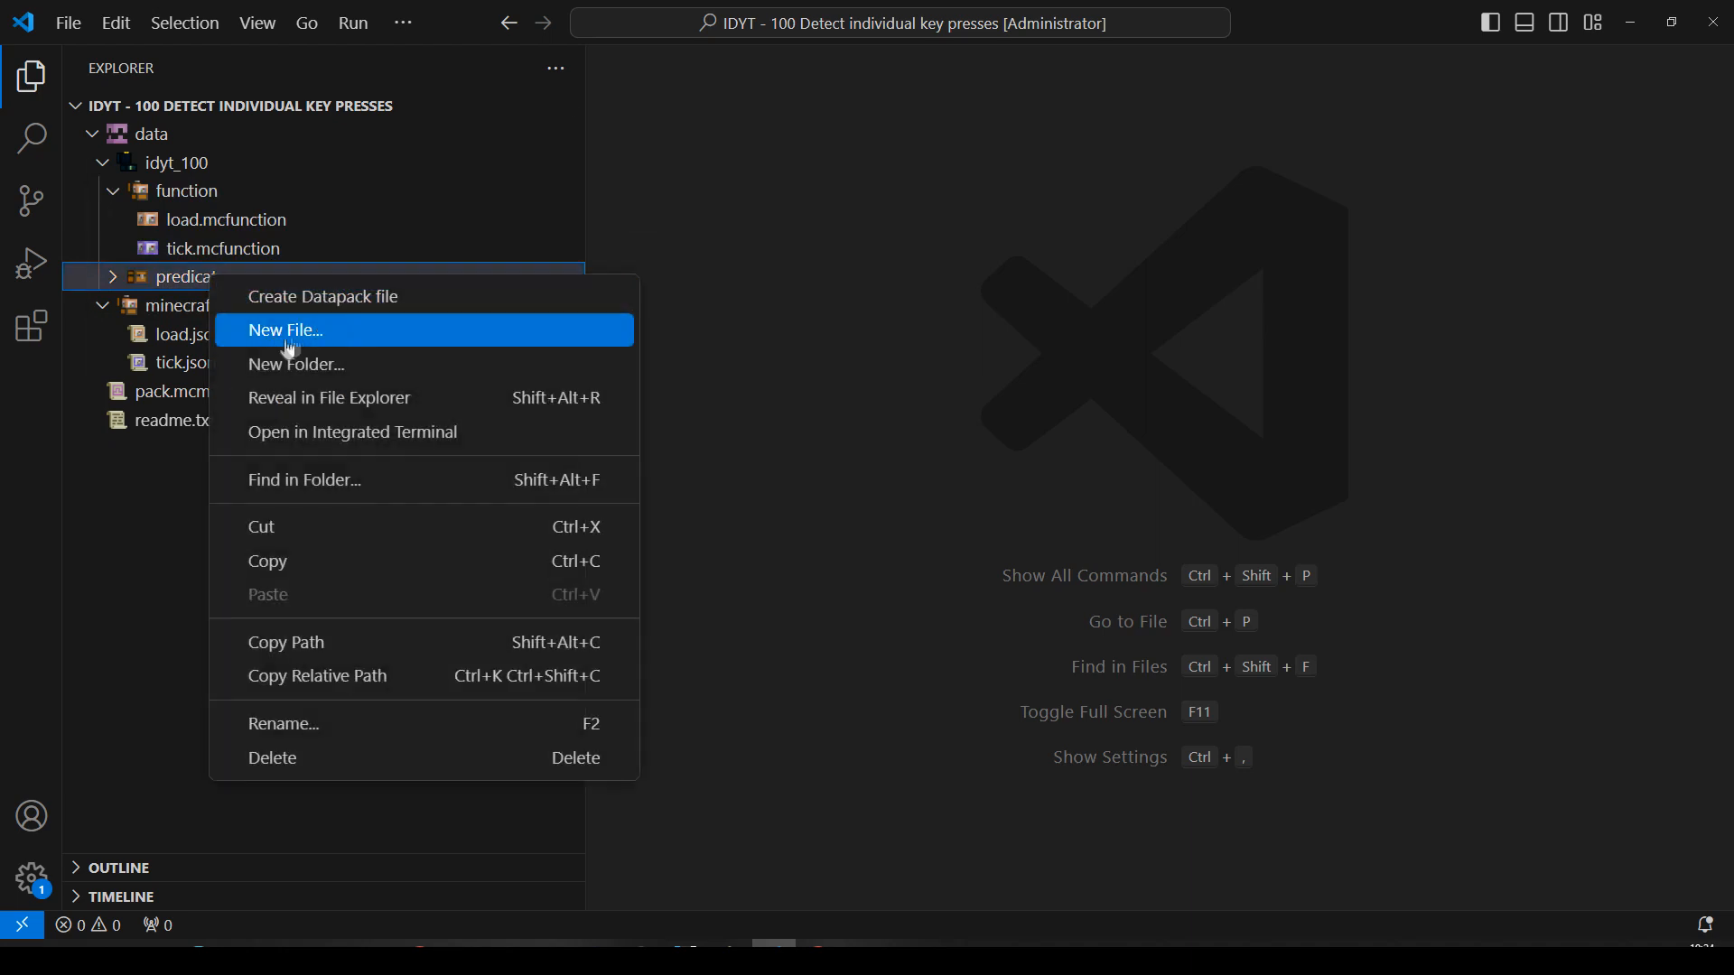
click(283, 328)
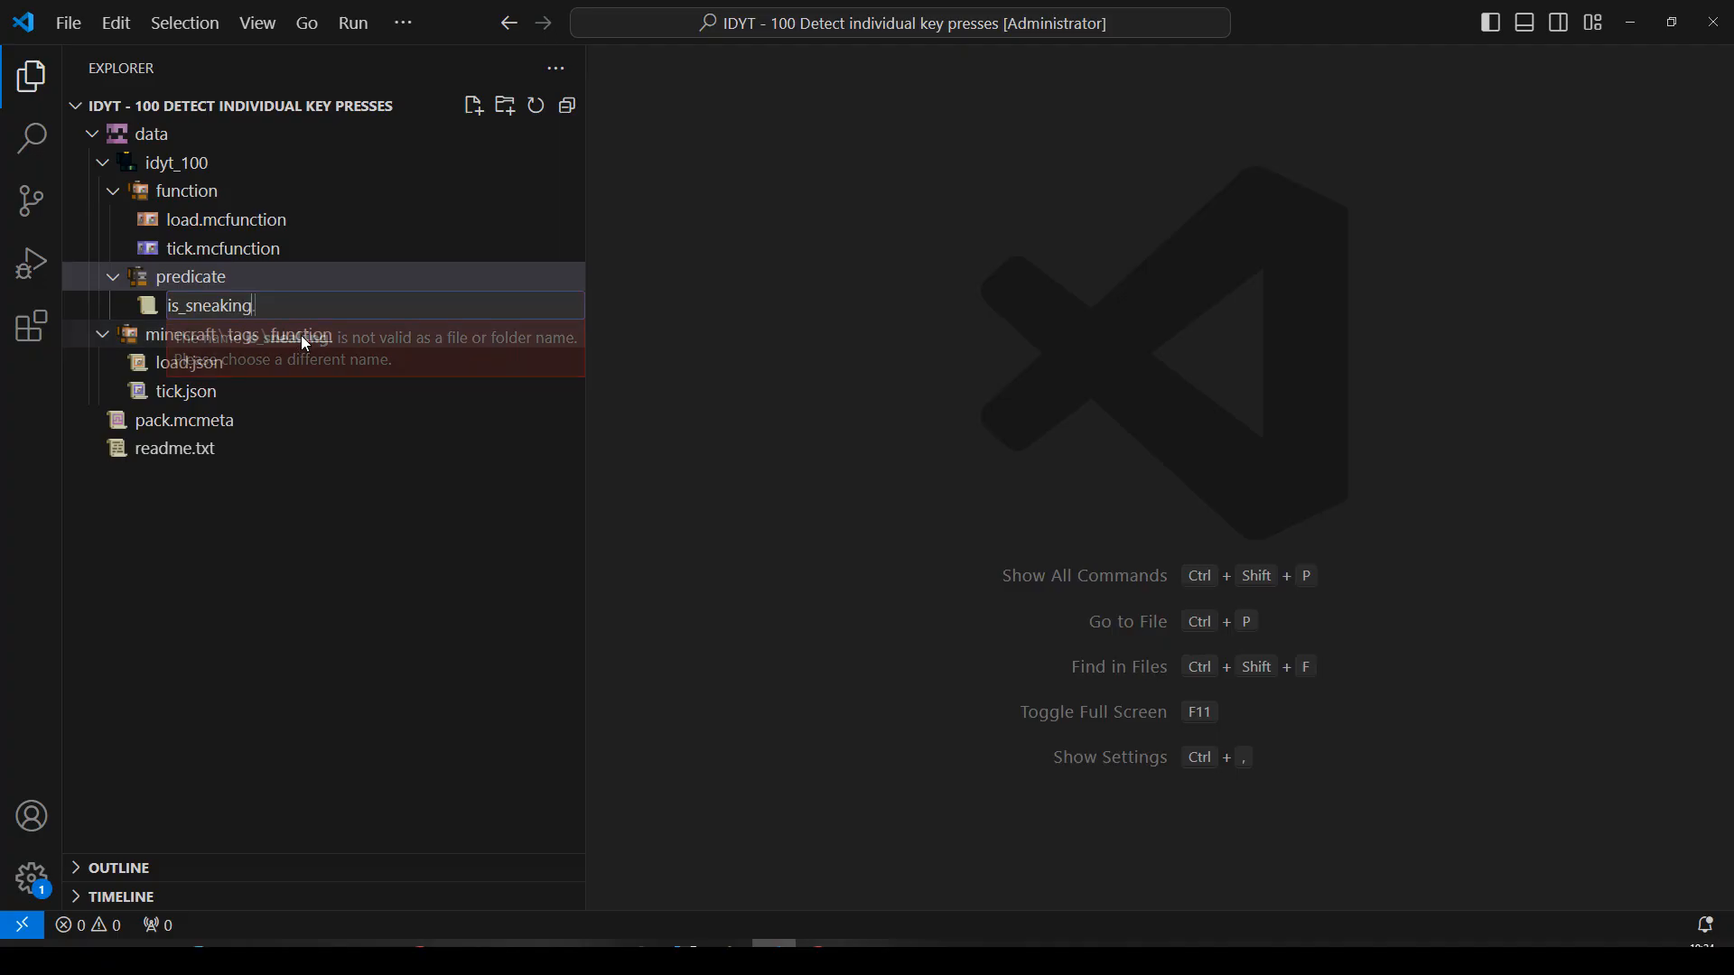
text(.json)
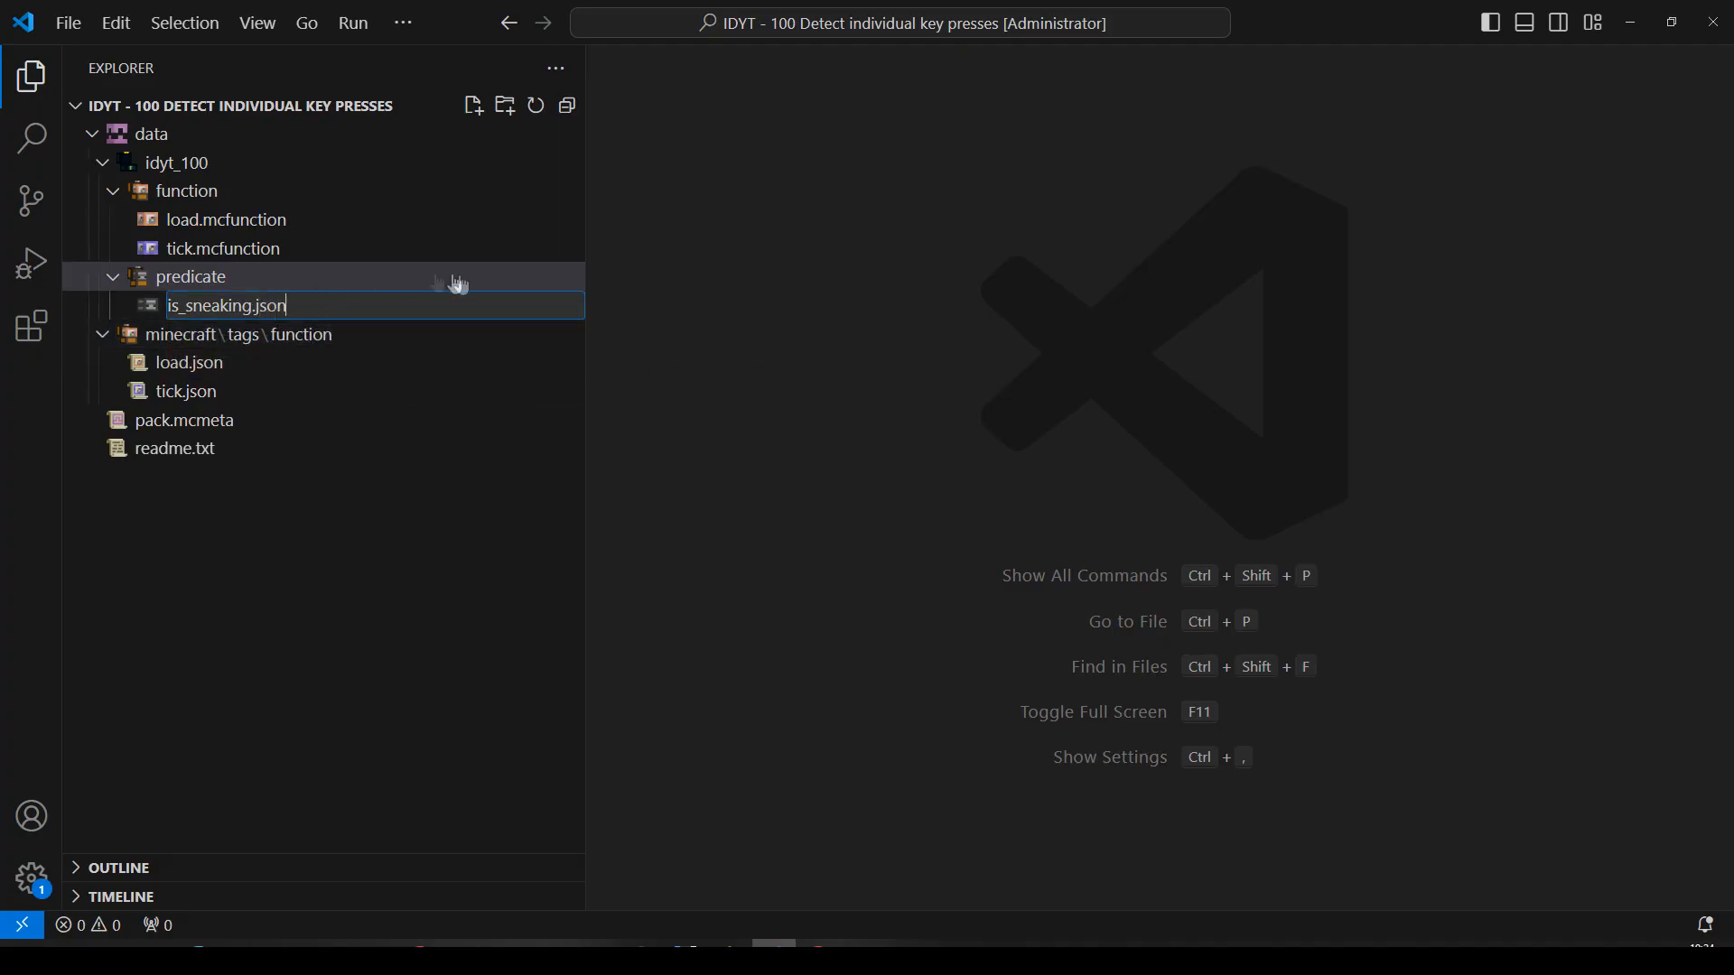
- Create a new sneaker.mcfunction file inside the function folder
right_click(186, 191)
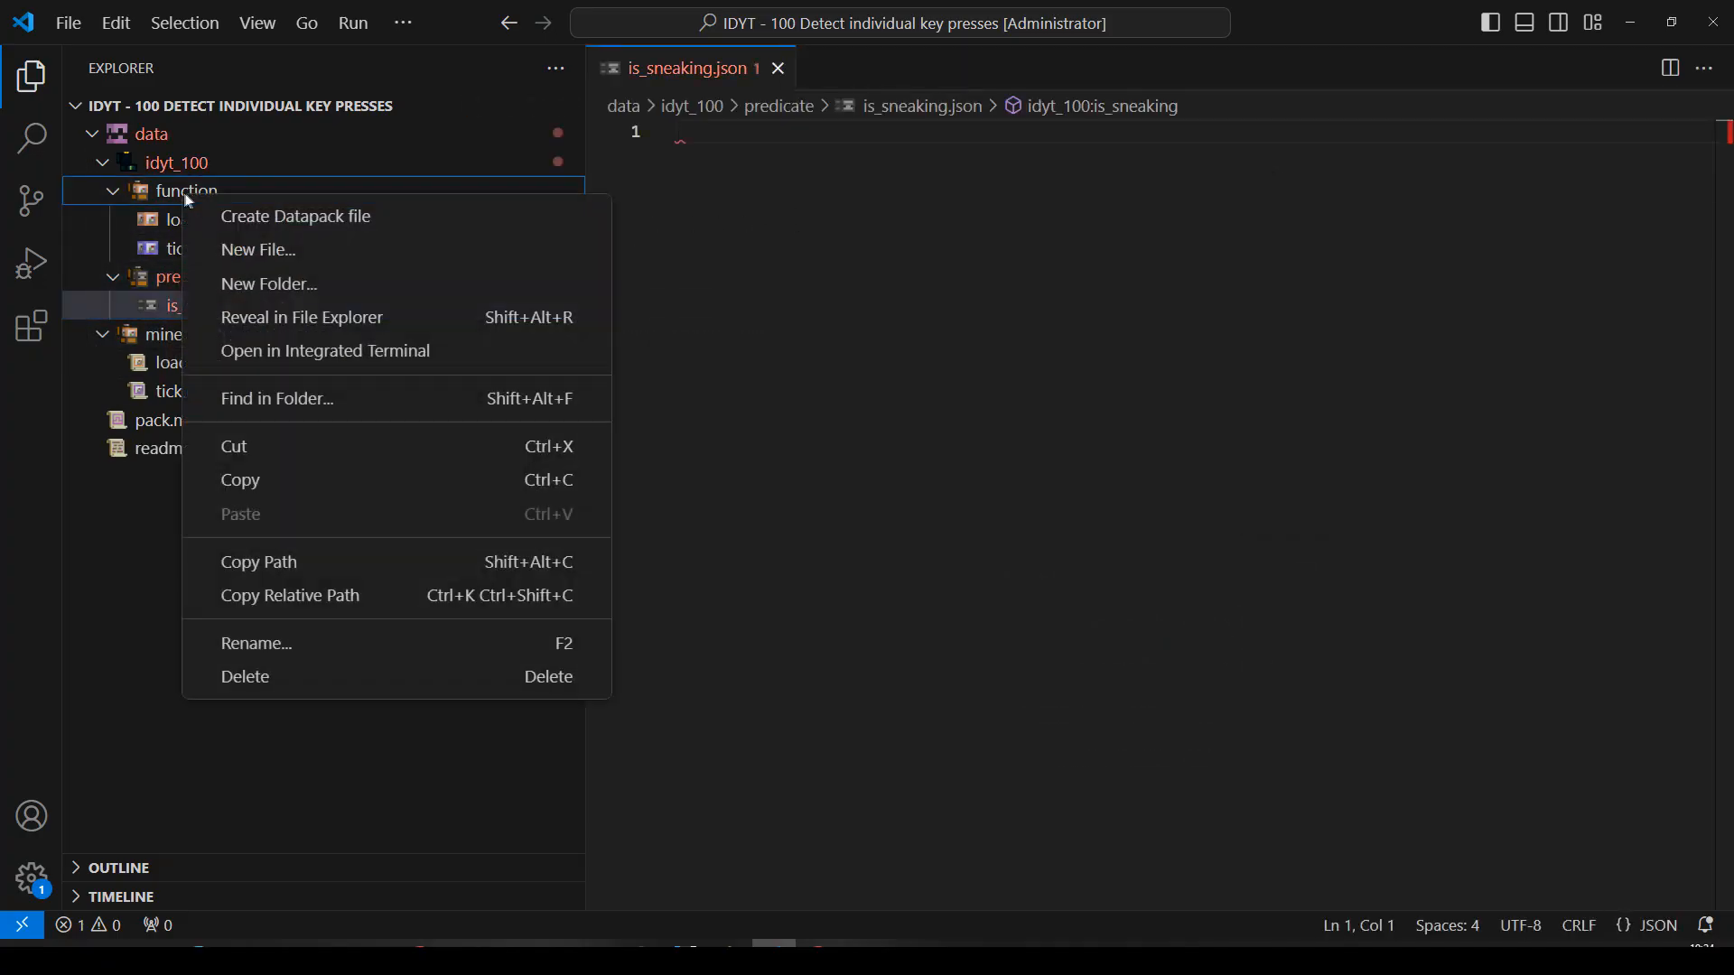
mouse_move(327, 284)
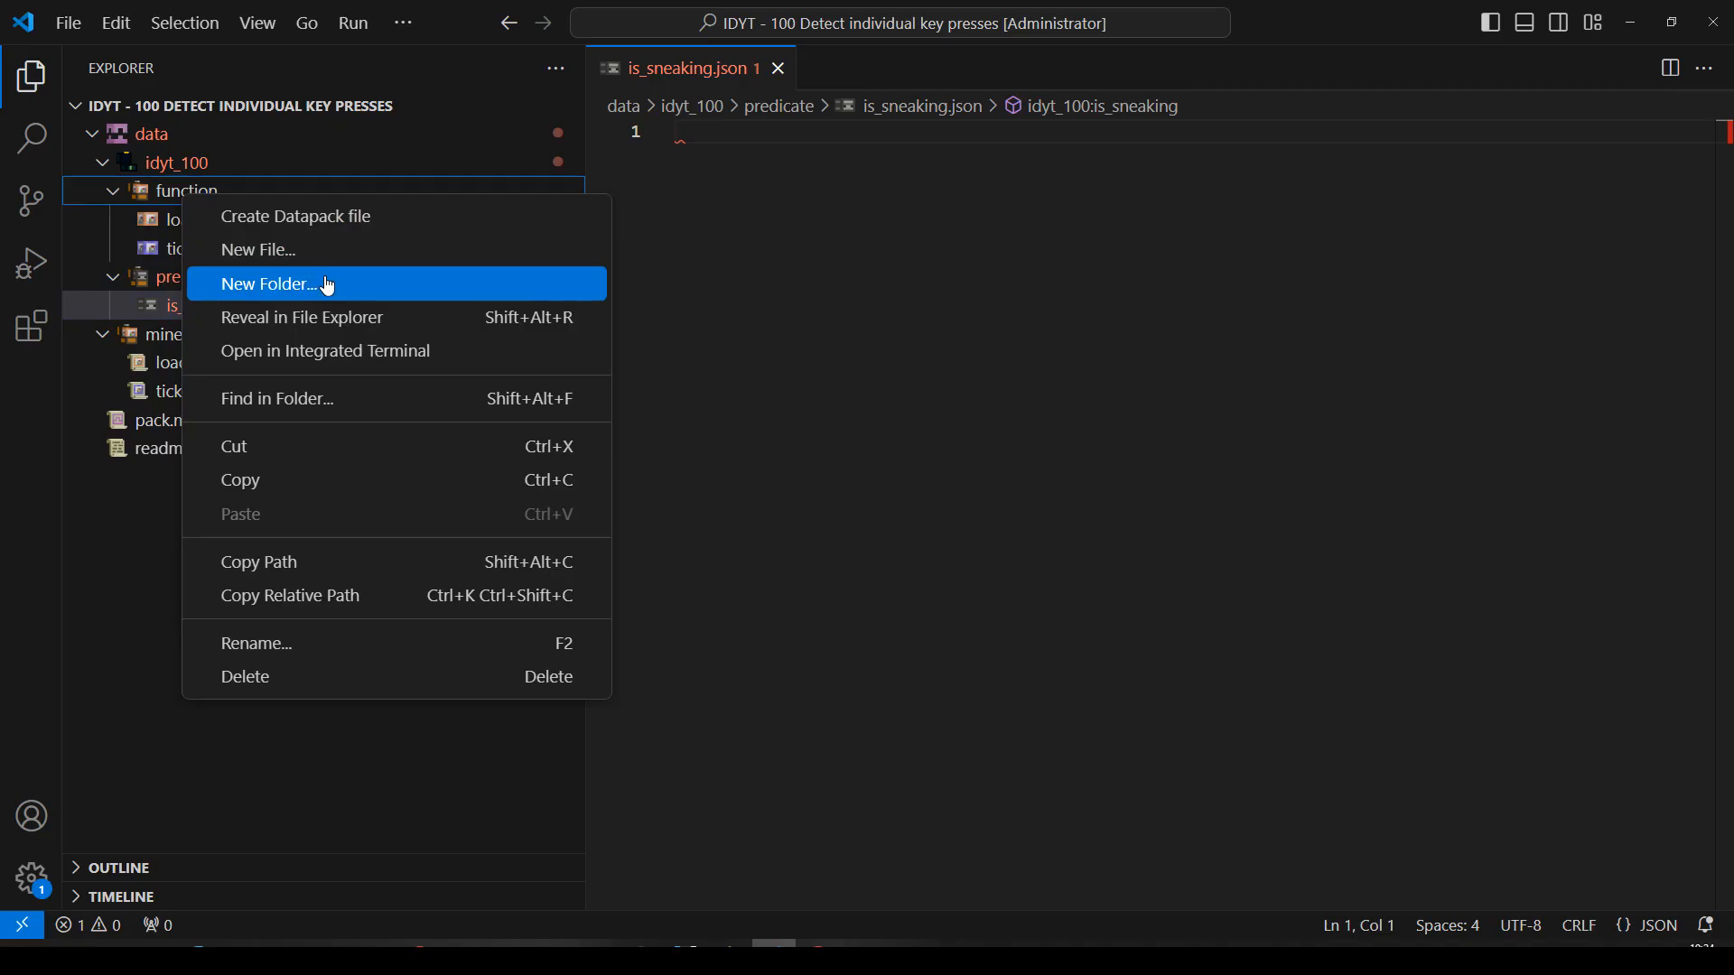
mouse_move(282, 249)
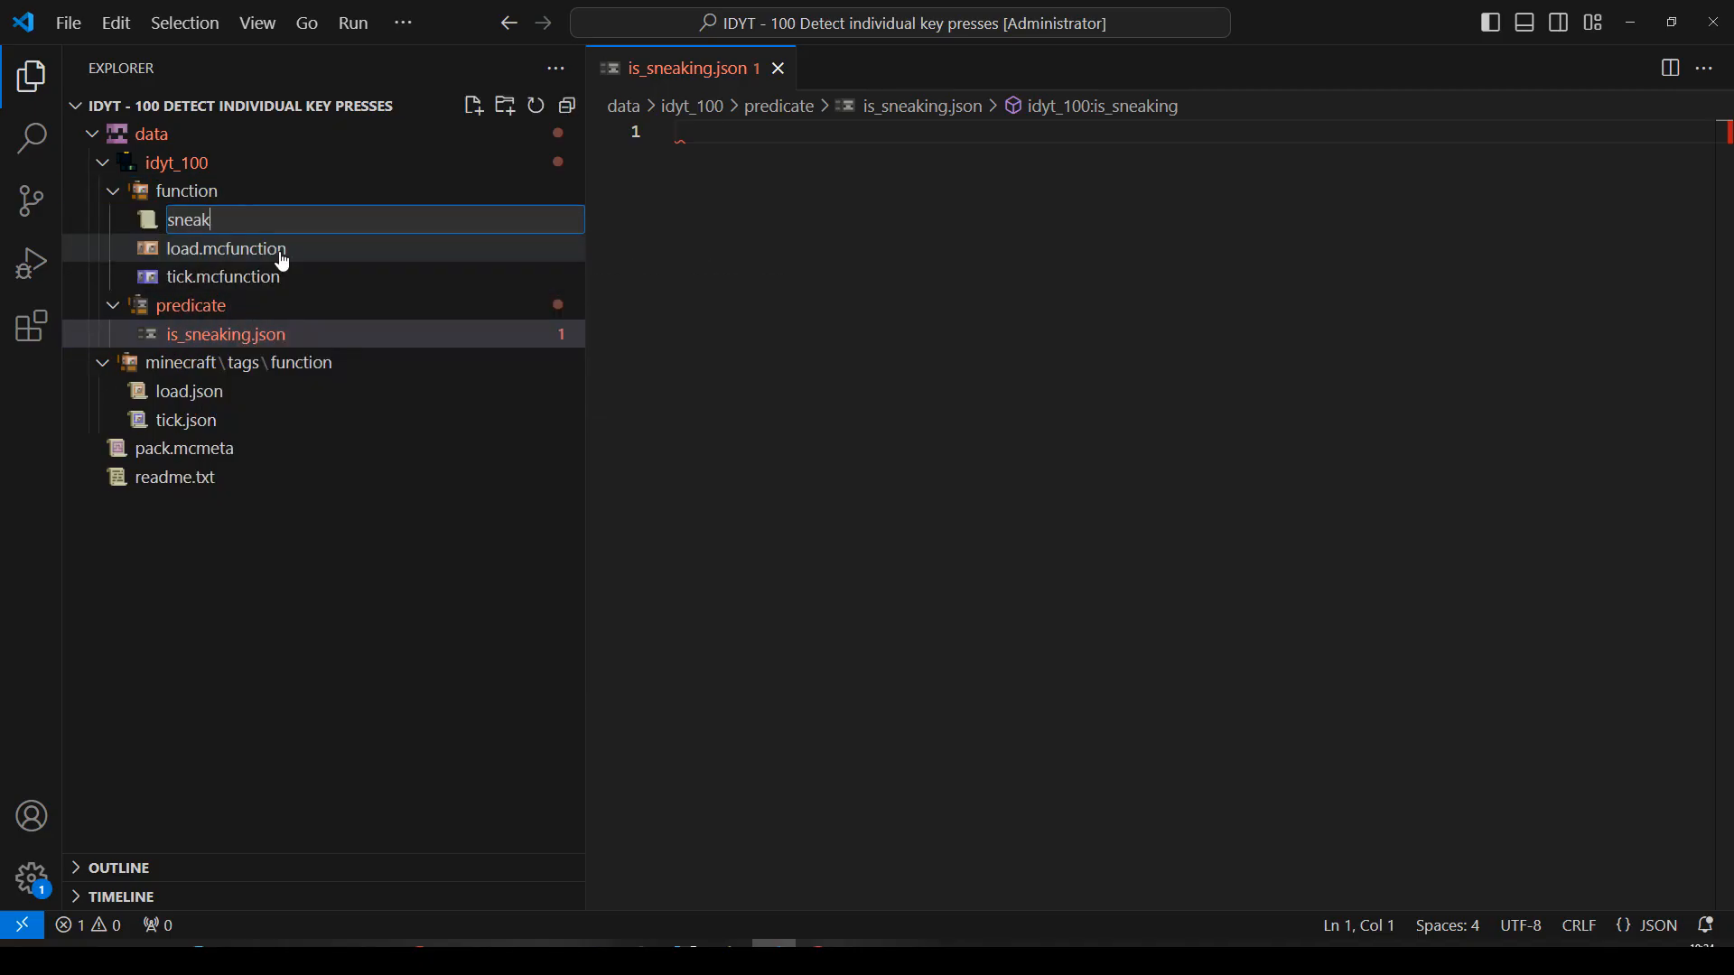
text(er)
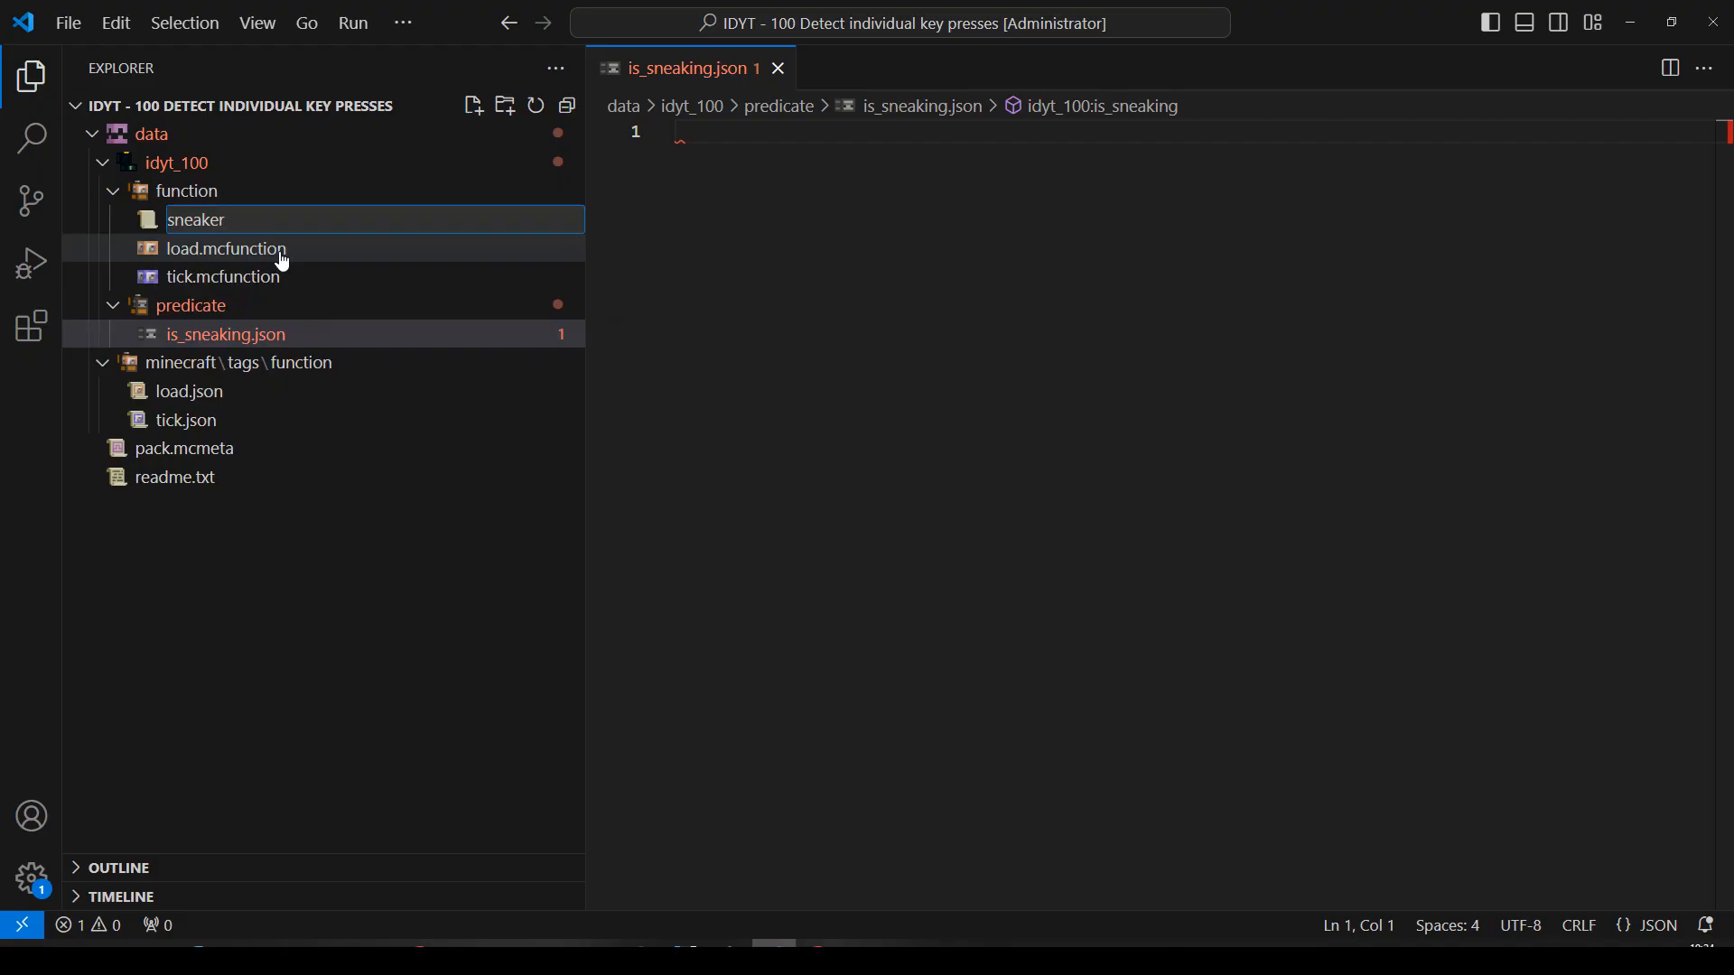
text(.mcfunction)
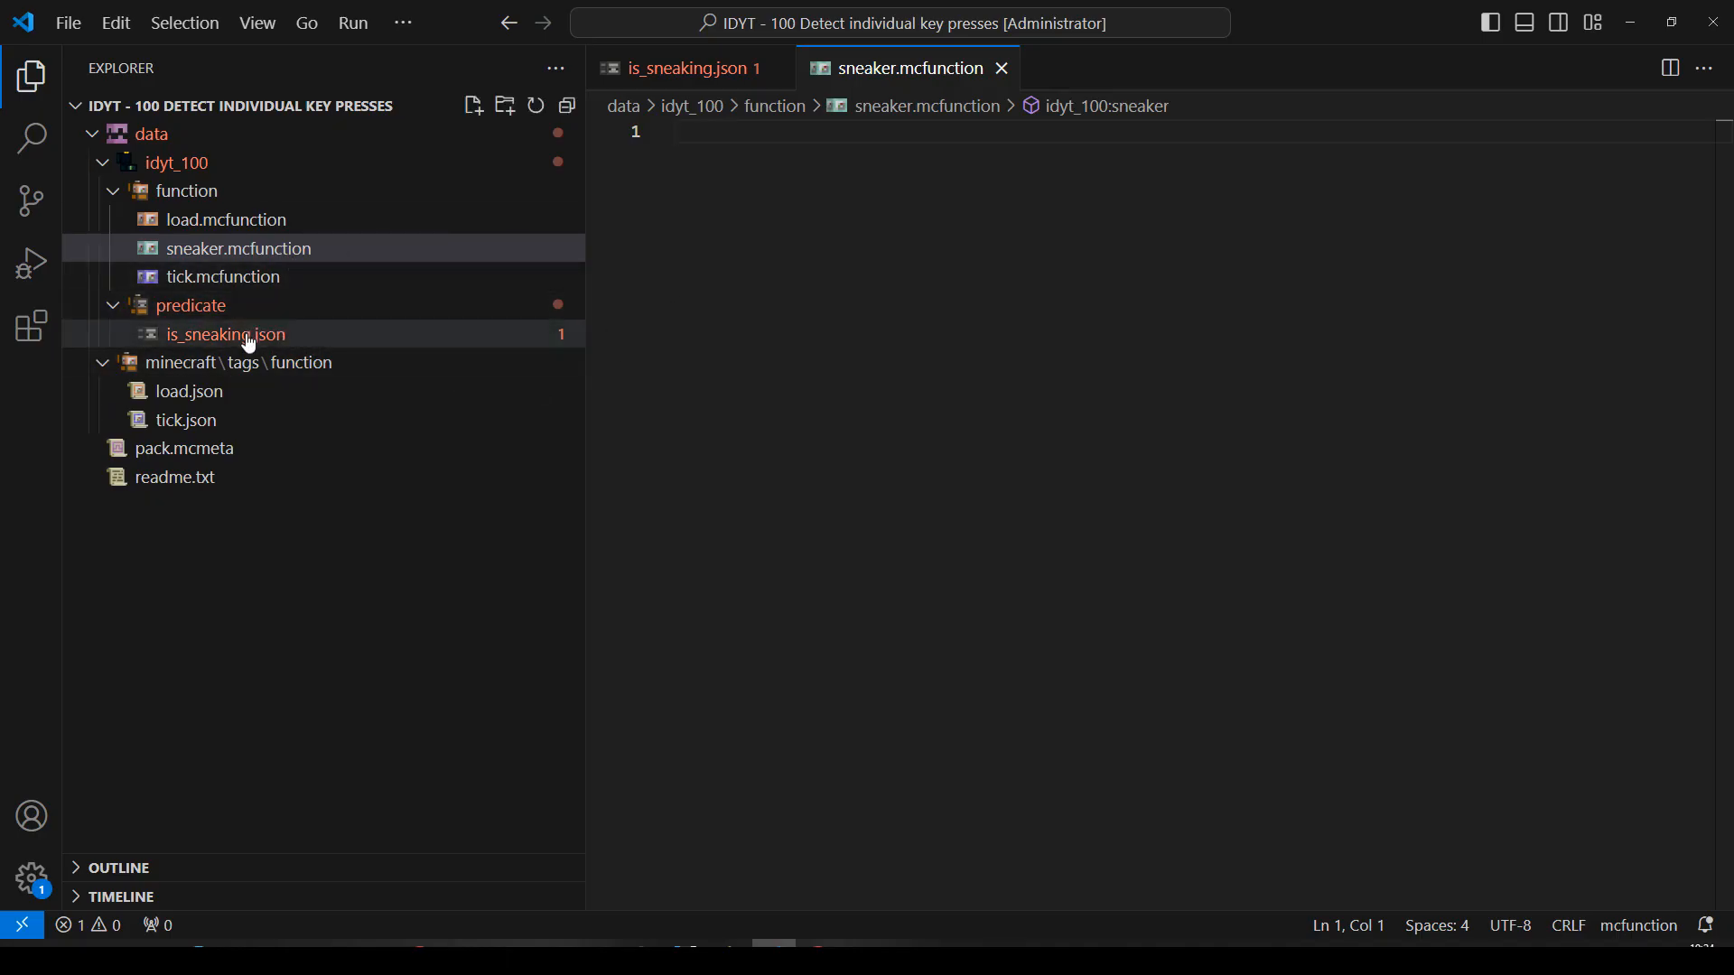
mouse_move(186, 421)
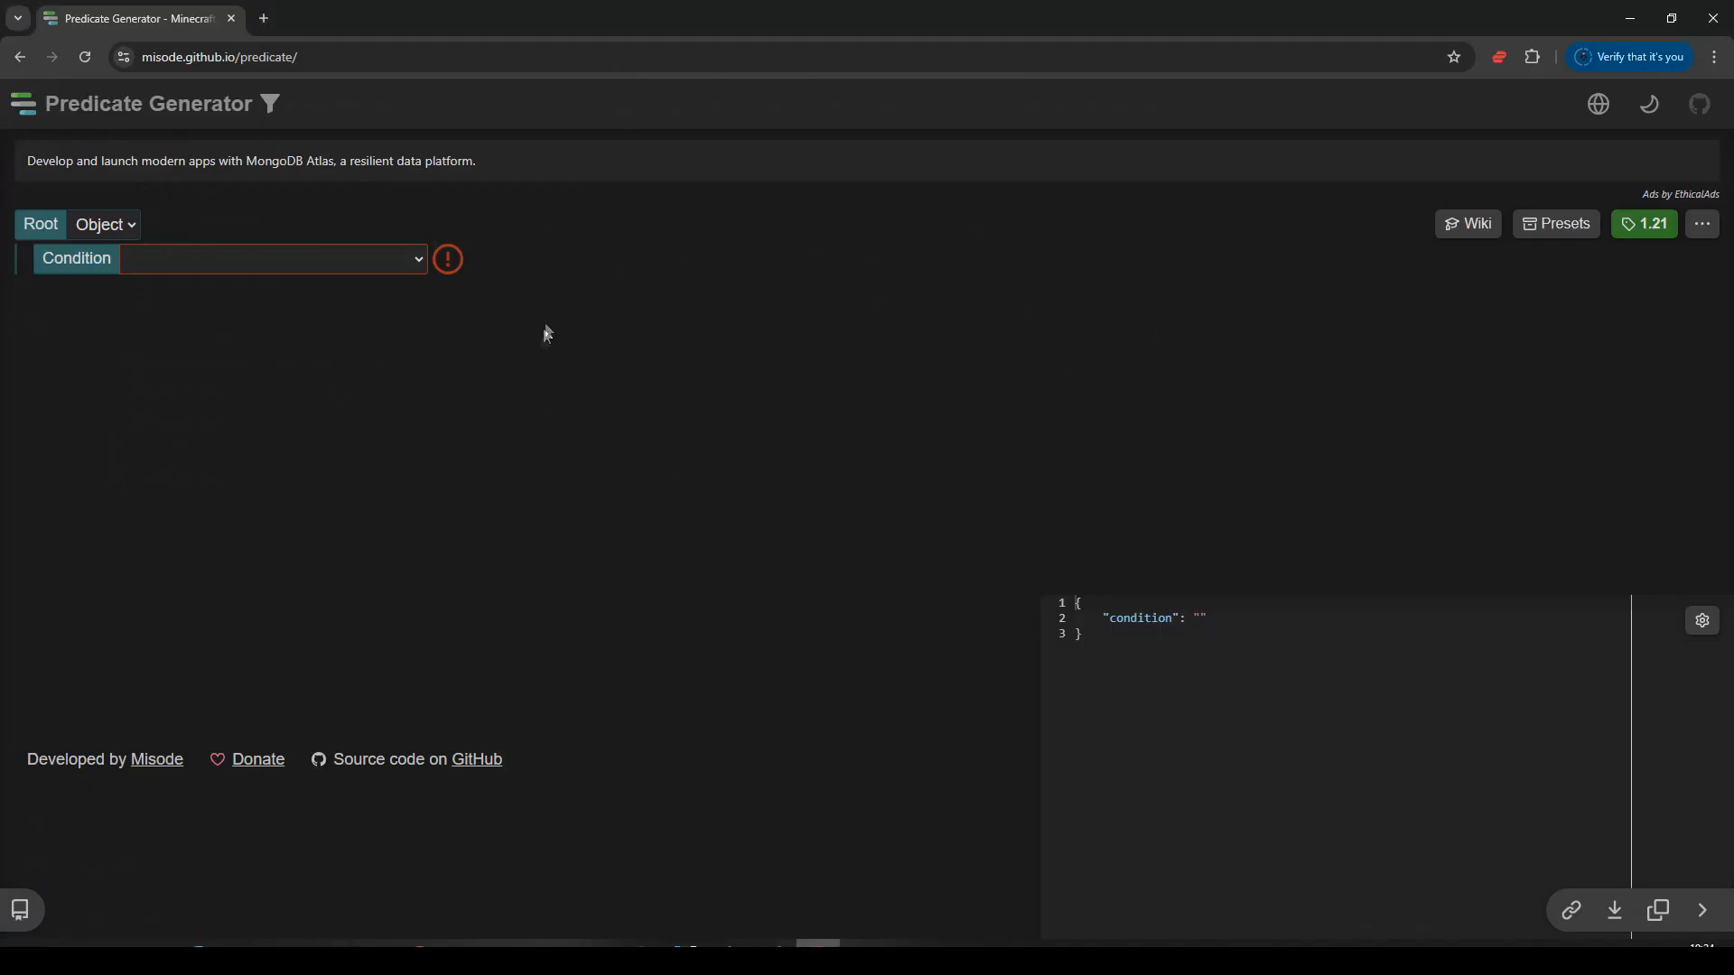
- Set Condition to Entity properties on This entity, with Flags requiring Is sneaking = True
click(269, 258)
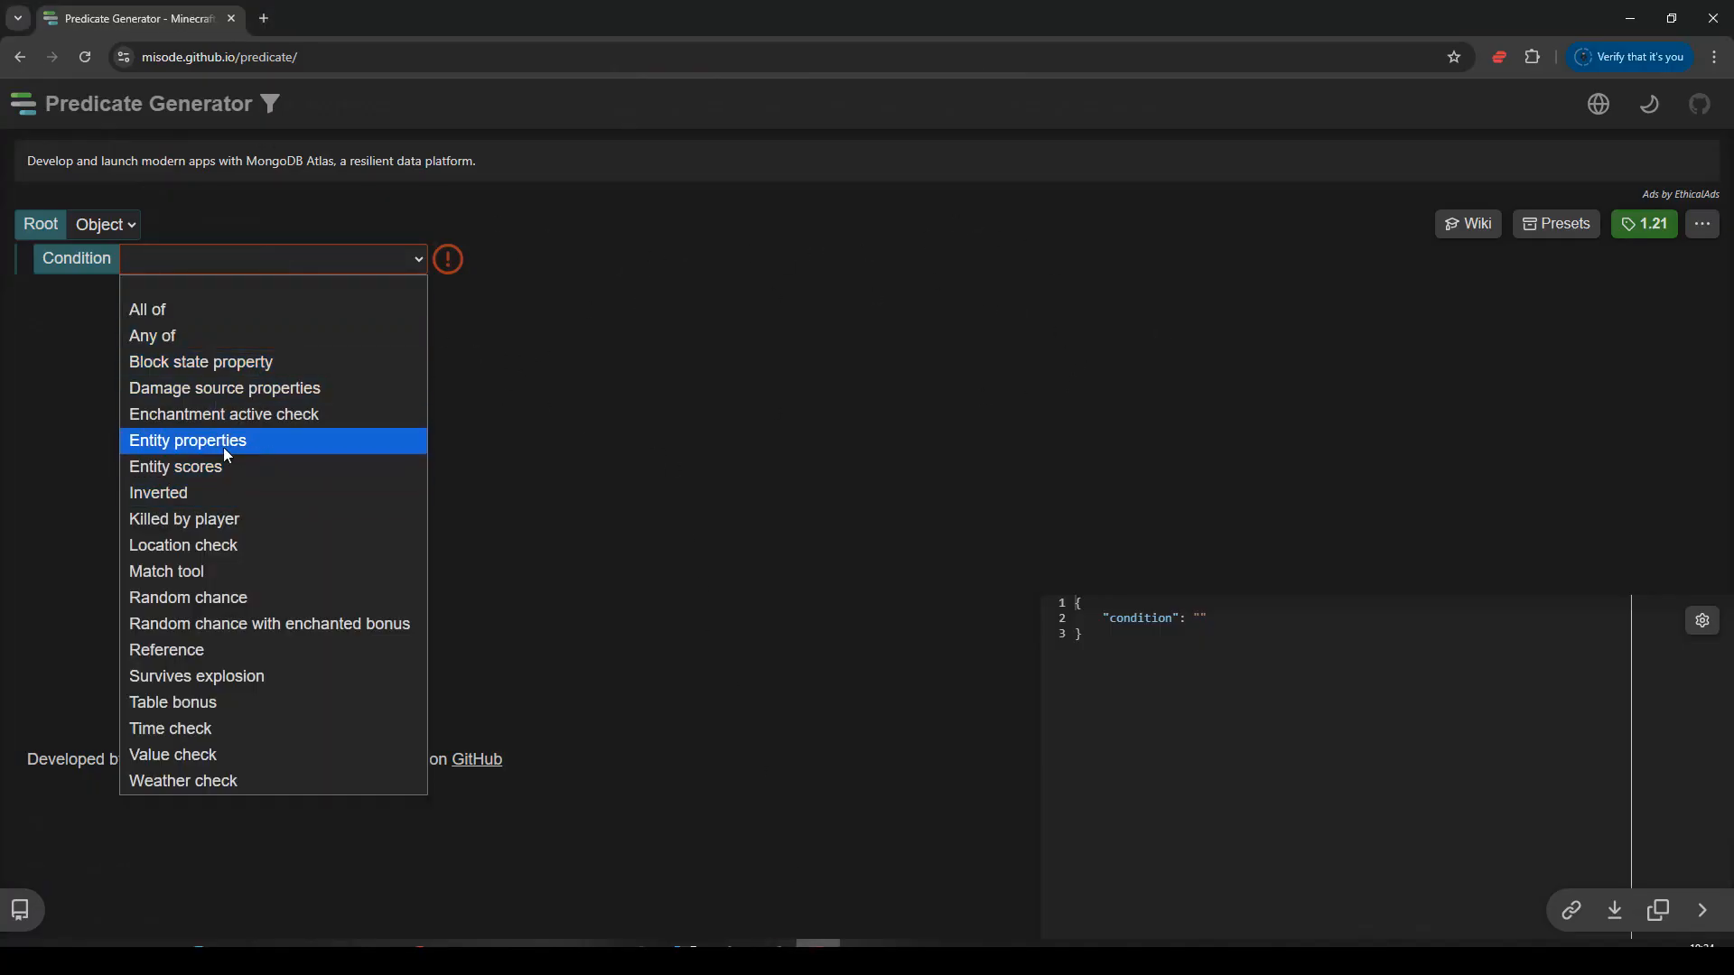
click(186, 441)
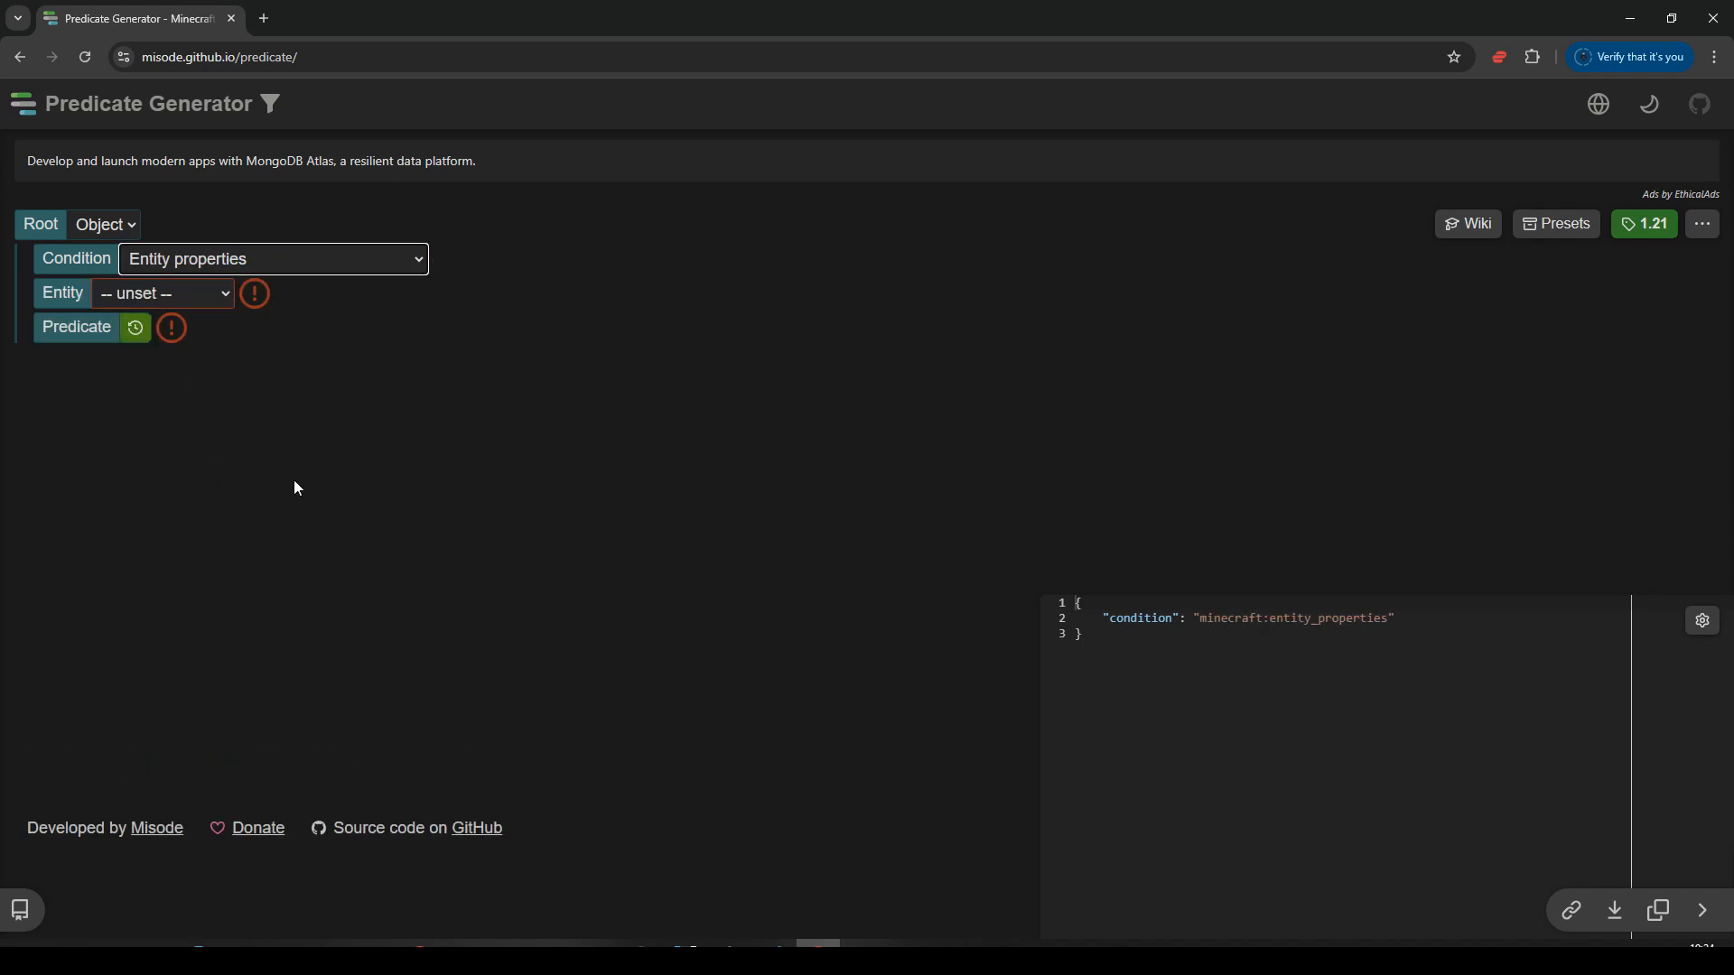
click(162, 293)
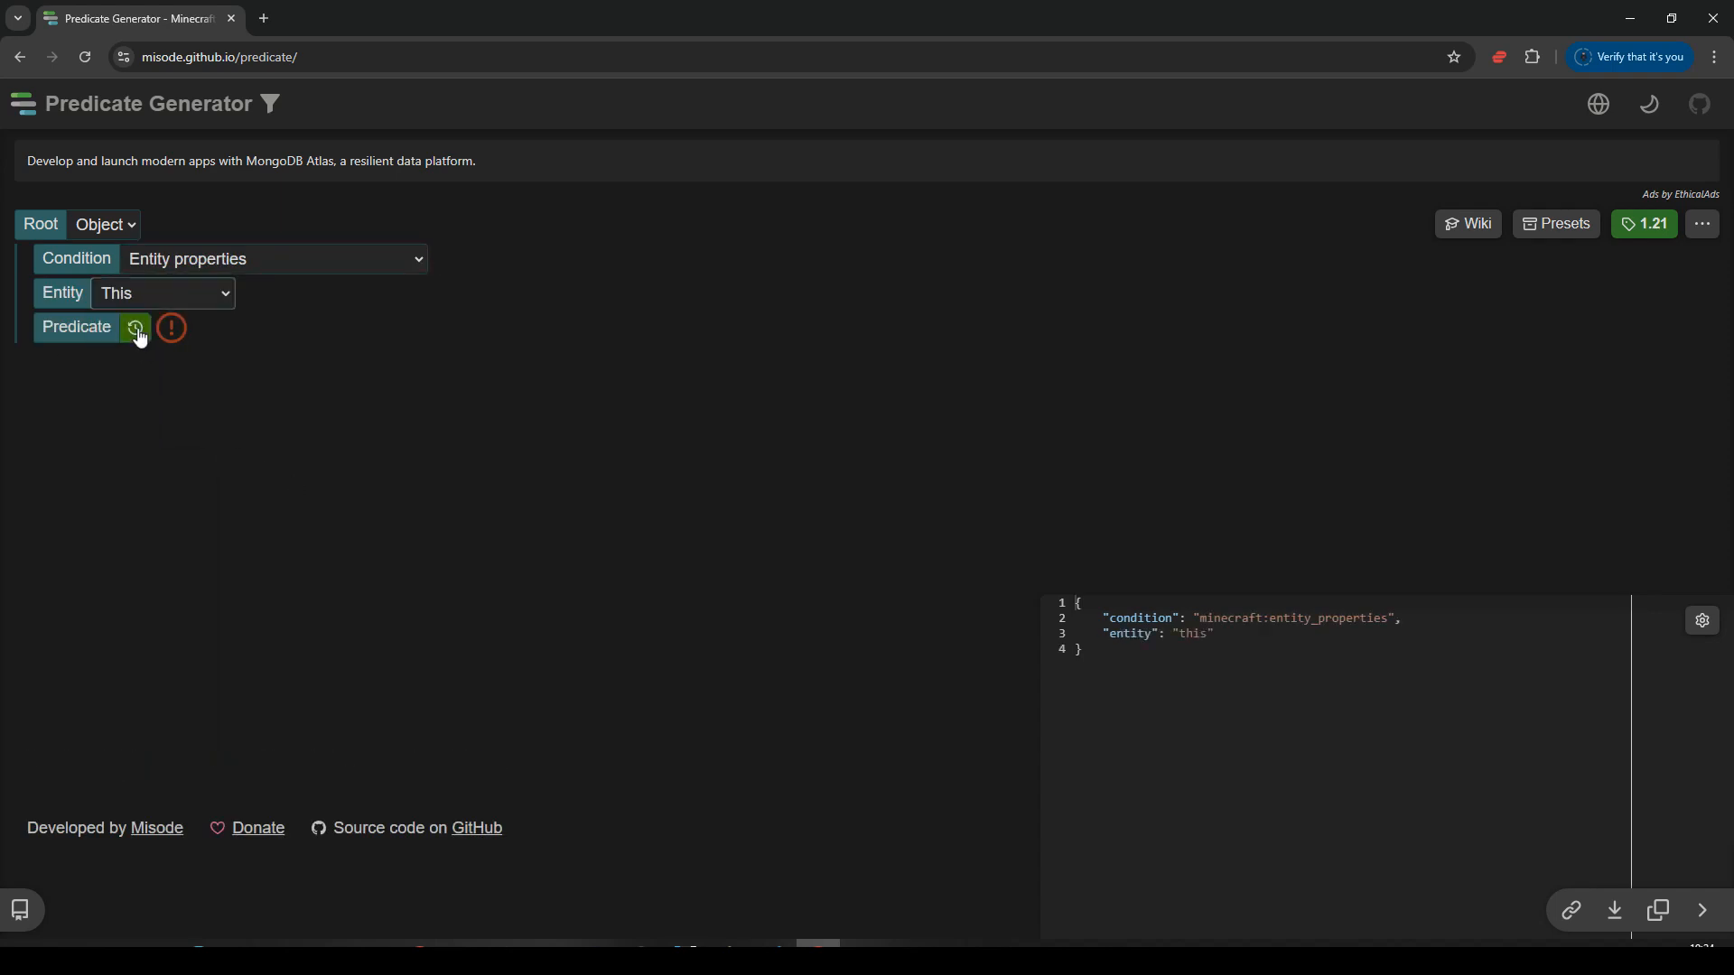
click(135, 327)
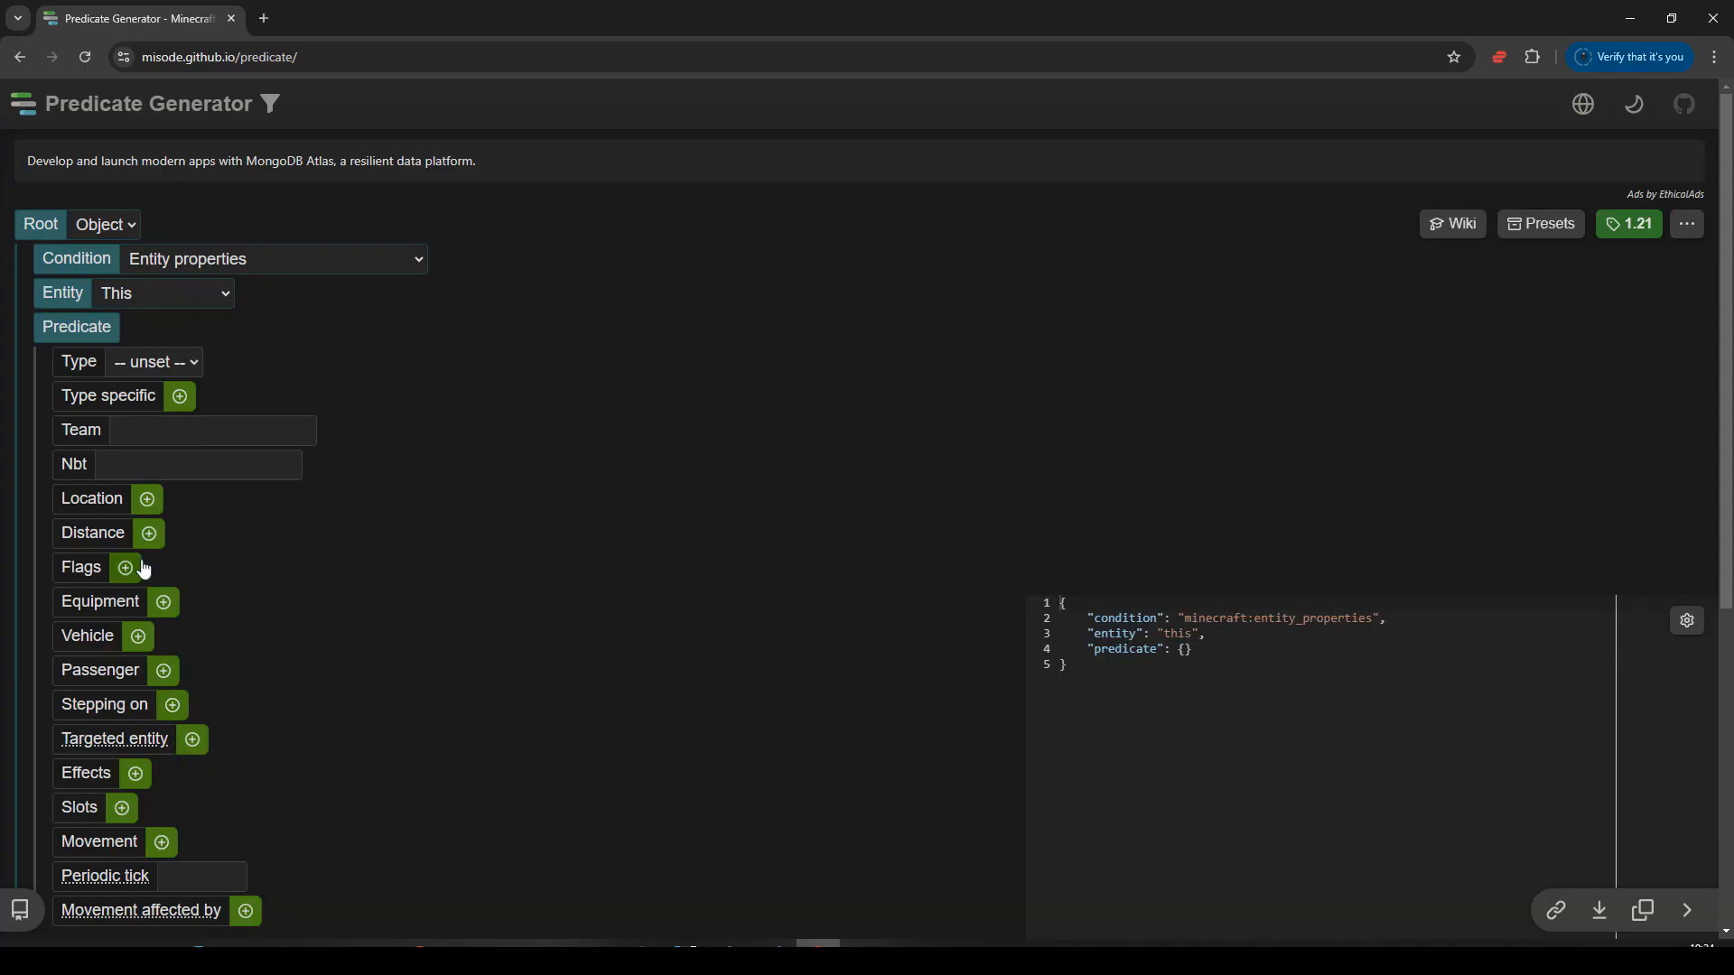
click(125, 567)
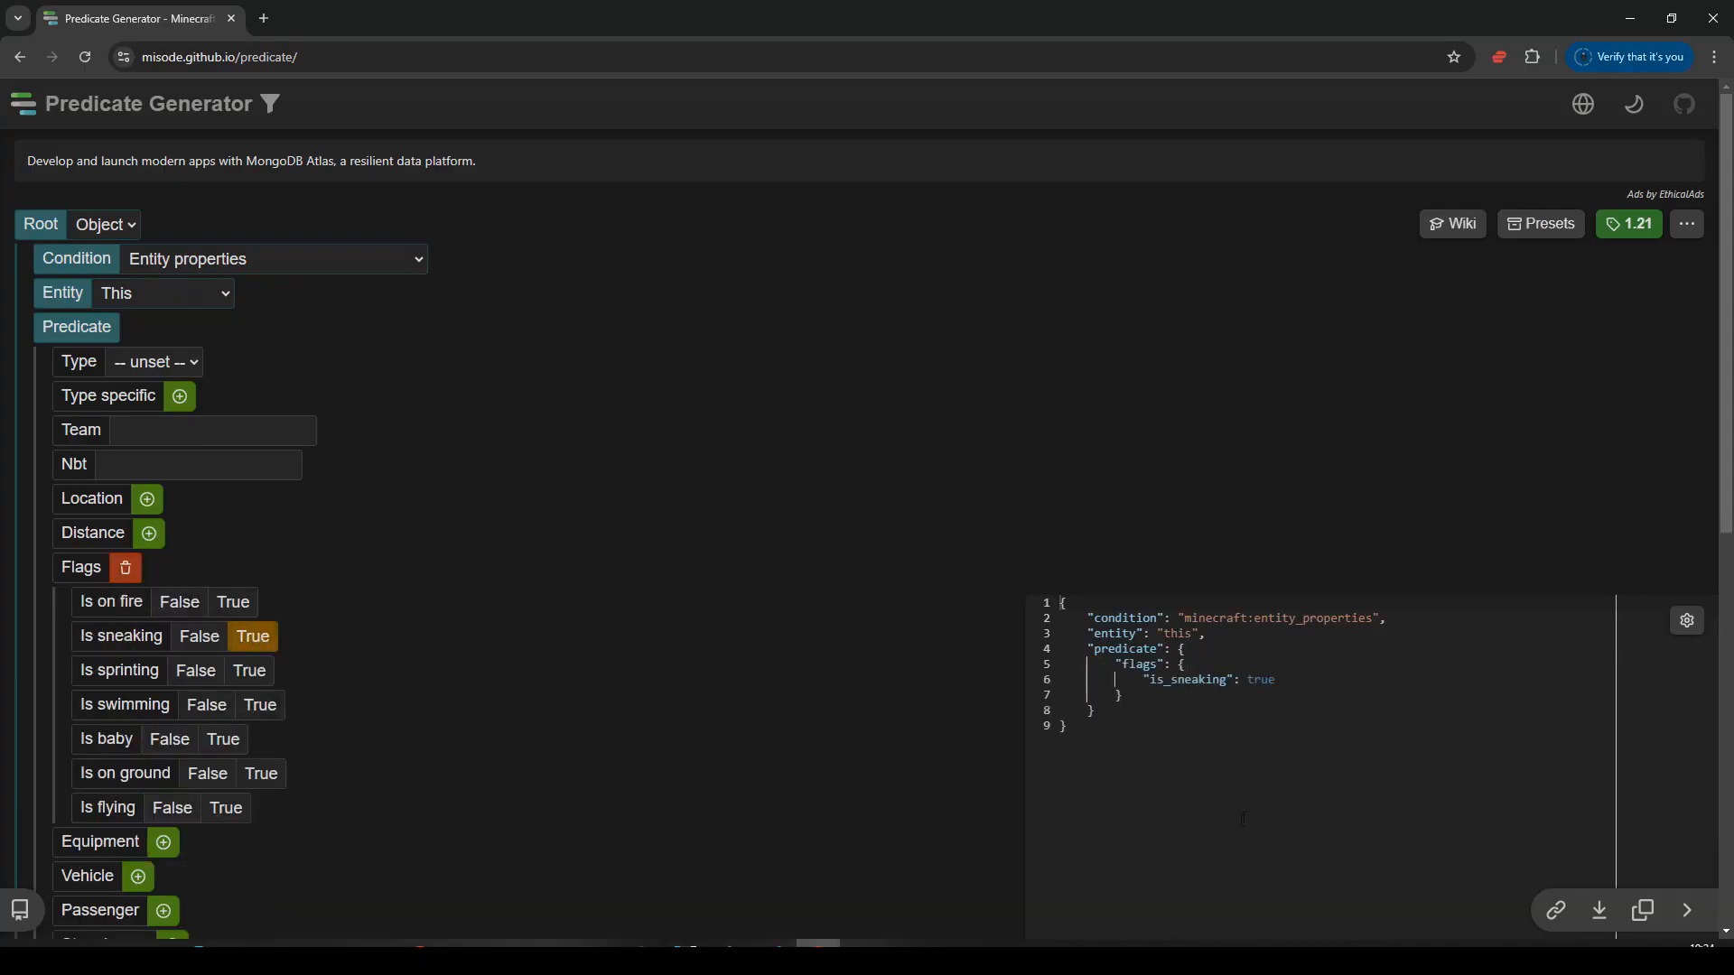
click(1642, 910)
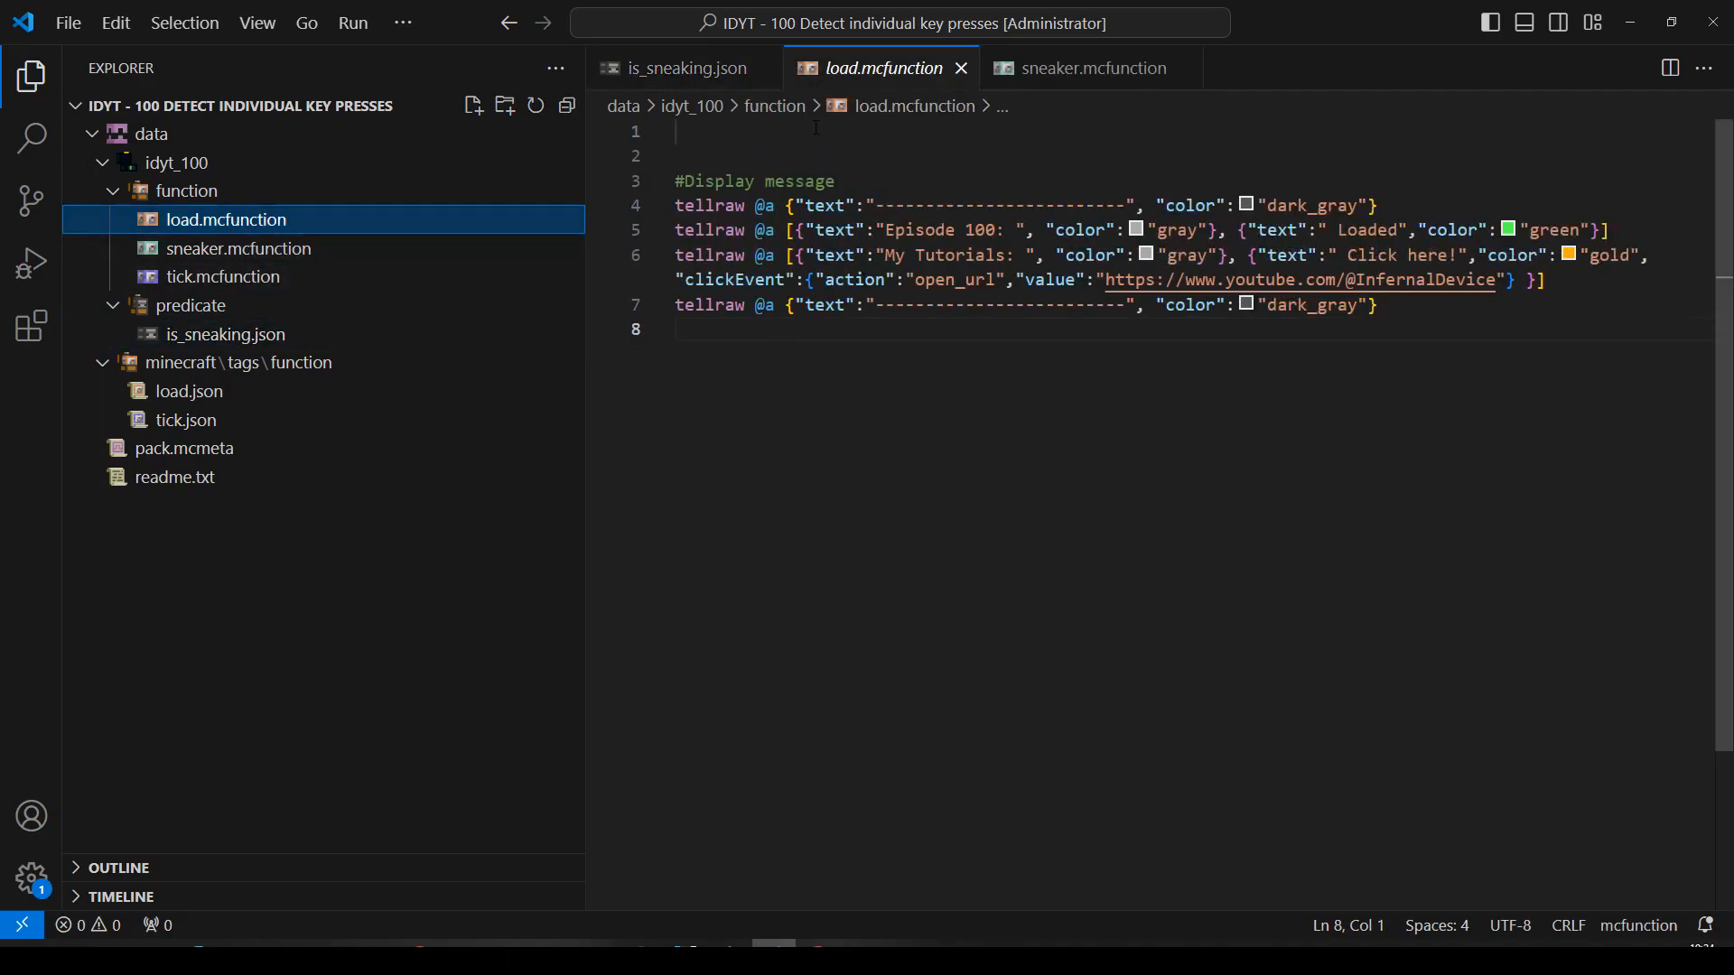
- Write 'scoreboard objectives add timestamp dummy' as the first line of load.mcfunction
text(scoreboard objectives add)
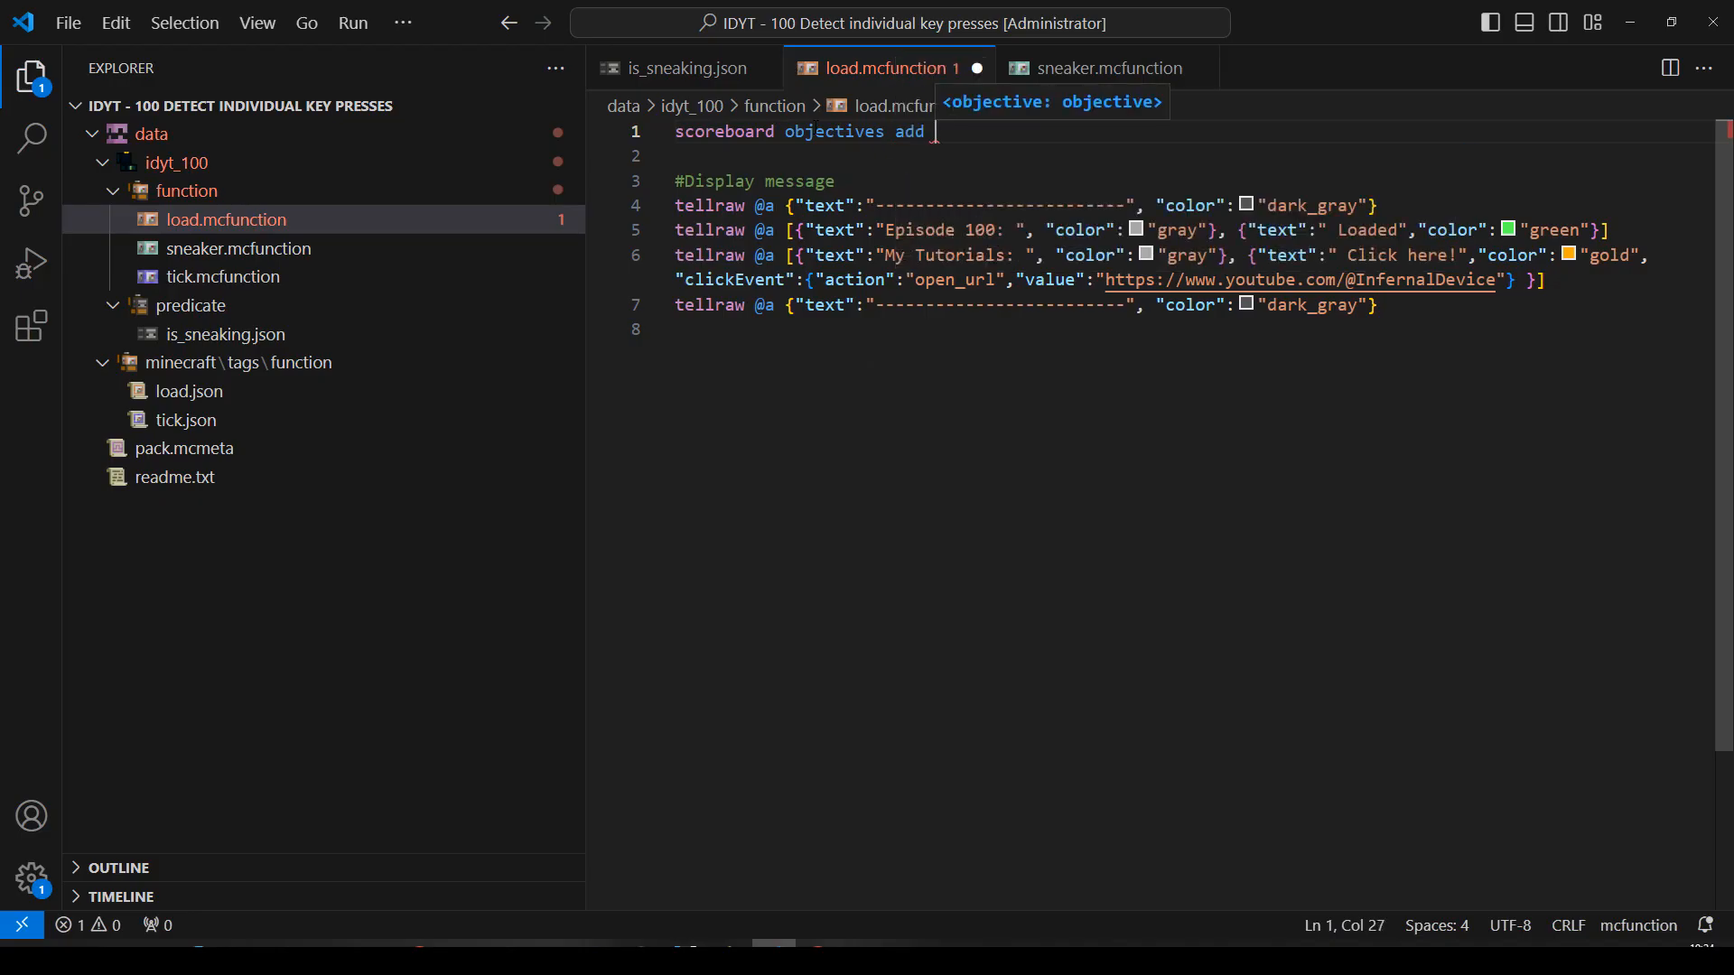
text(timestamp du)
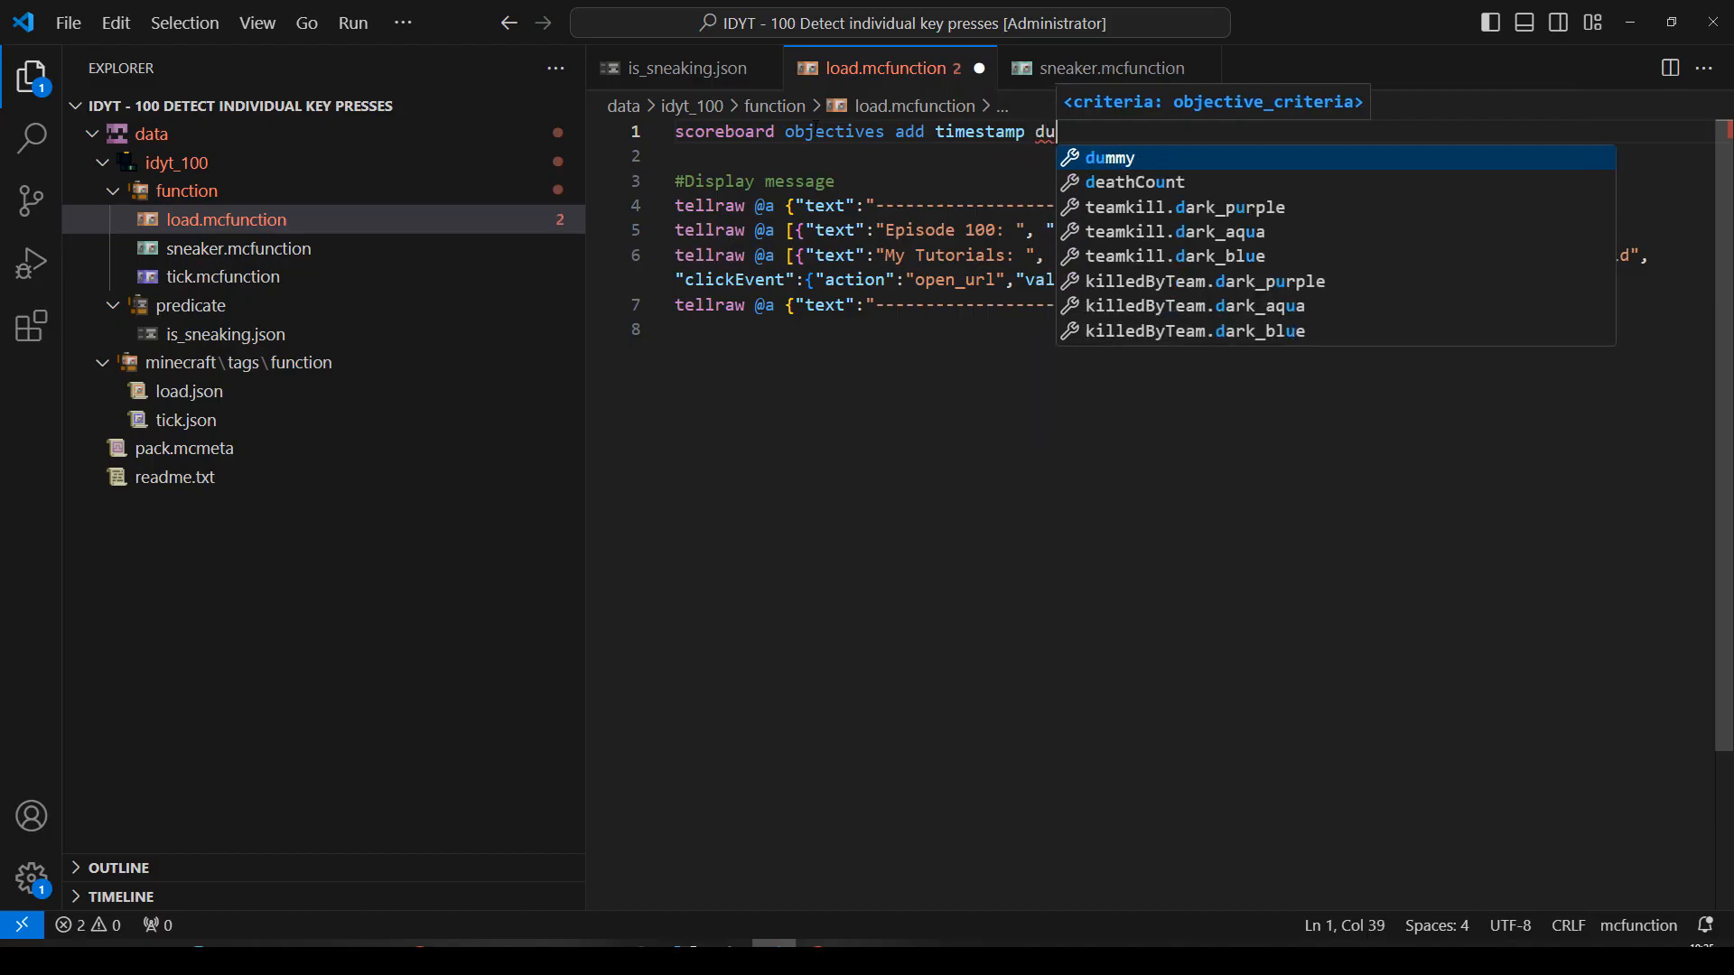
key(Enter)
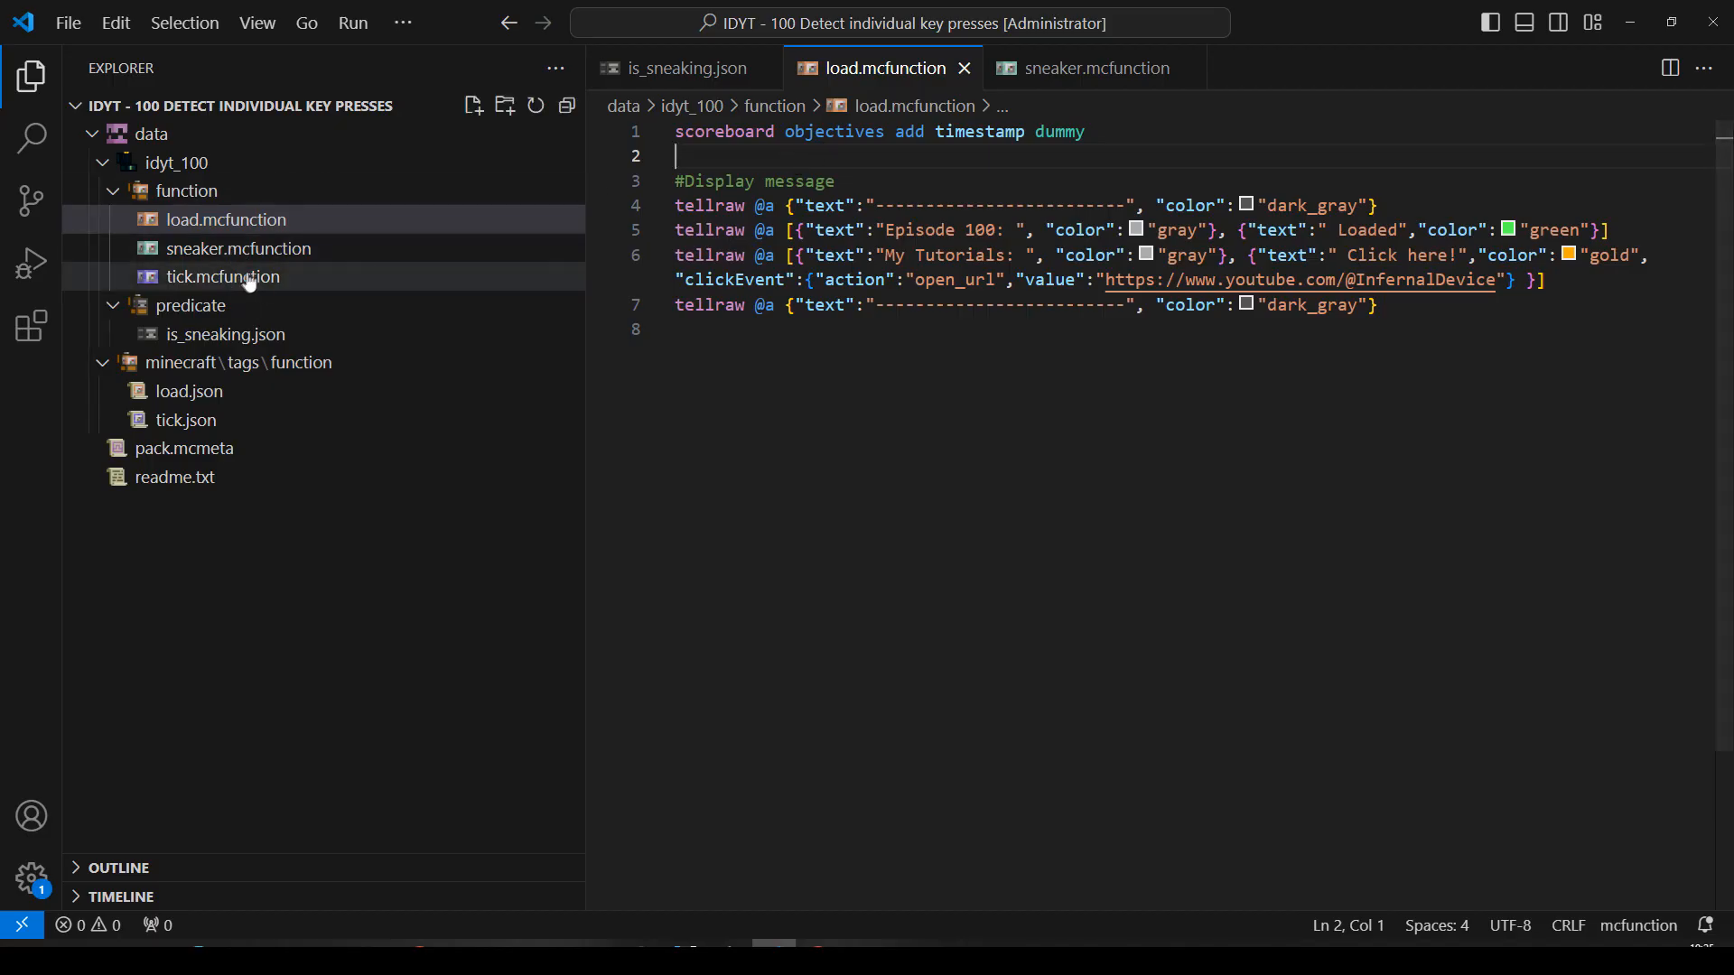
- In tick.mcfunction, write 'execute as @a[predicate=idyt_100:is_sneaking] run function idyt_100:sneaker'
click(222, 276)
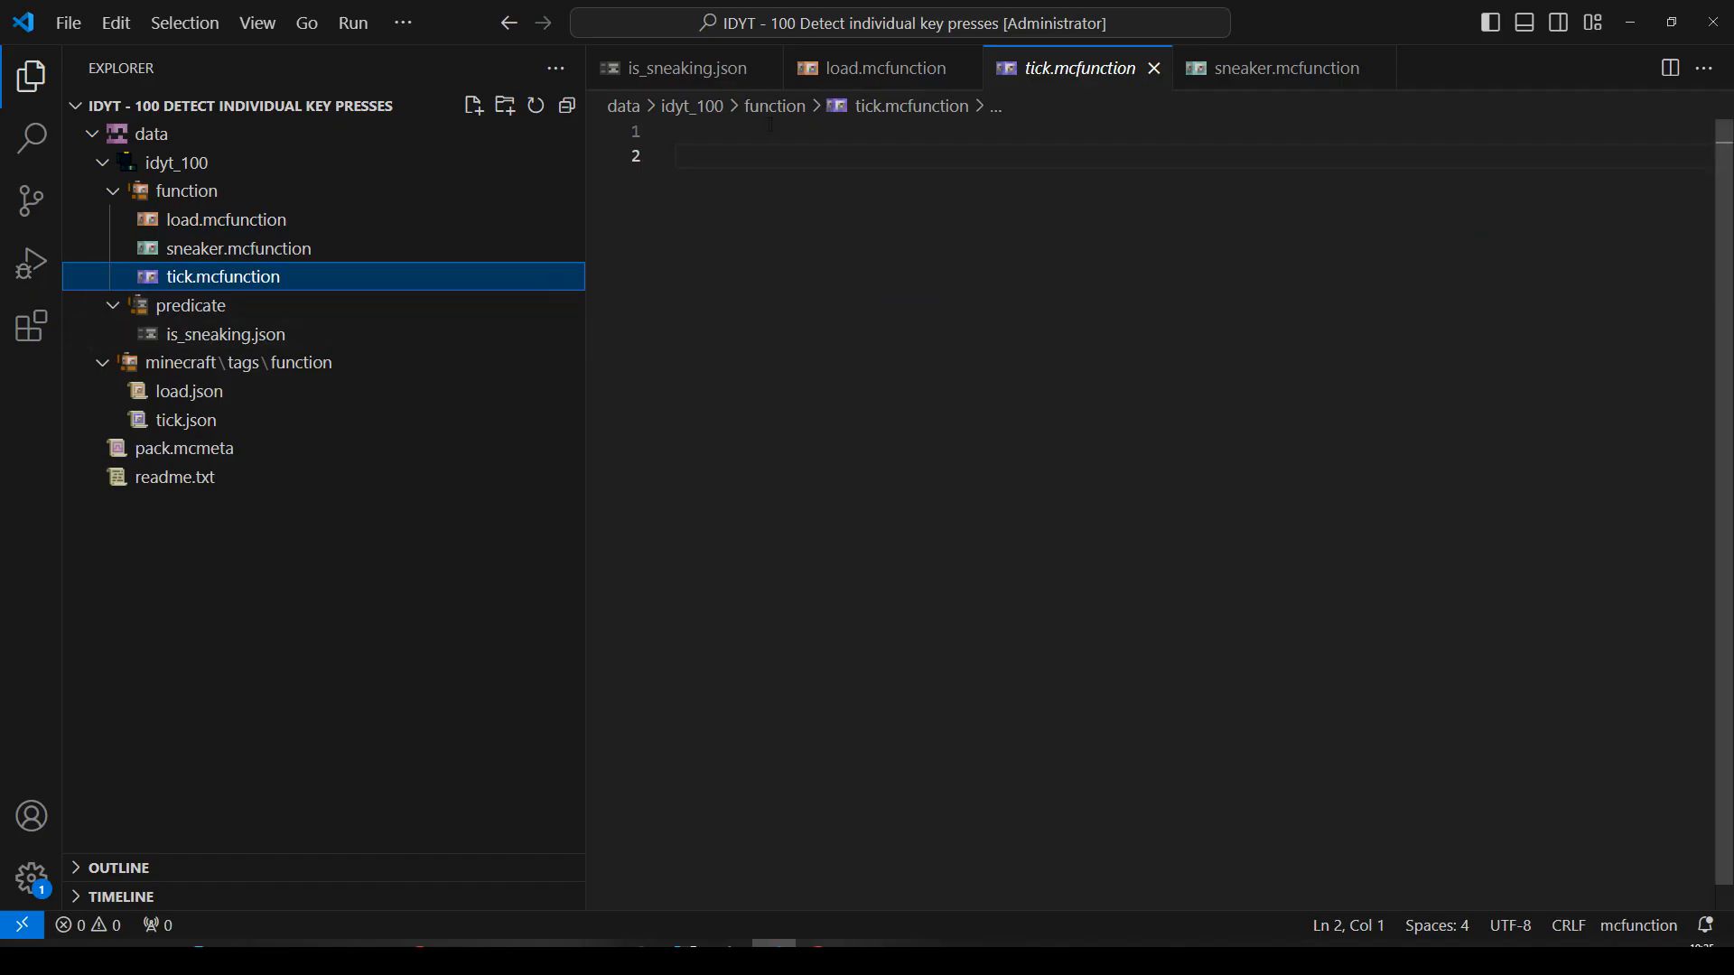
text(execute as)
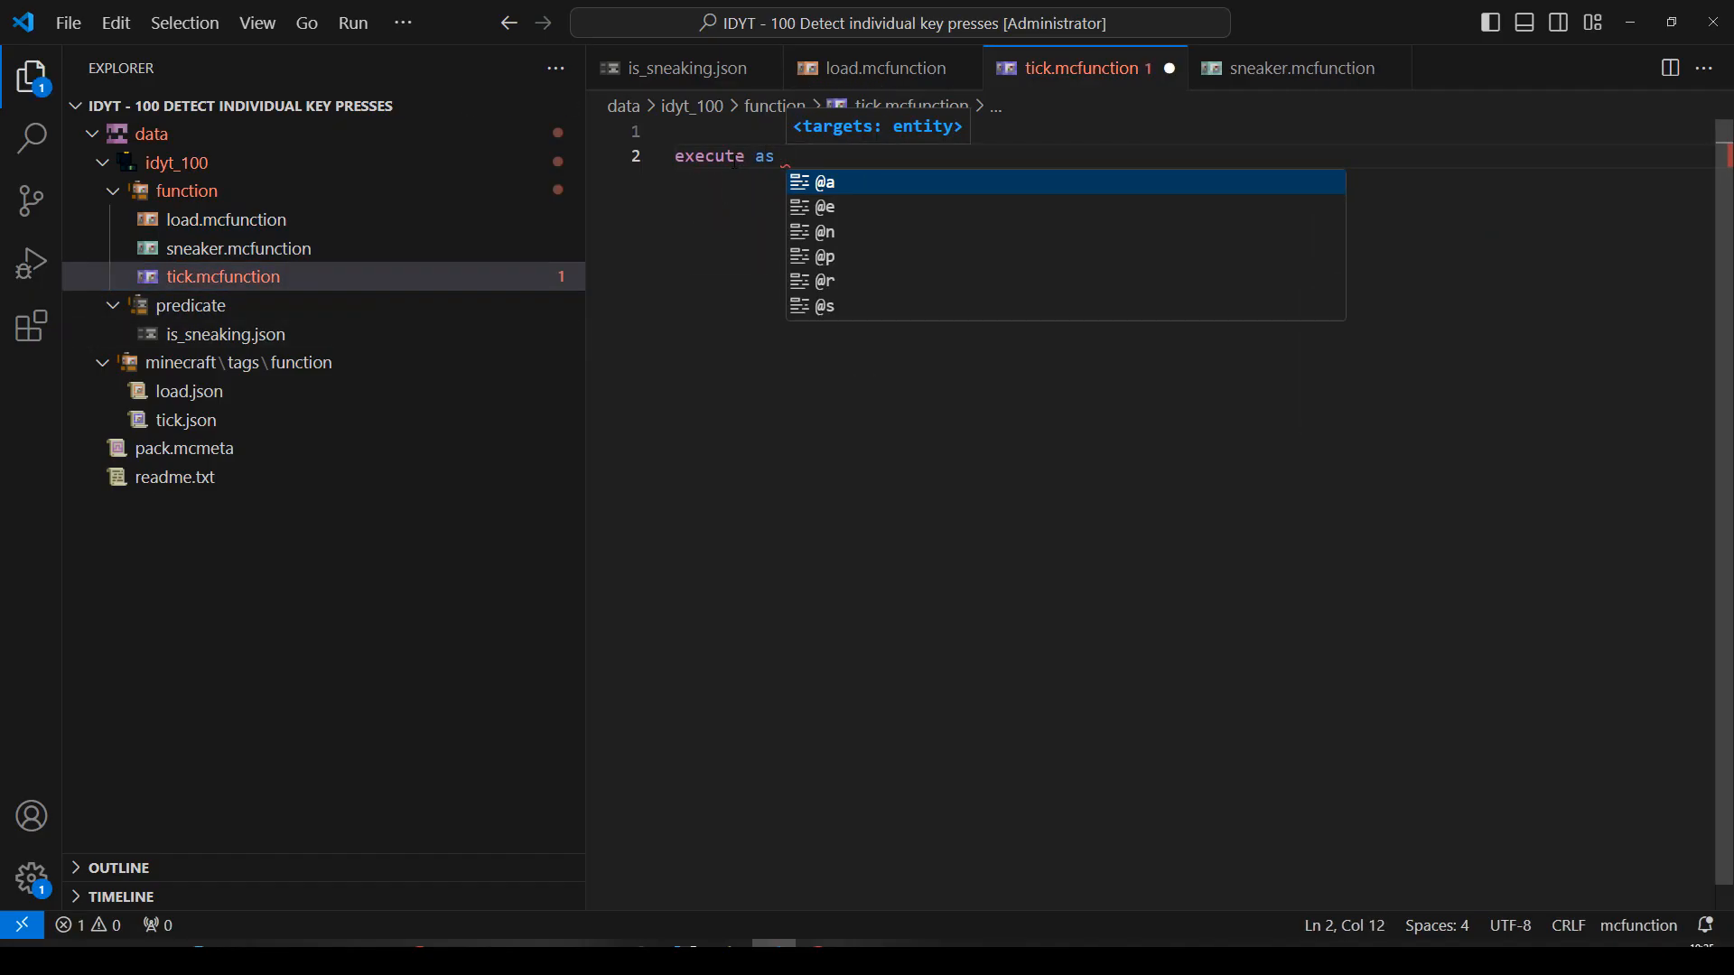
text(@a)
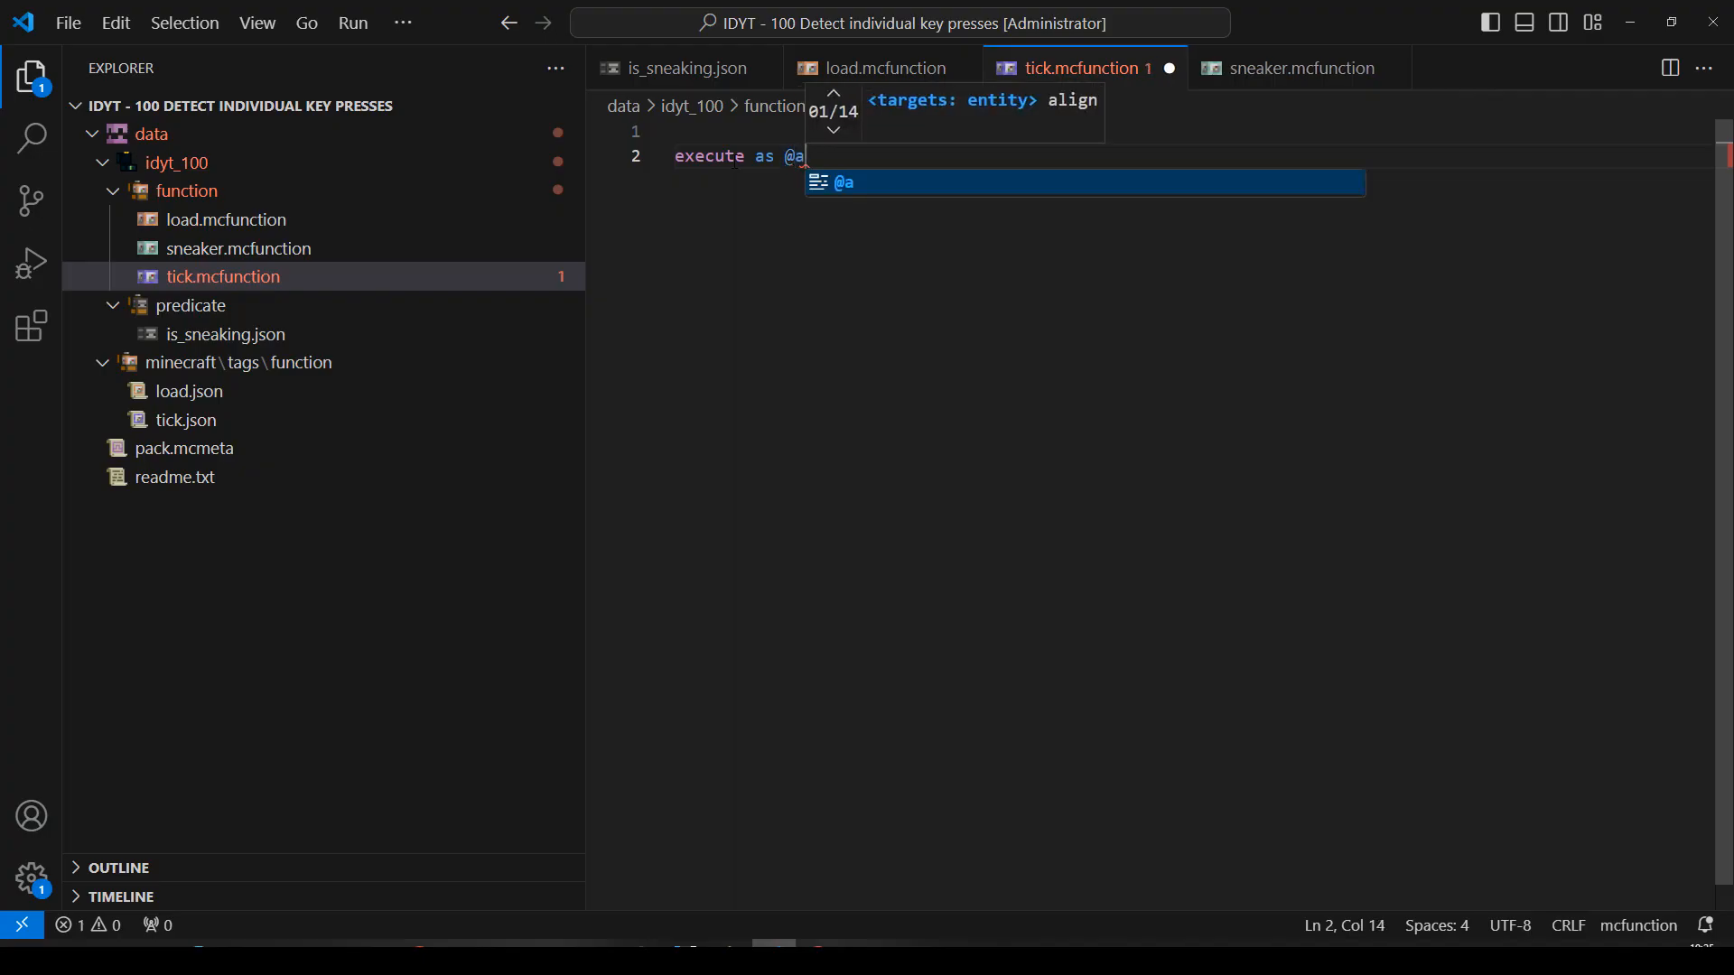
text([predicate=i)
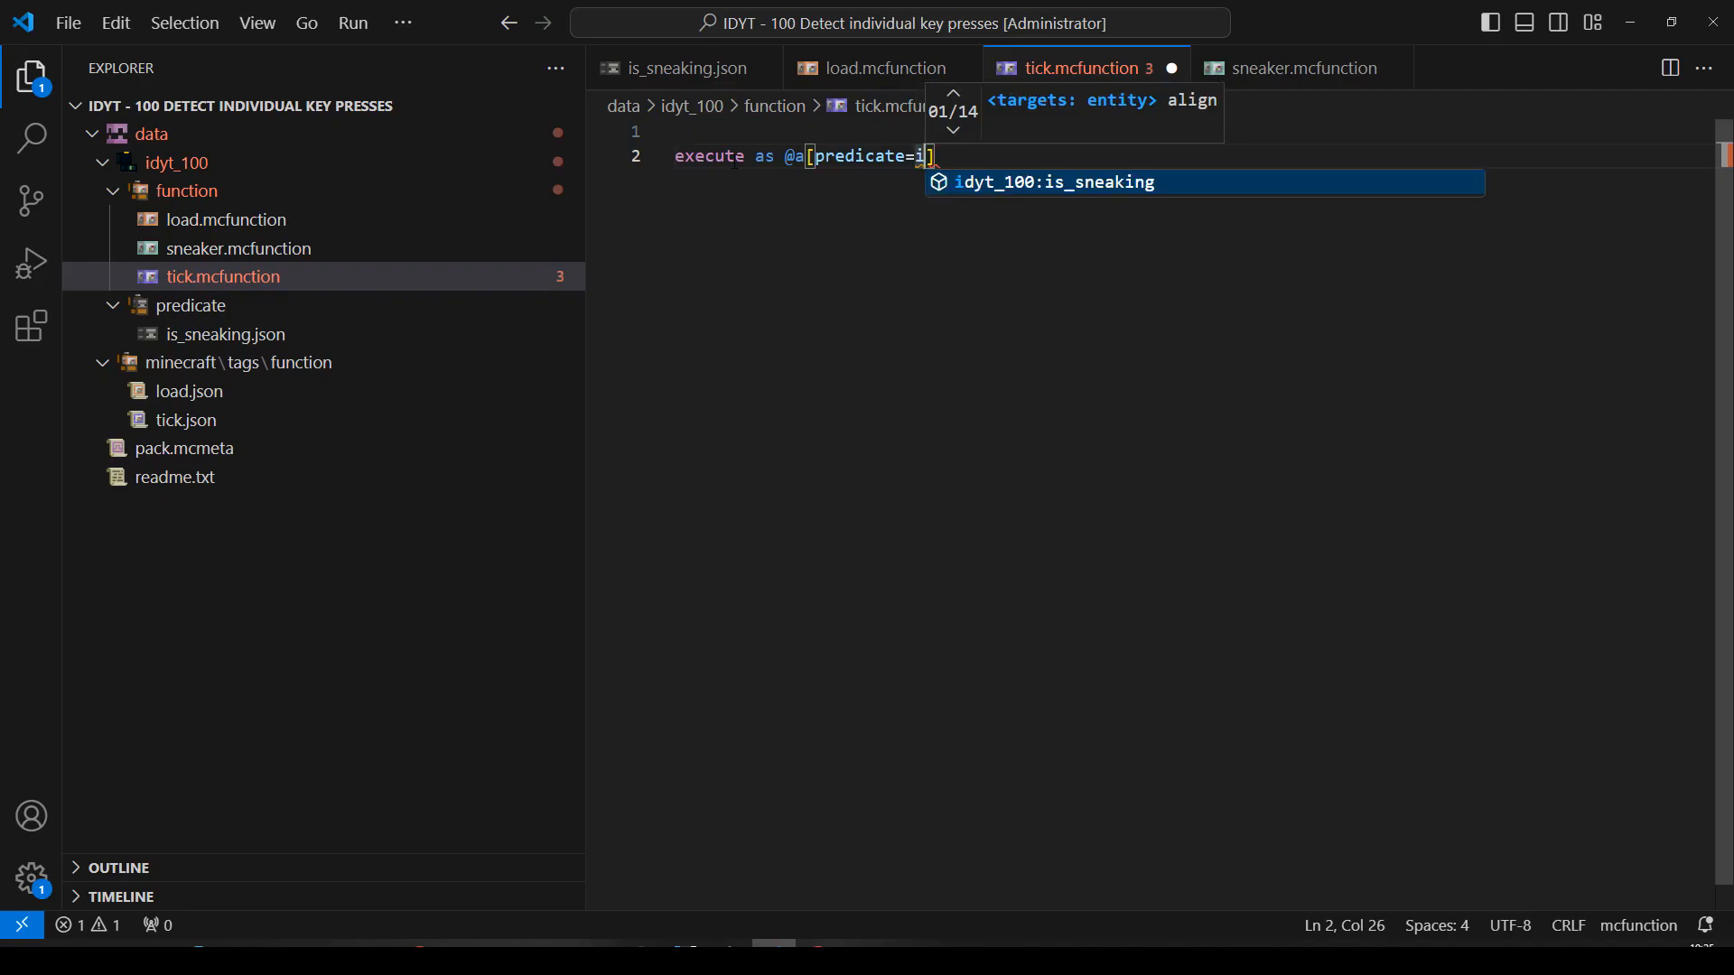
key(Tab)
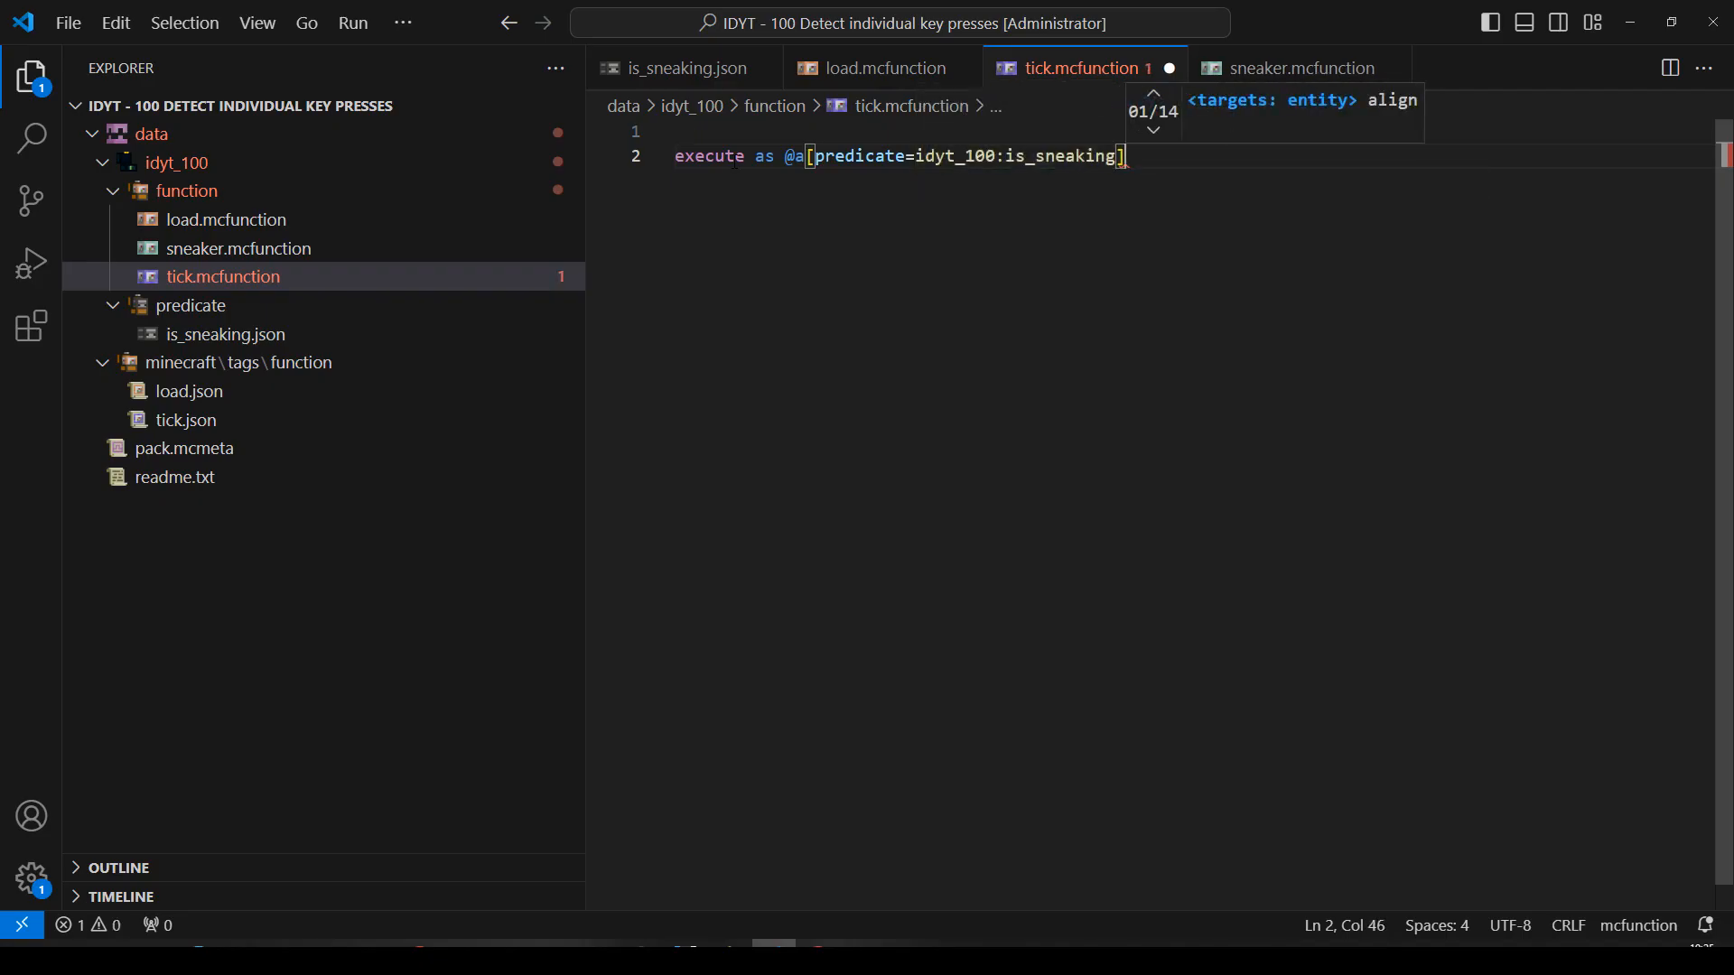
text(r)
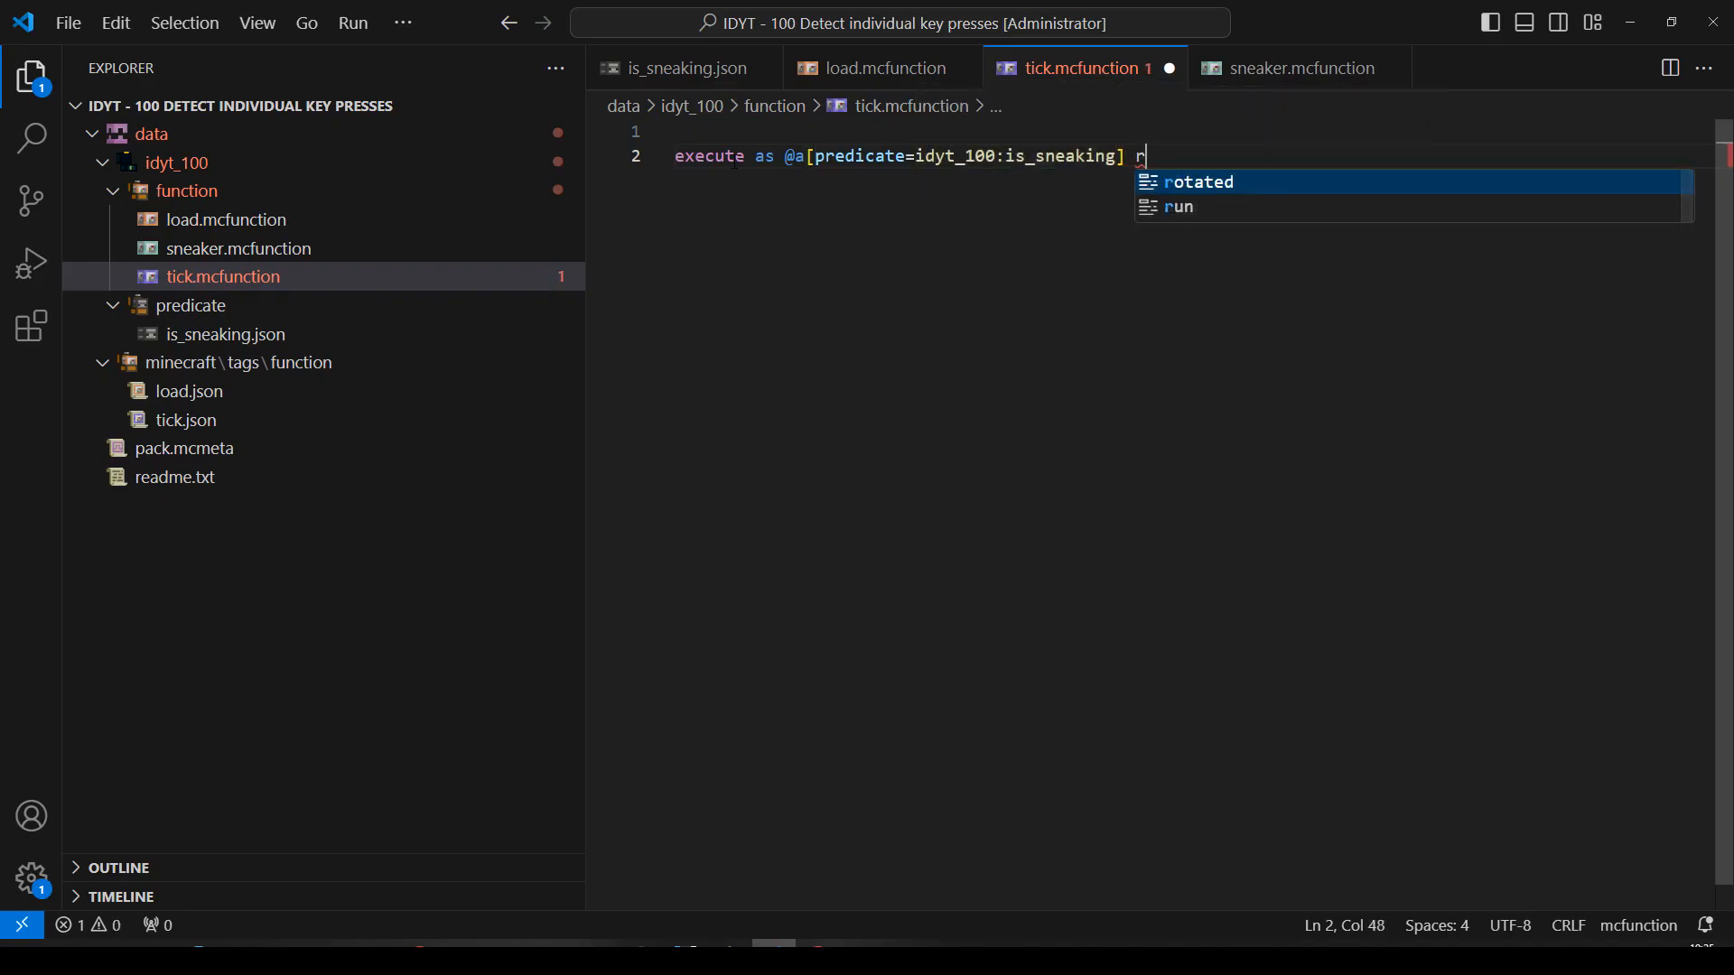
text(un function idyt_100:sneaker)
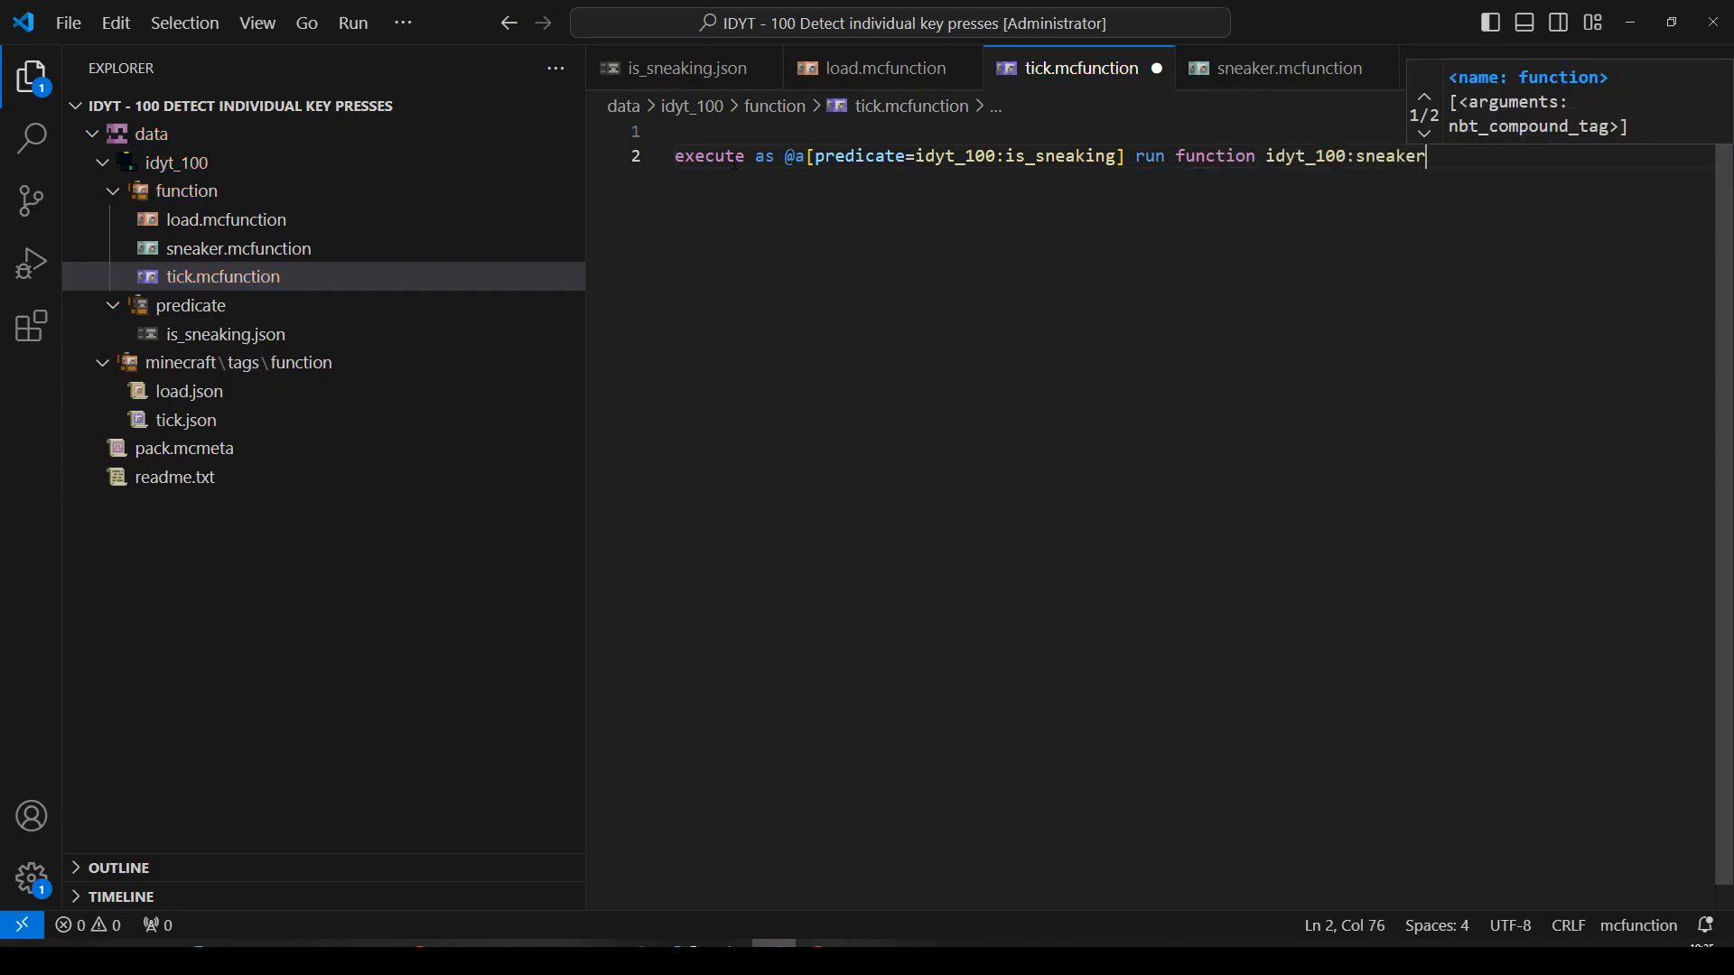
click(236, 247)
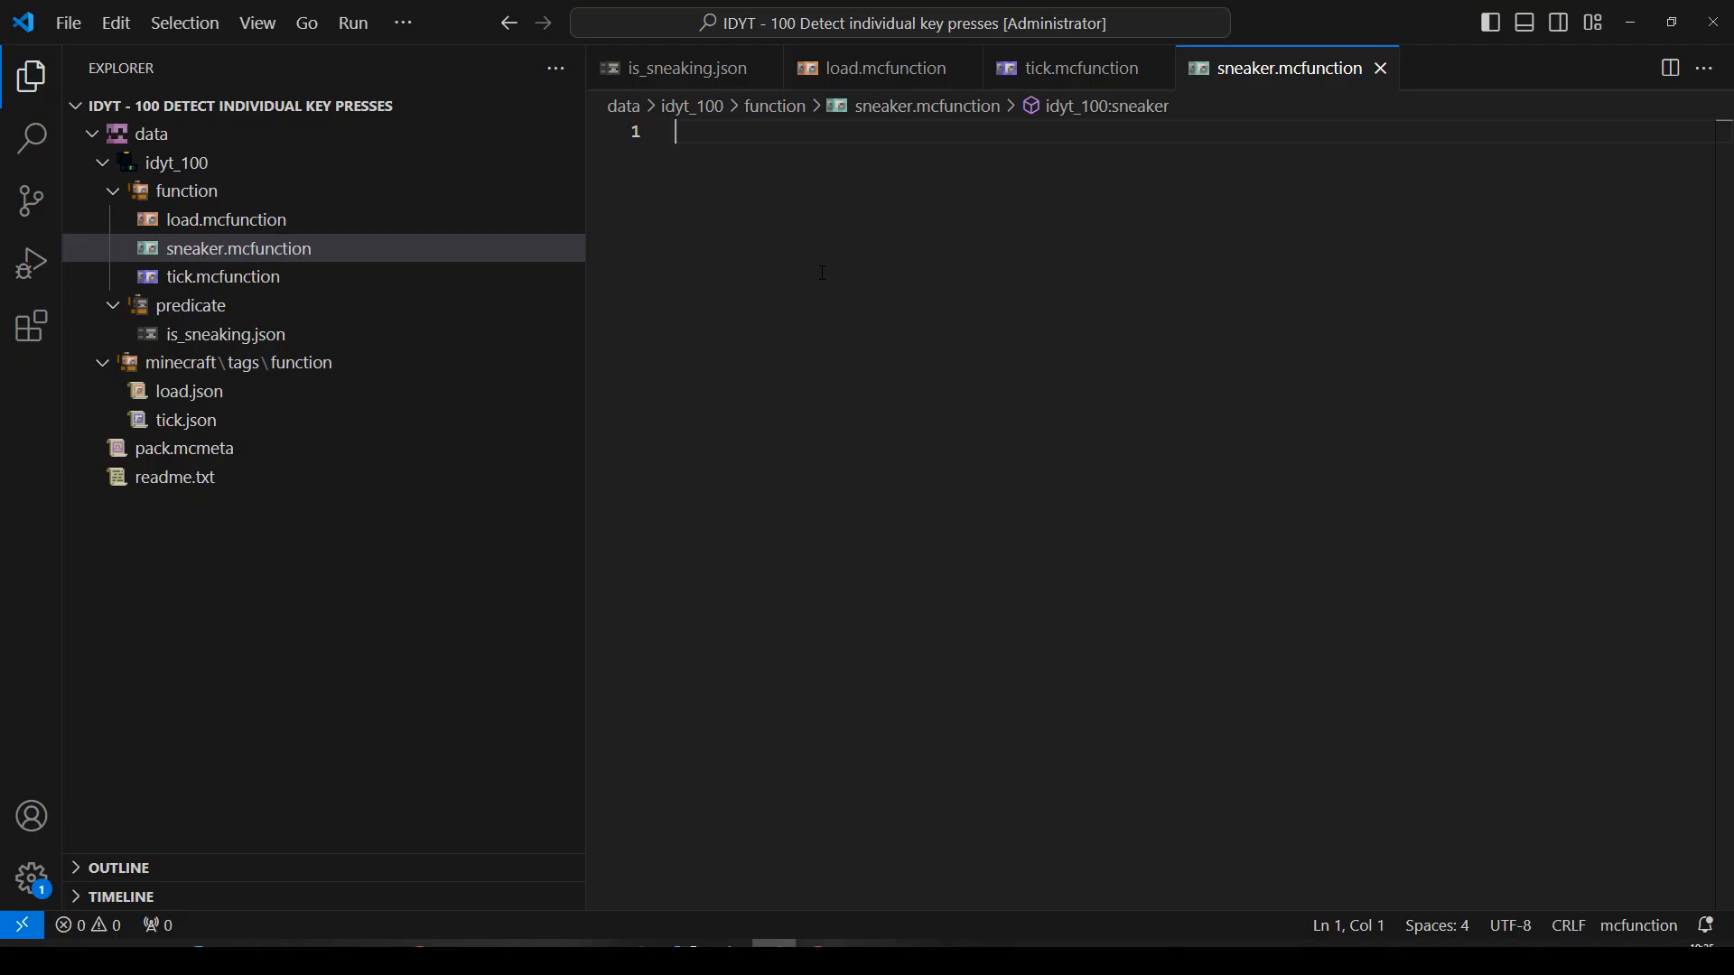
- Write 'execute store result score #this timestamp run time query gametime' and add blank lines below
text(exec)
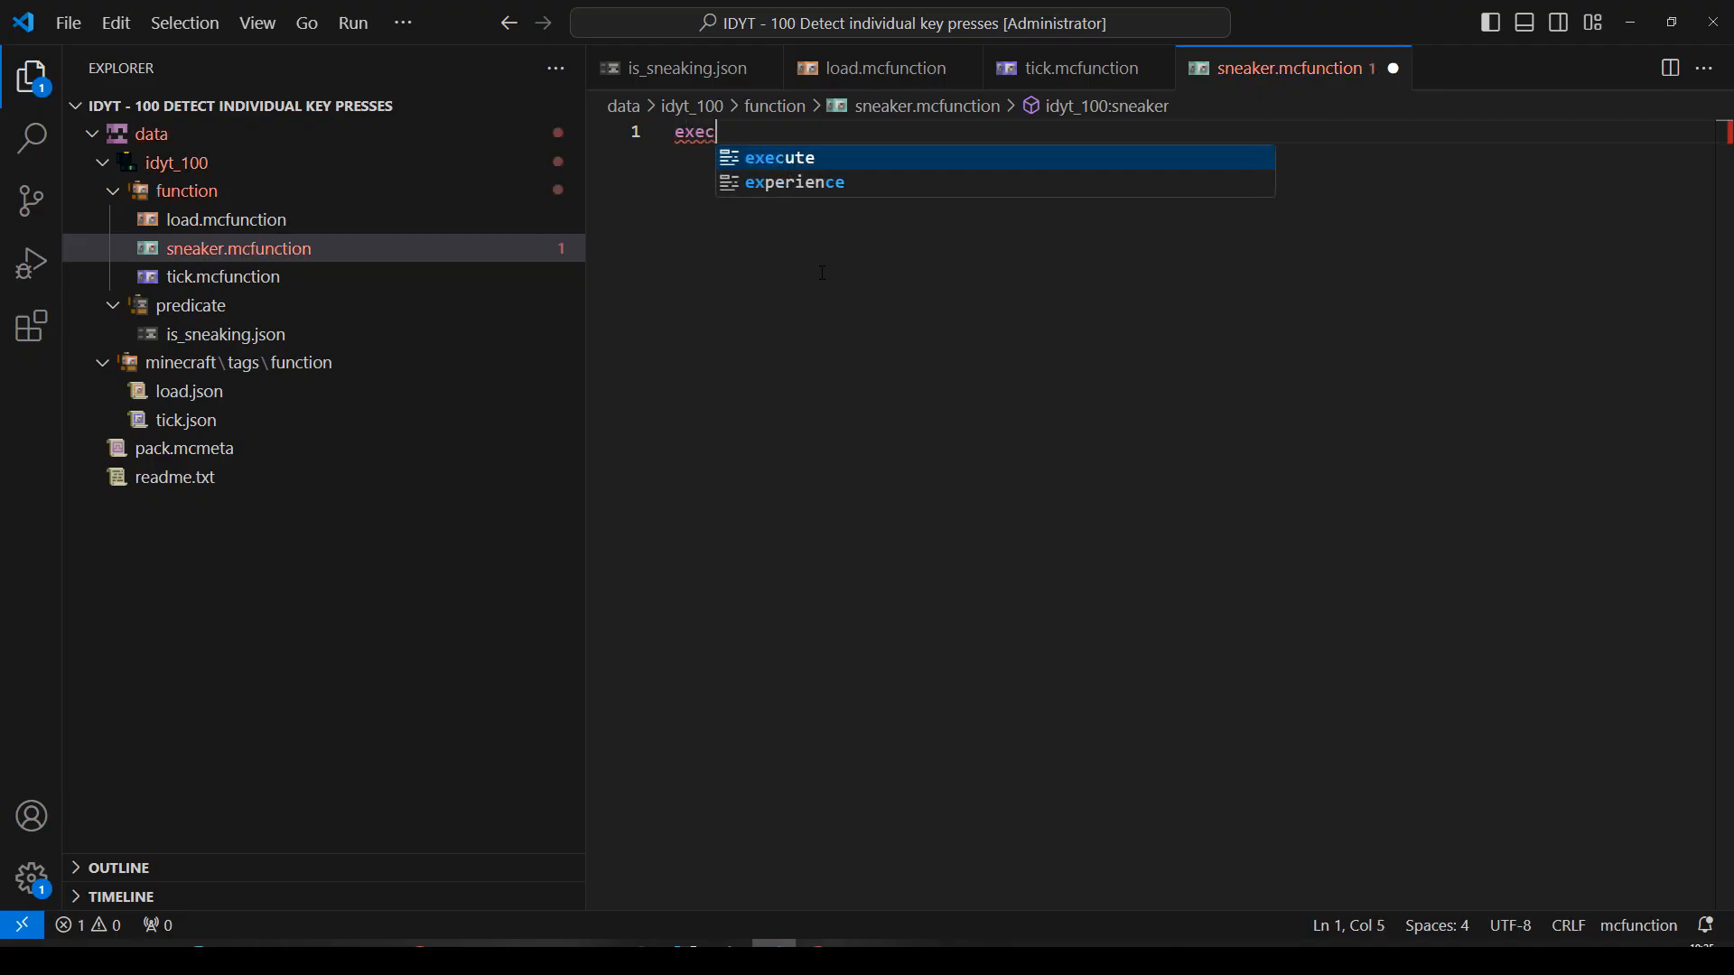
text(ute a)
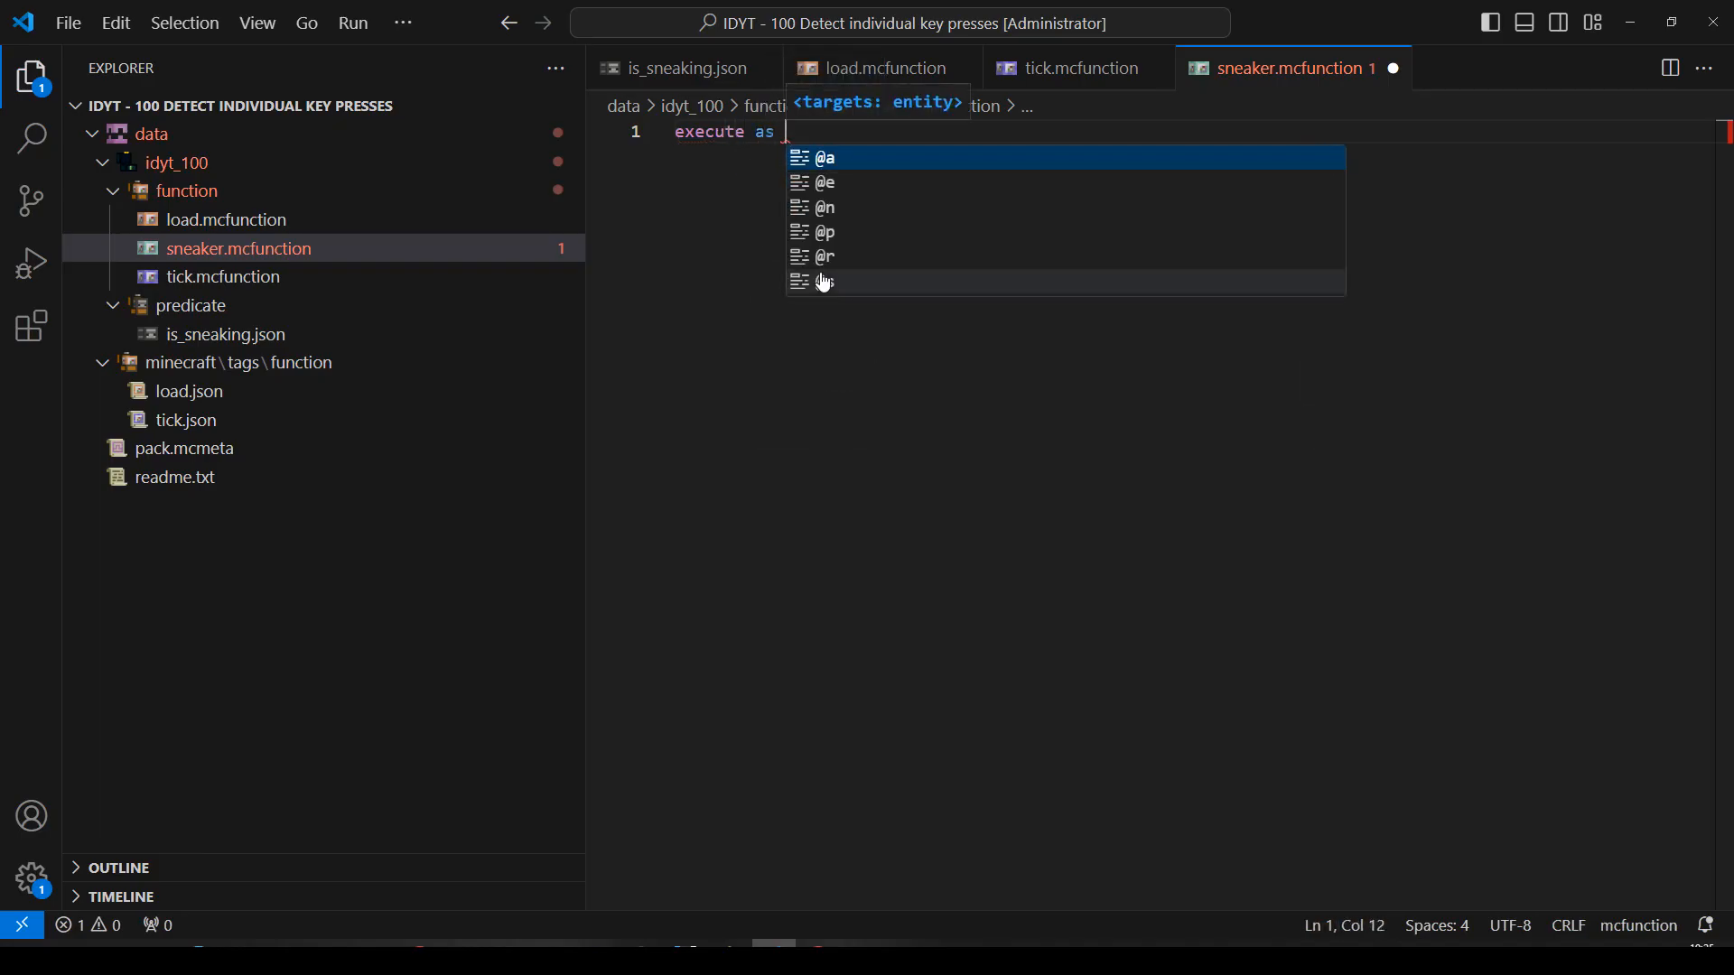
text(store)
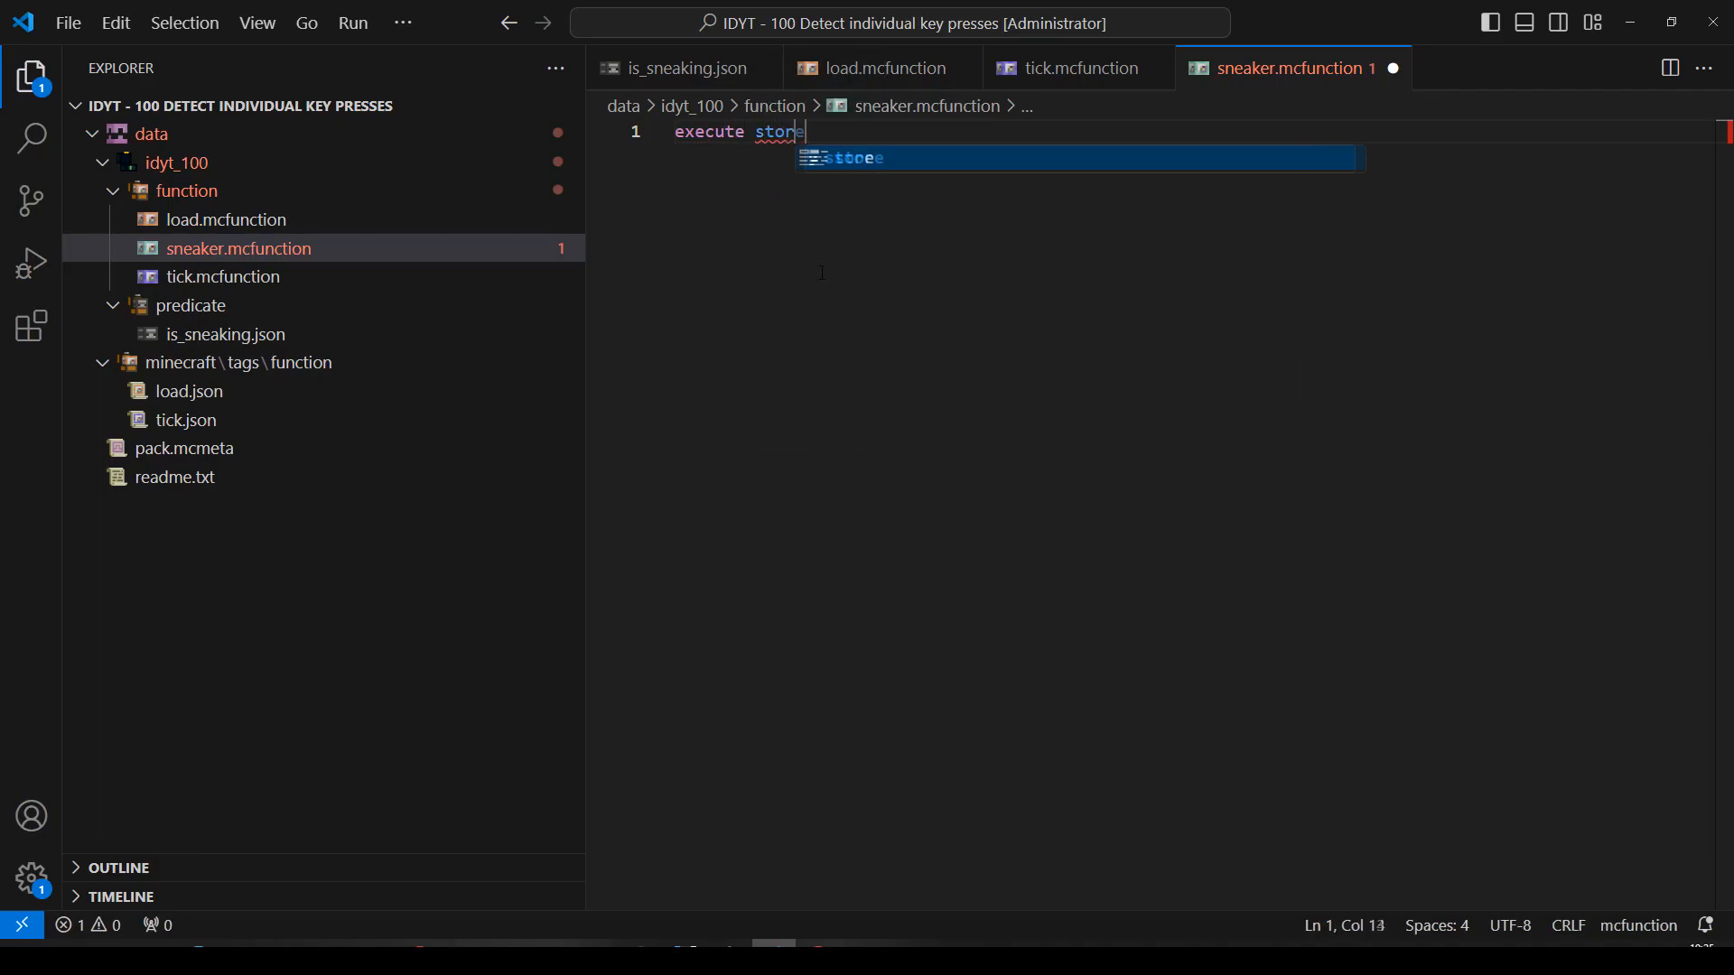
text(result)
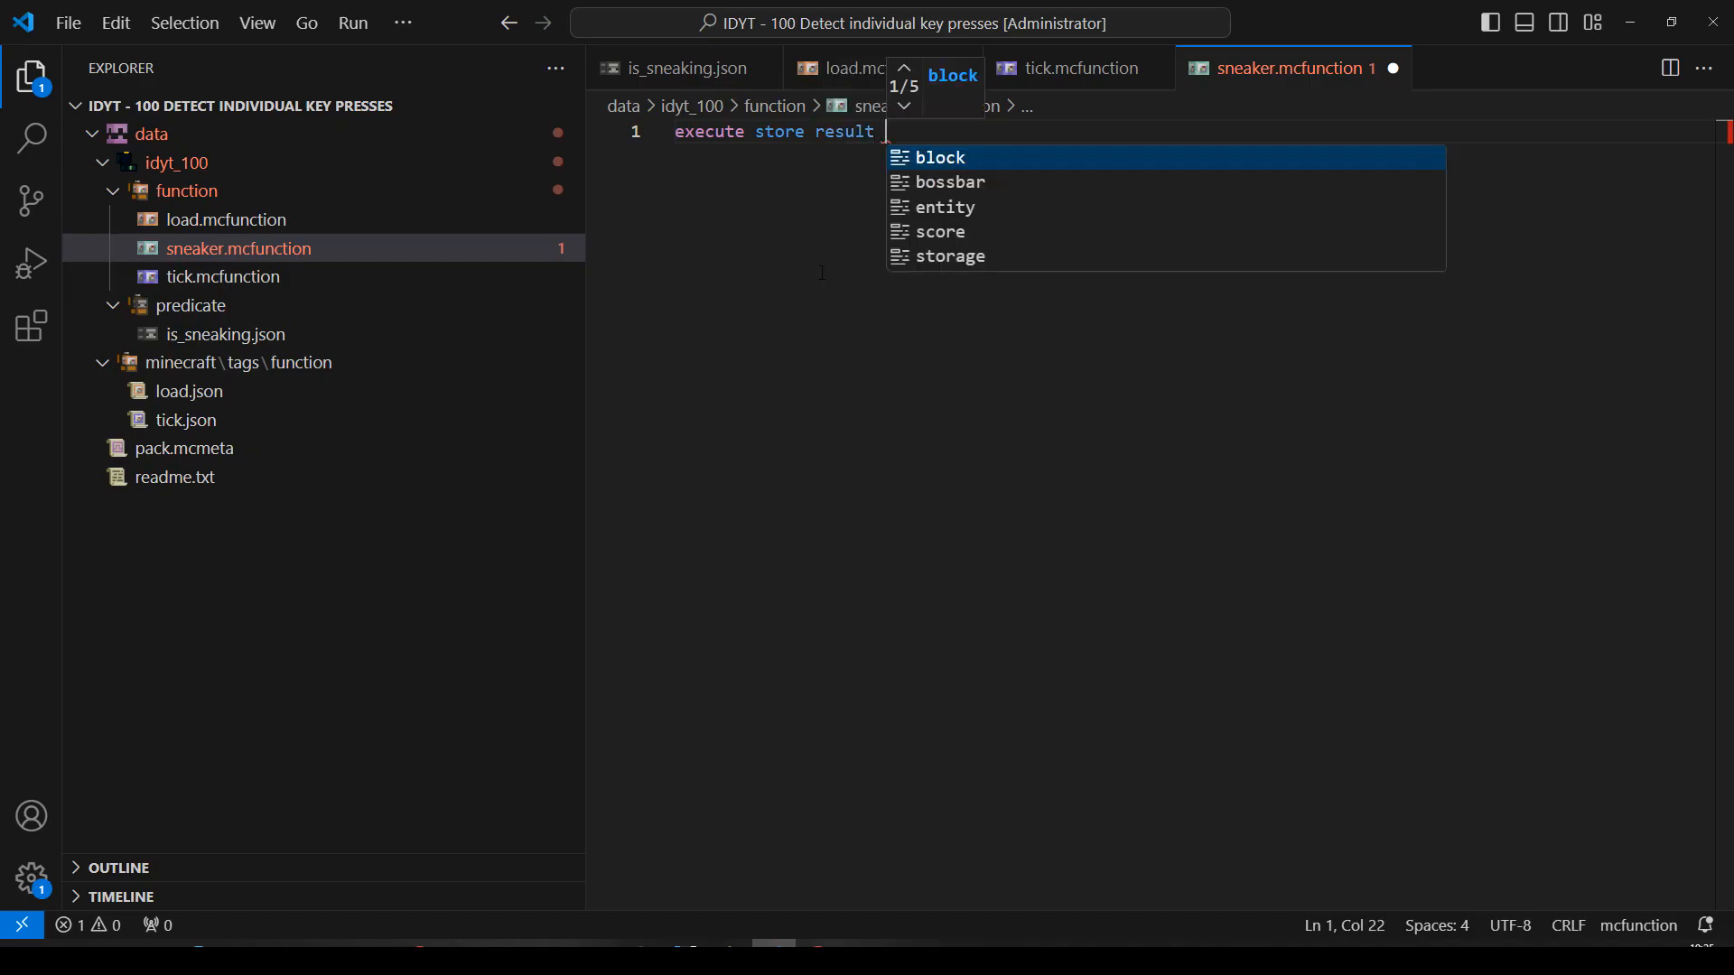
text(score)
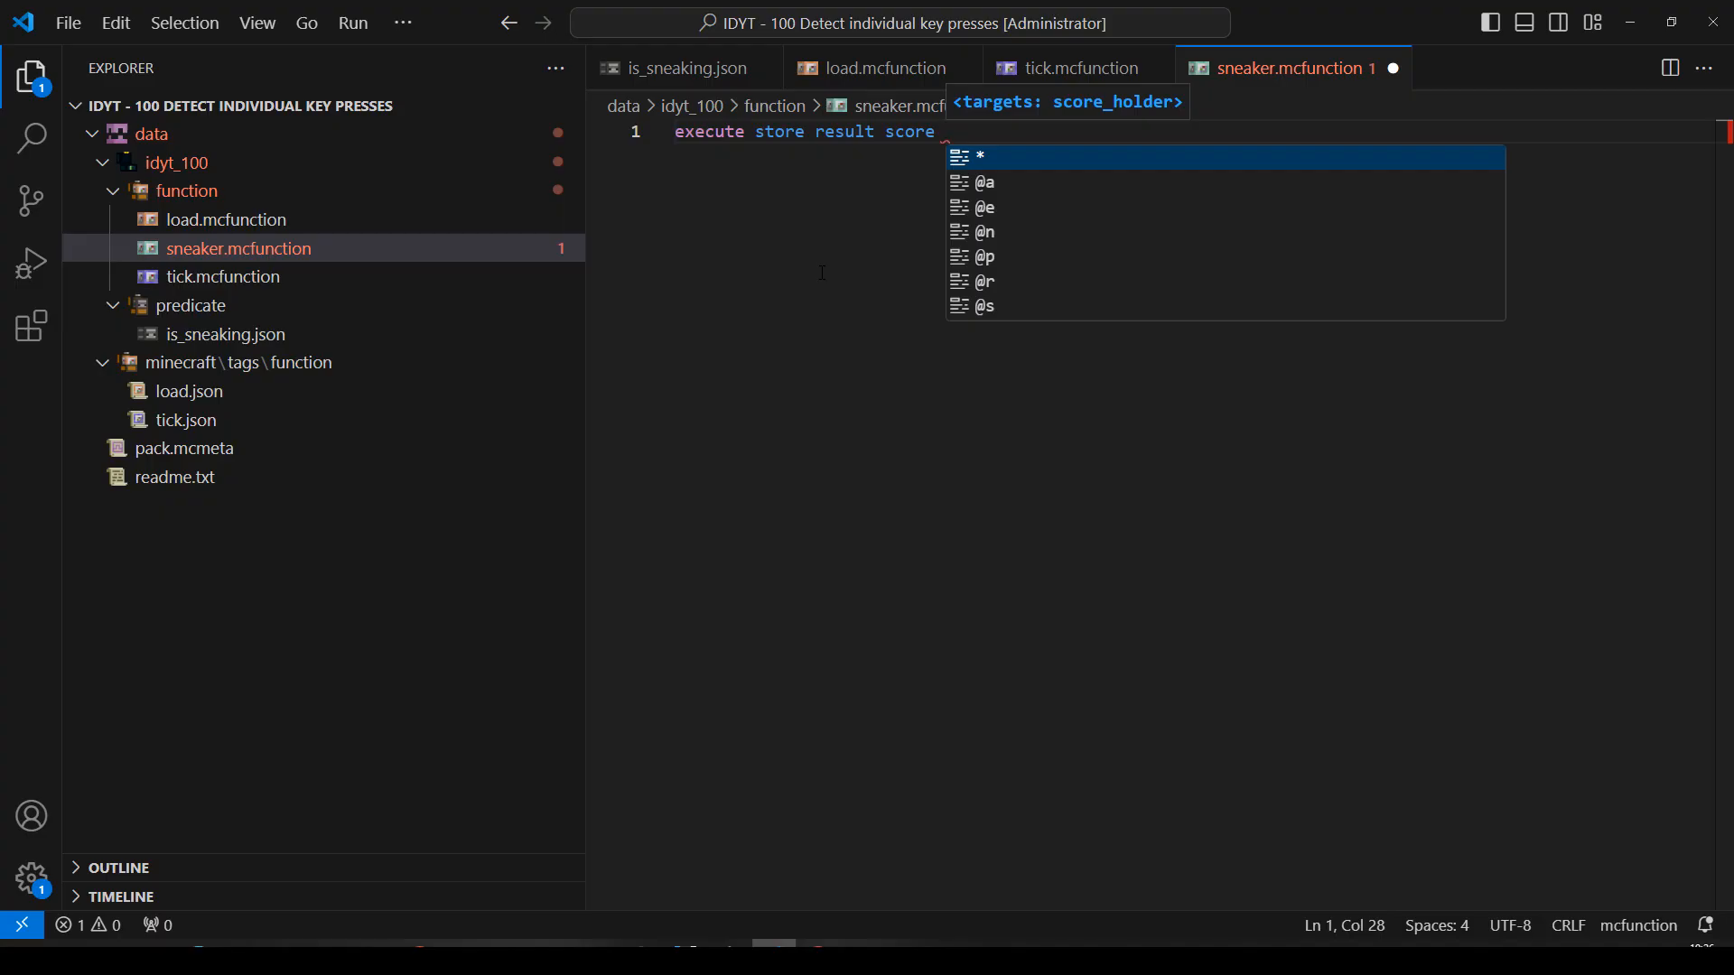
text(#this timestamp run)
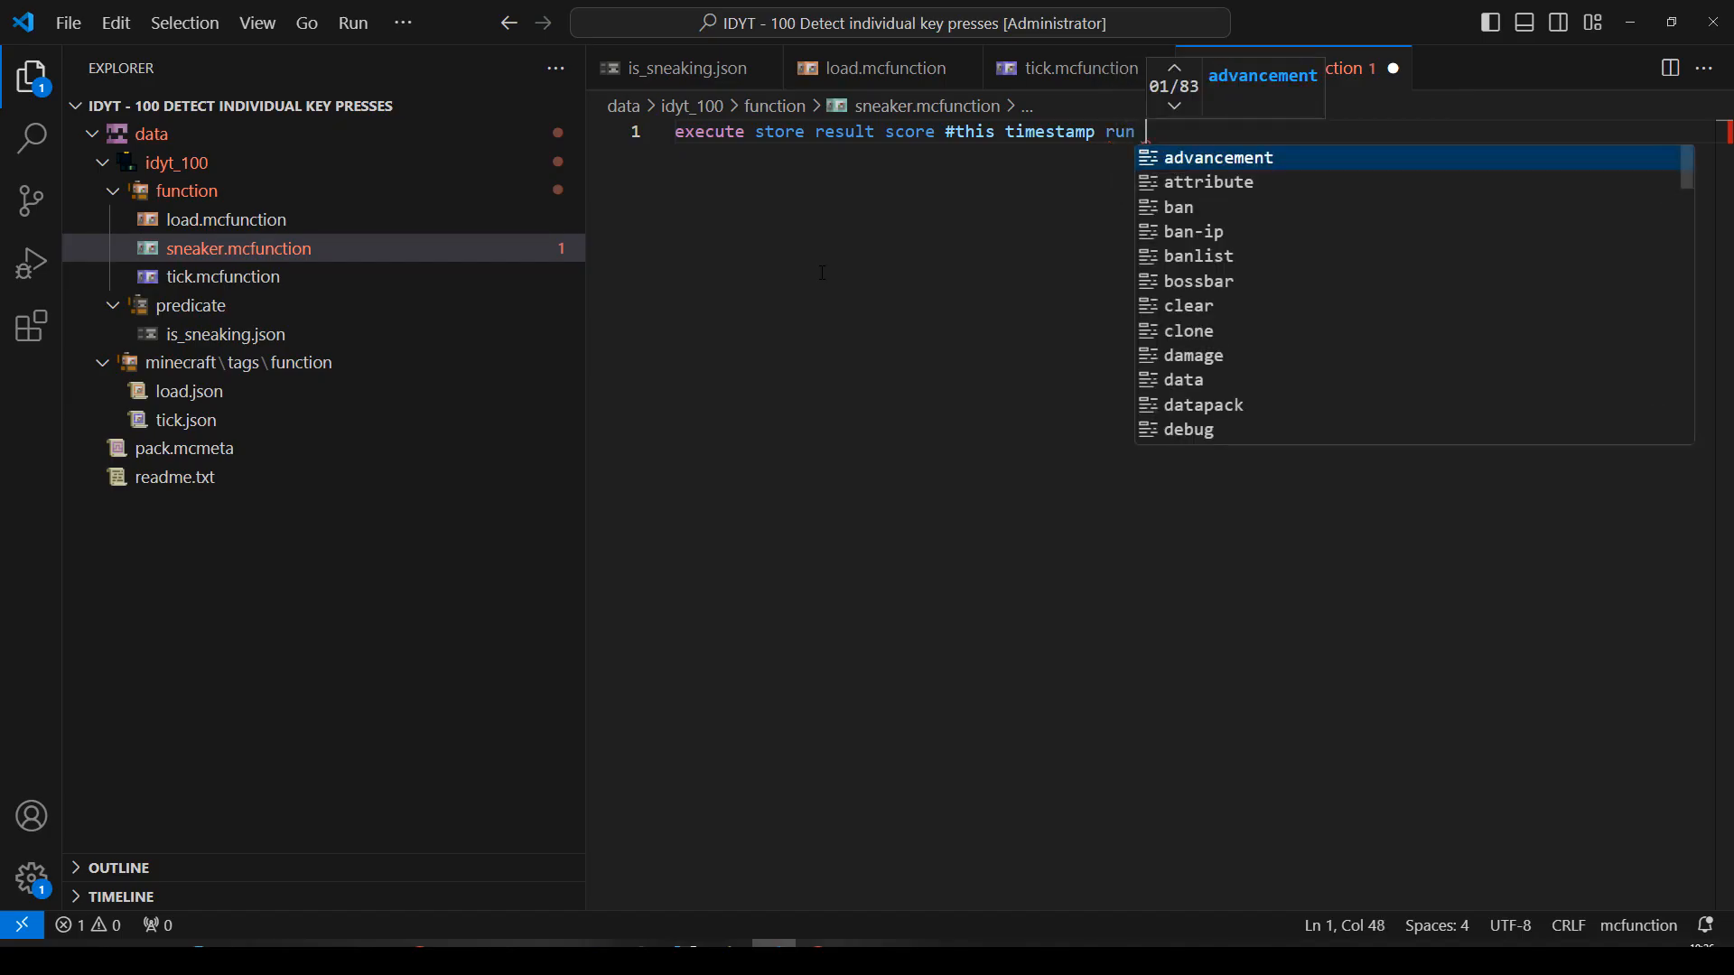
text(g)
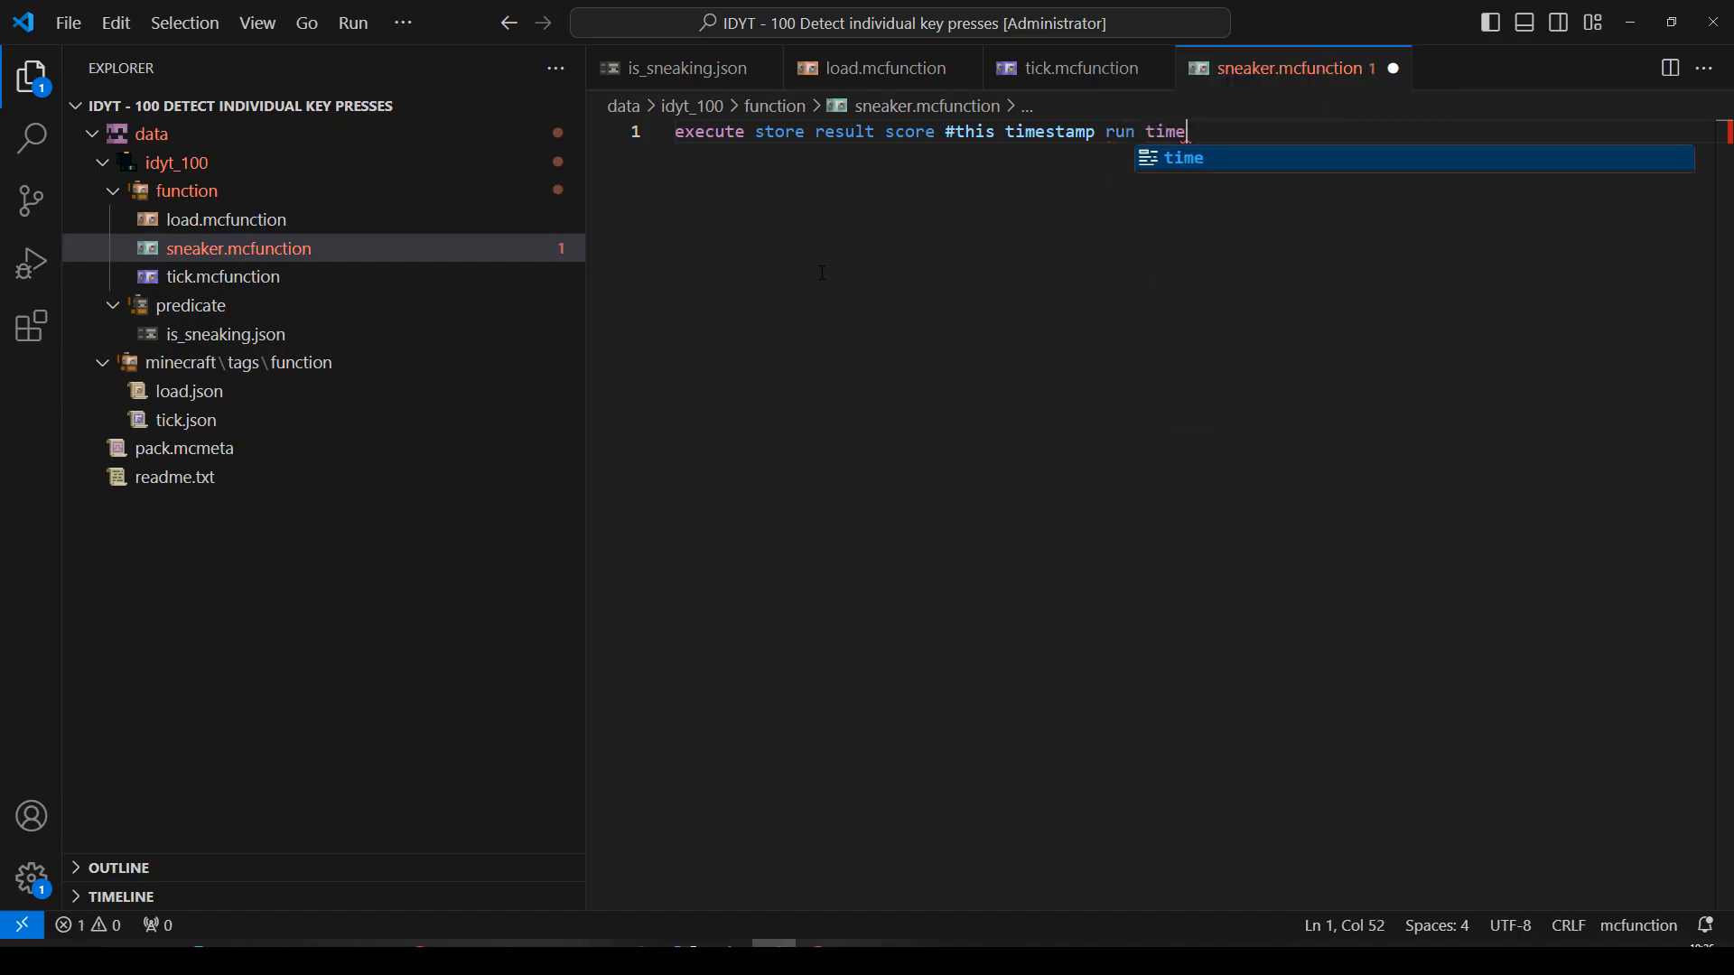
text(query gametime)
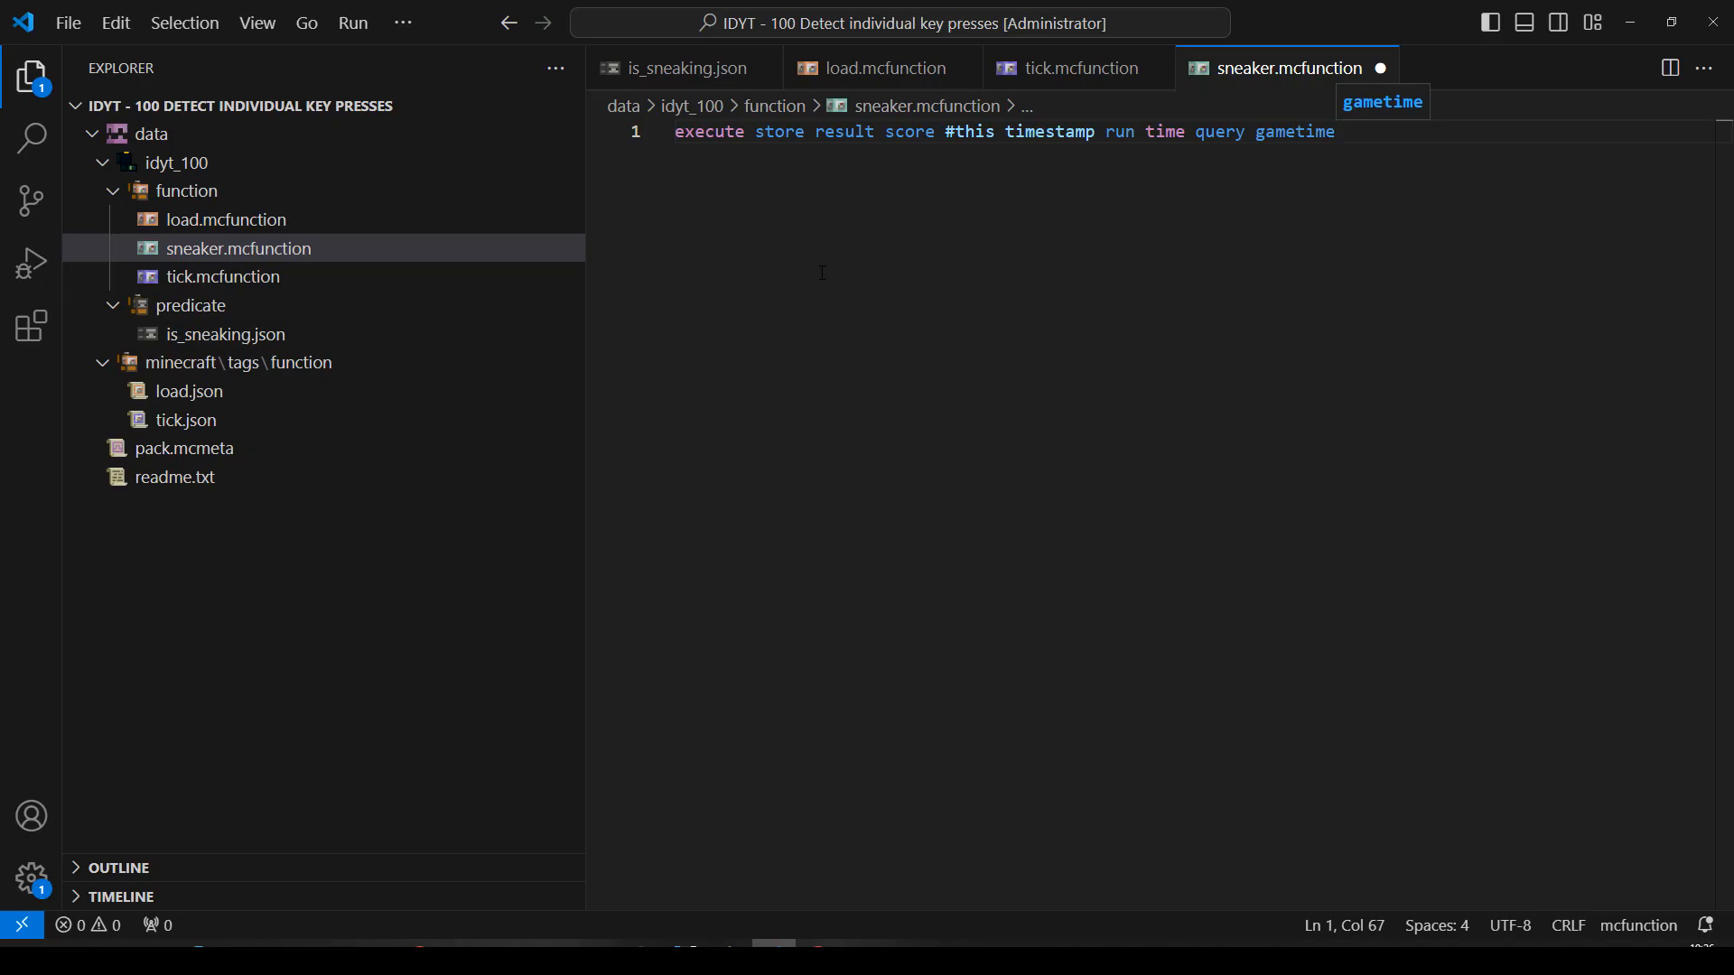
key(enter)
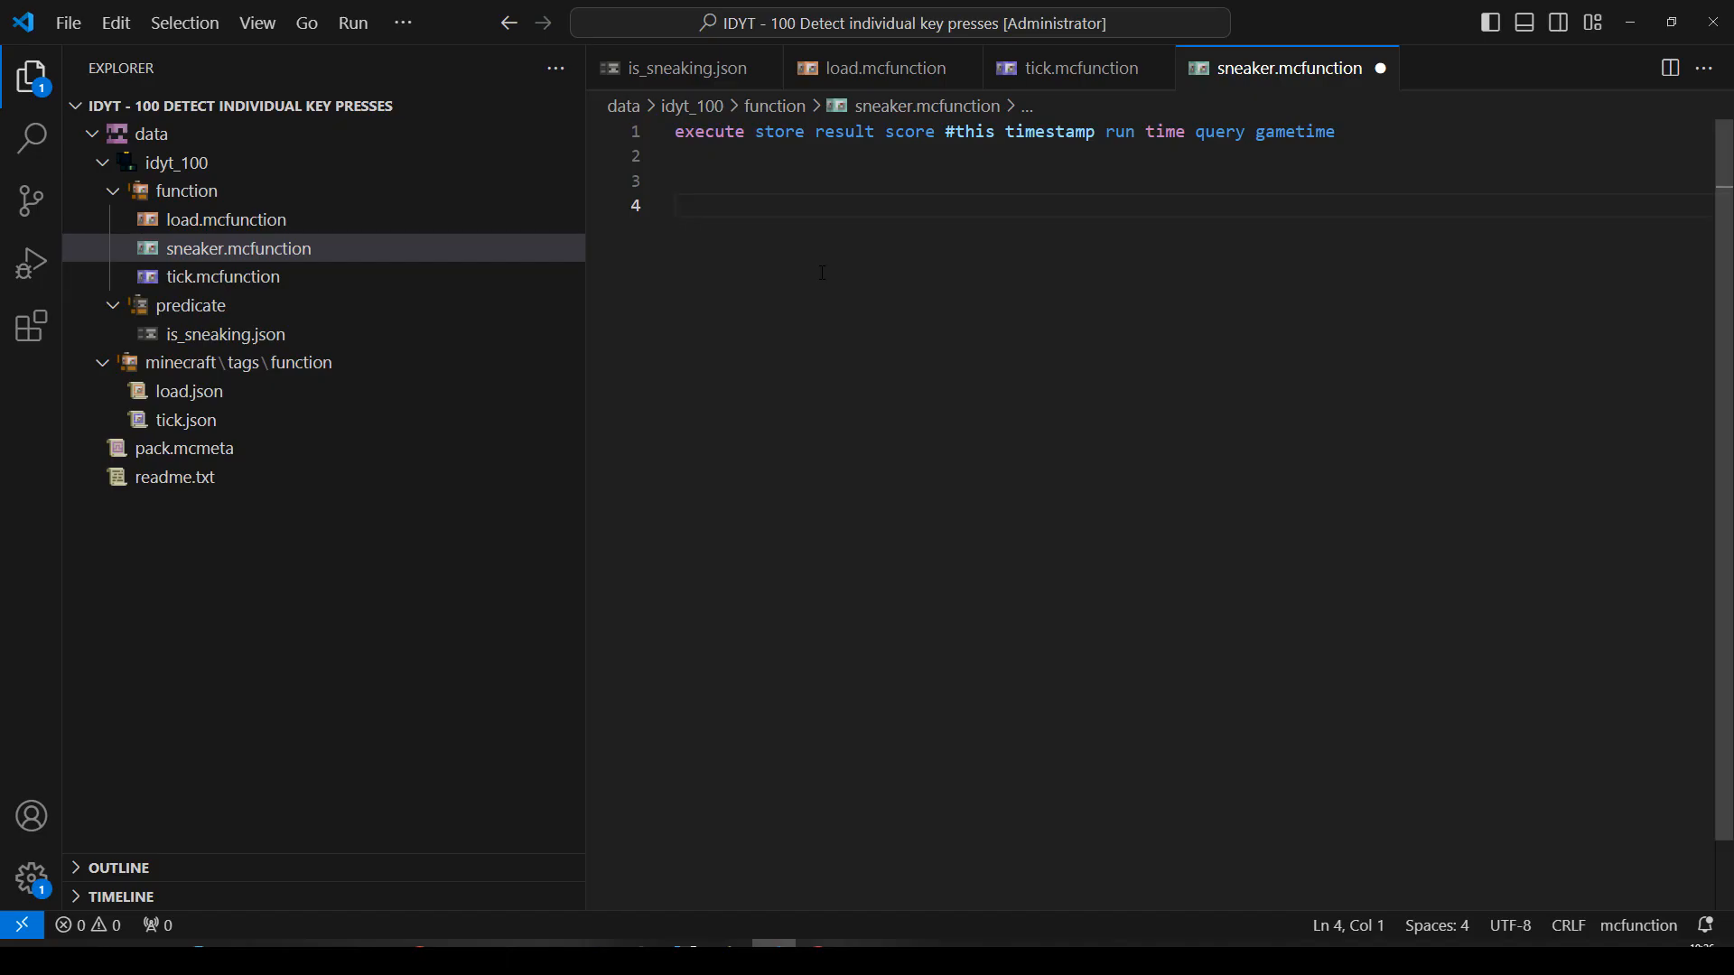
- Write 'scoreboard players add @s timestamp 1' on line 4 and begin an execute command on line 7
text(scoreboard players)
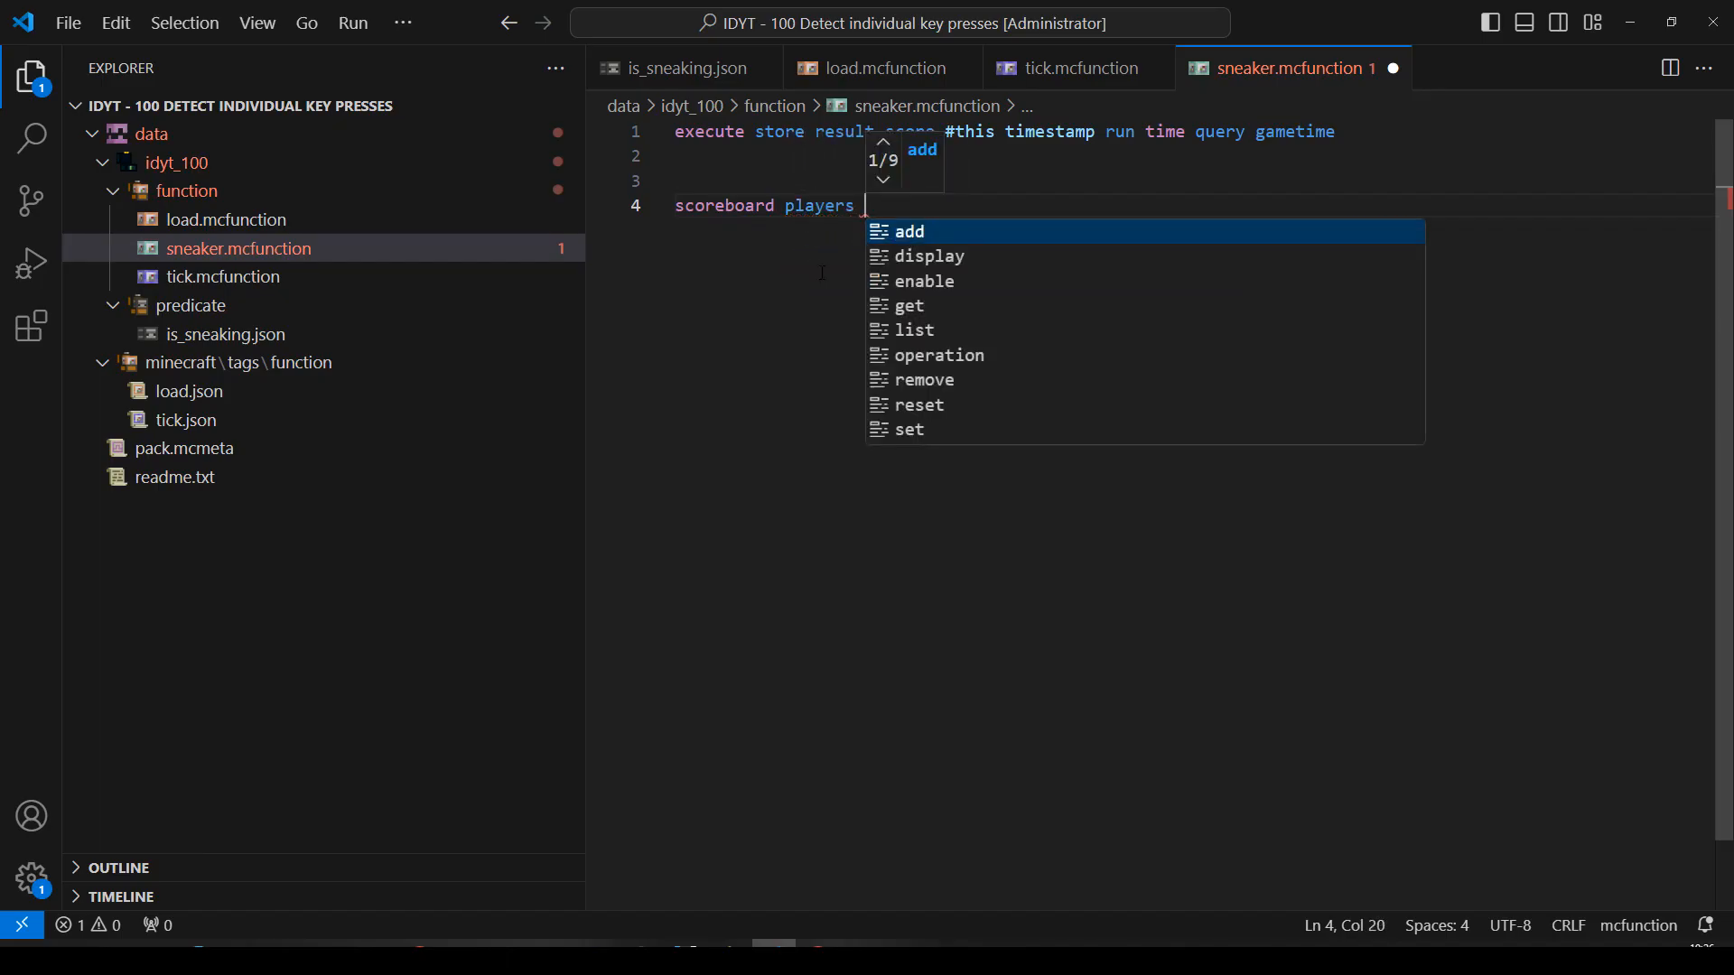
text(add @)
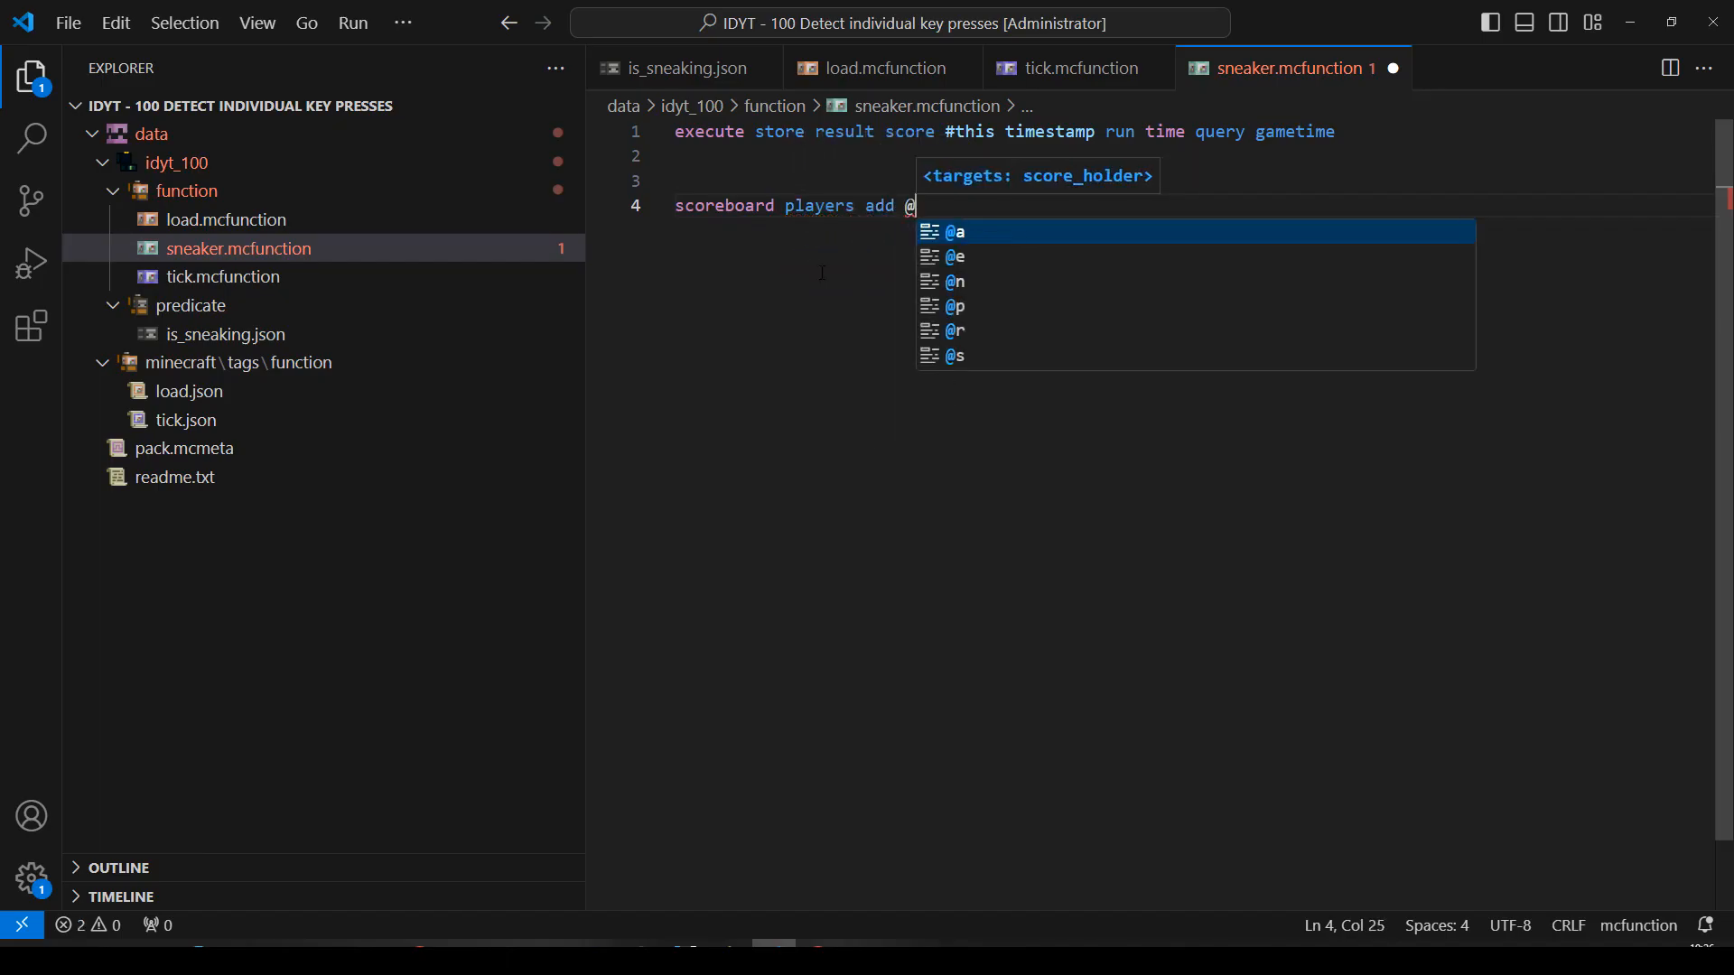
text(s)
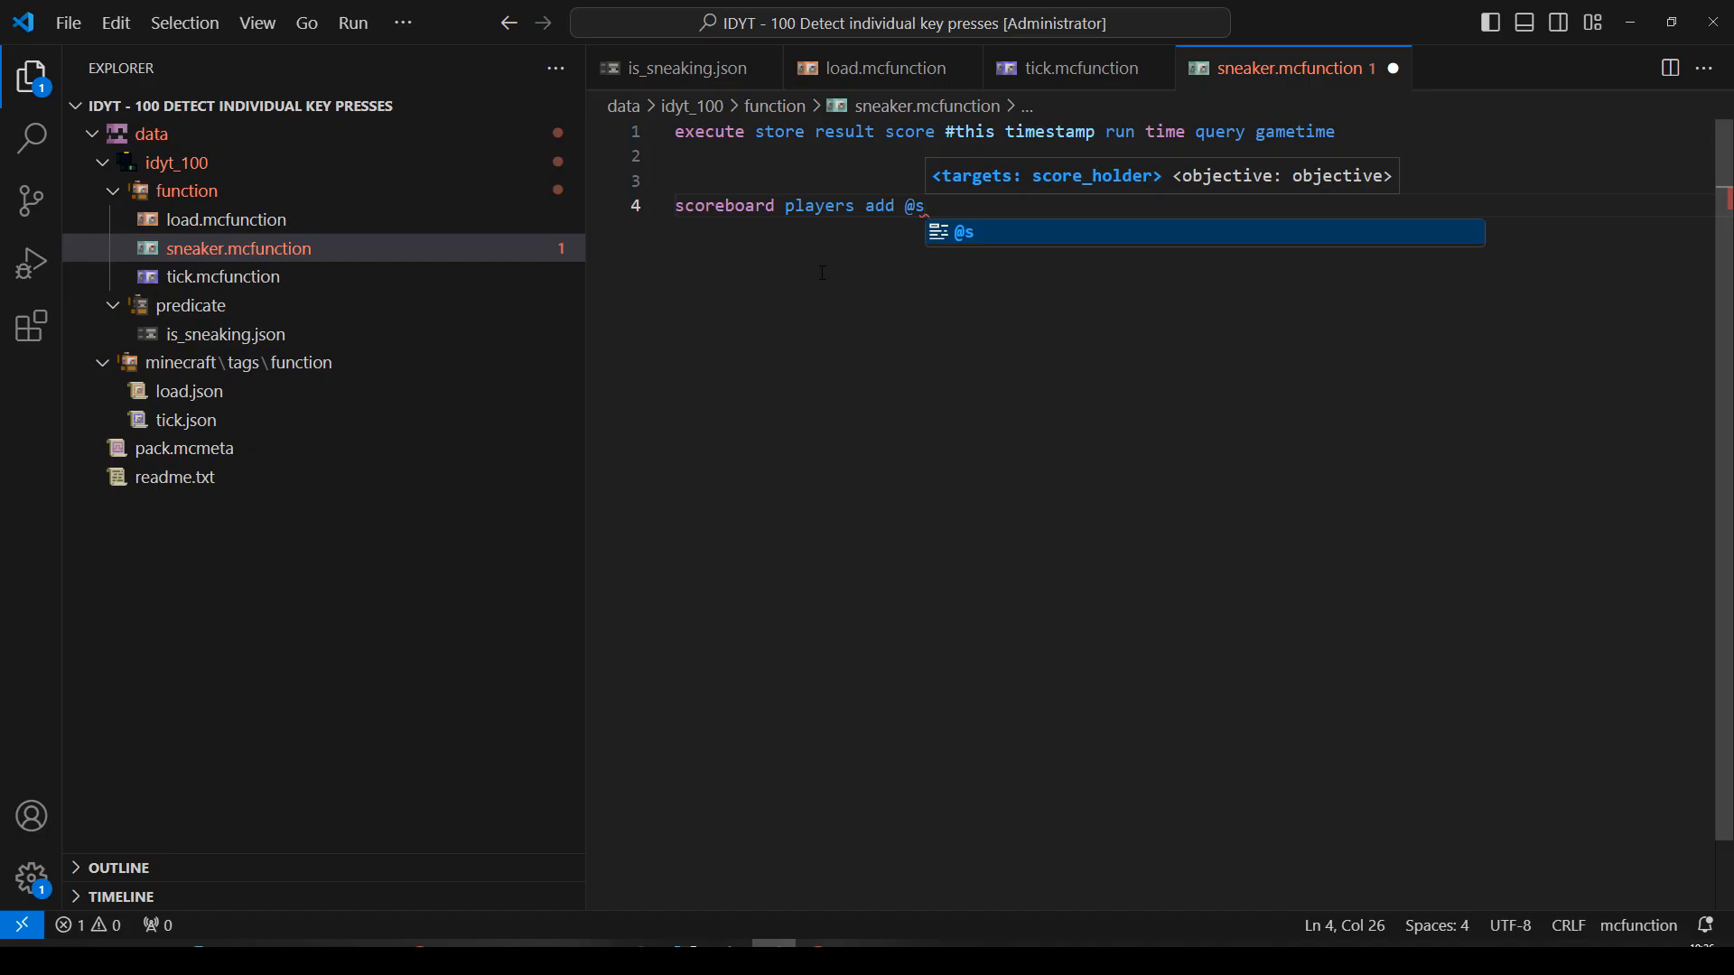
text(timestamp)
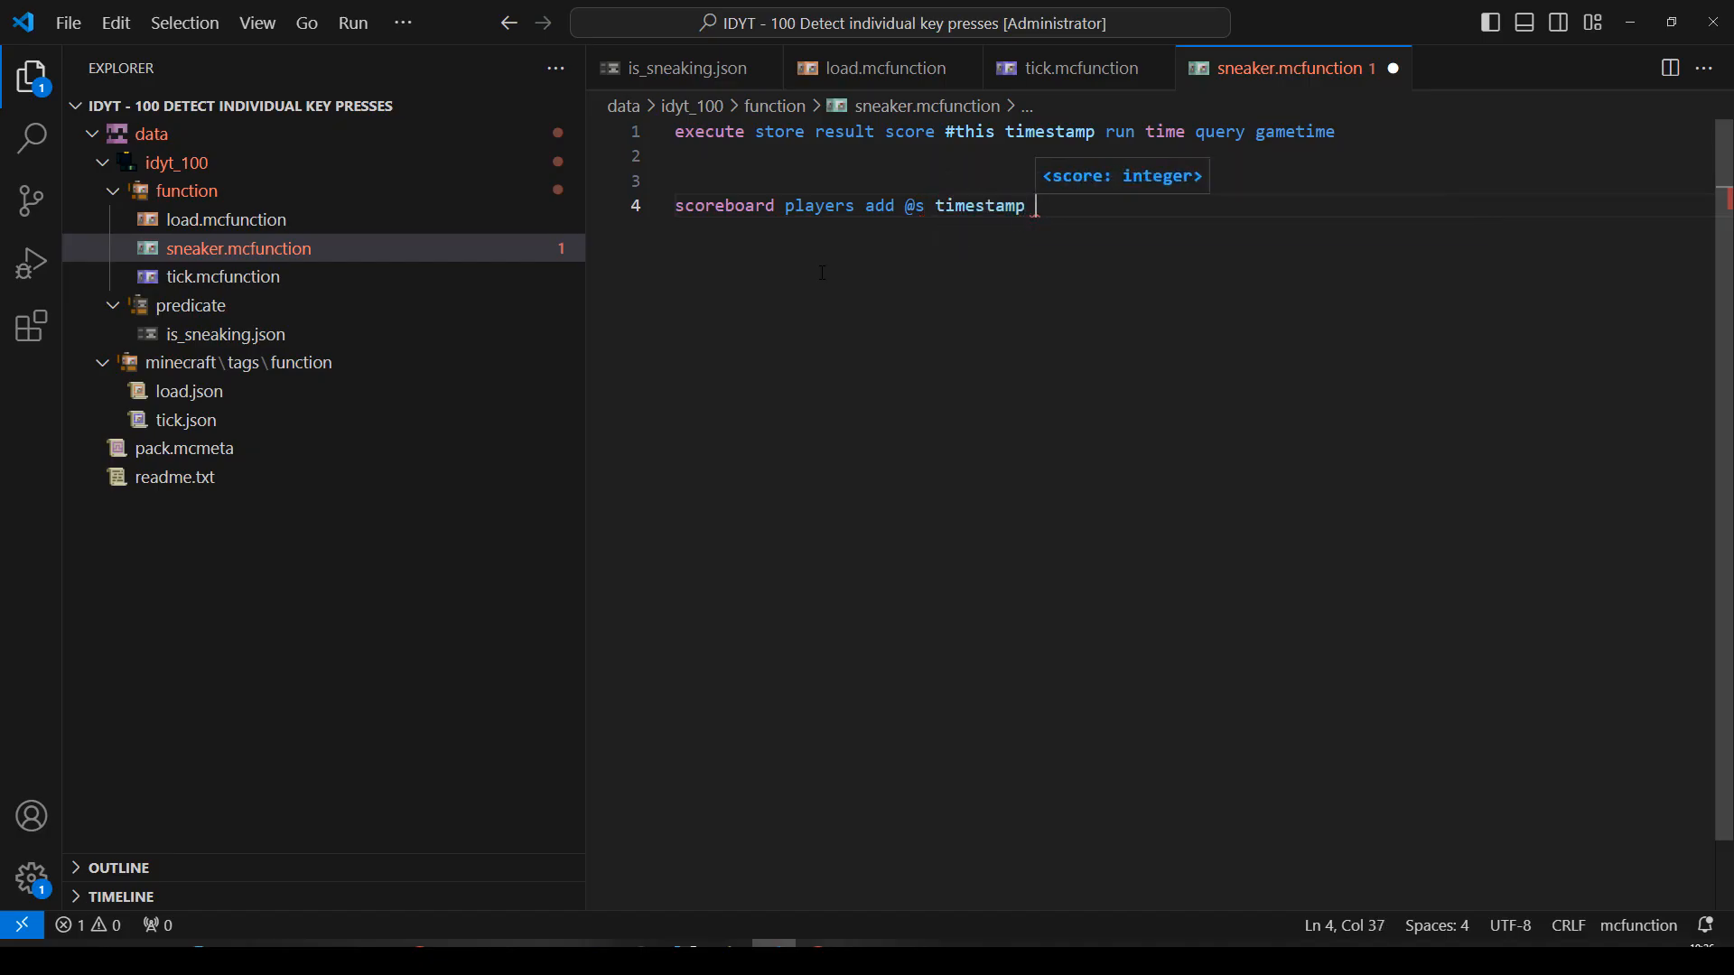
text(score: 1)
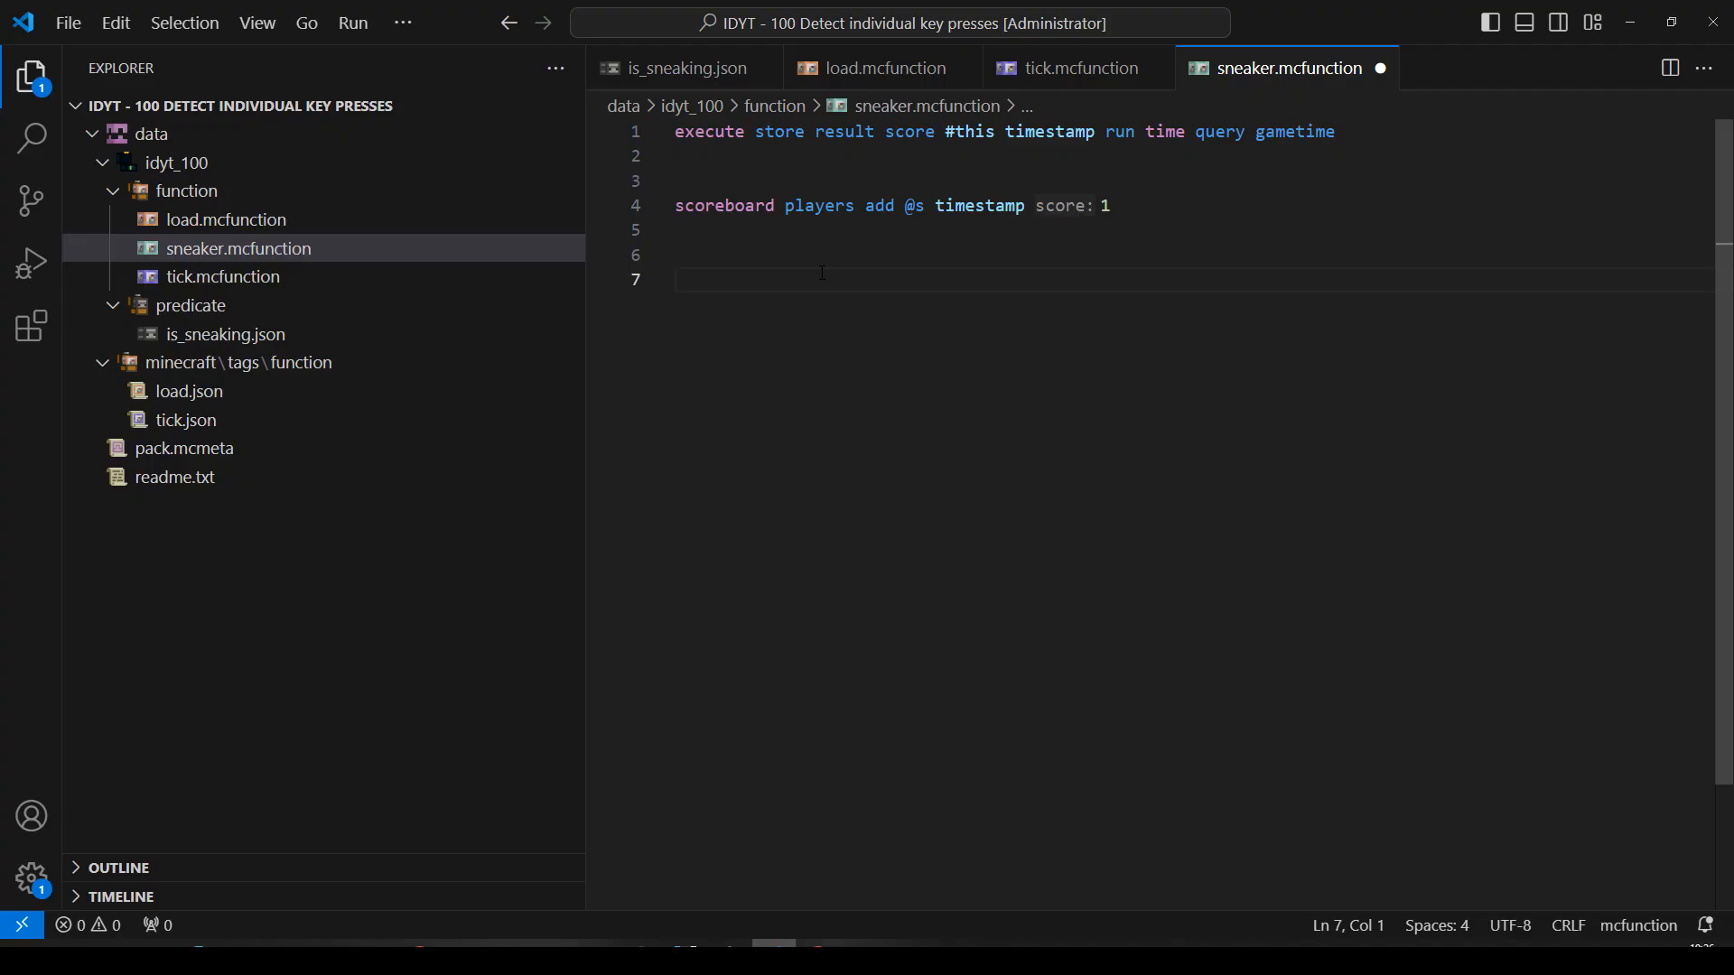
text(execute unless)
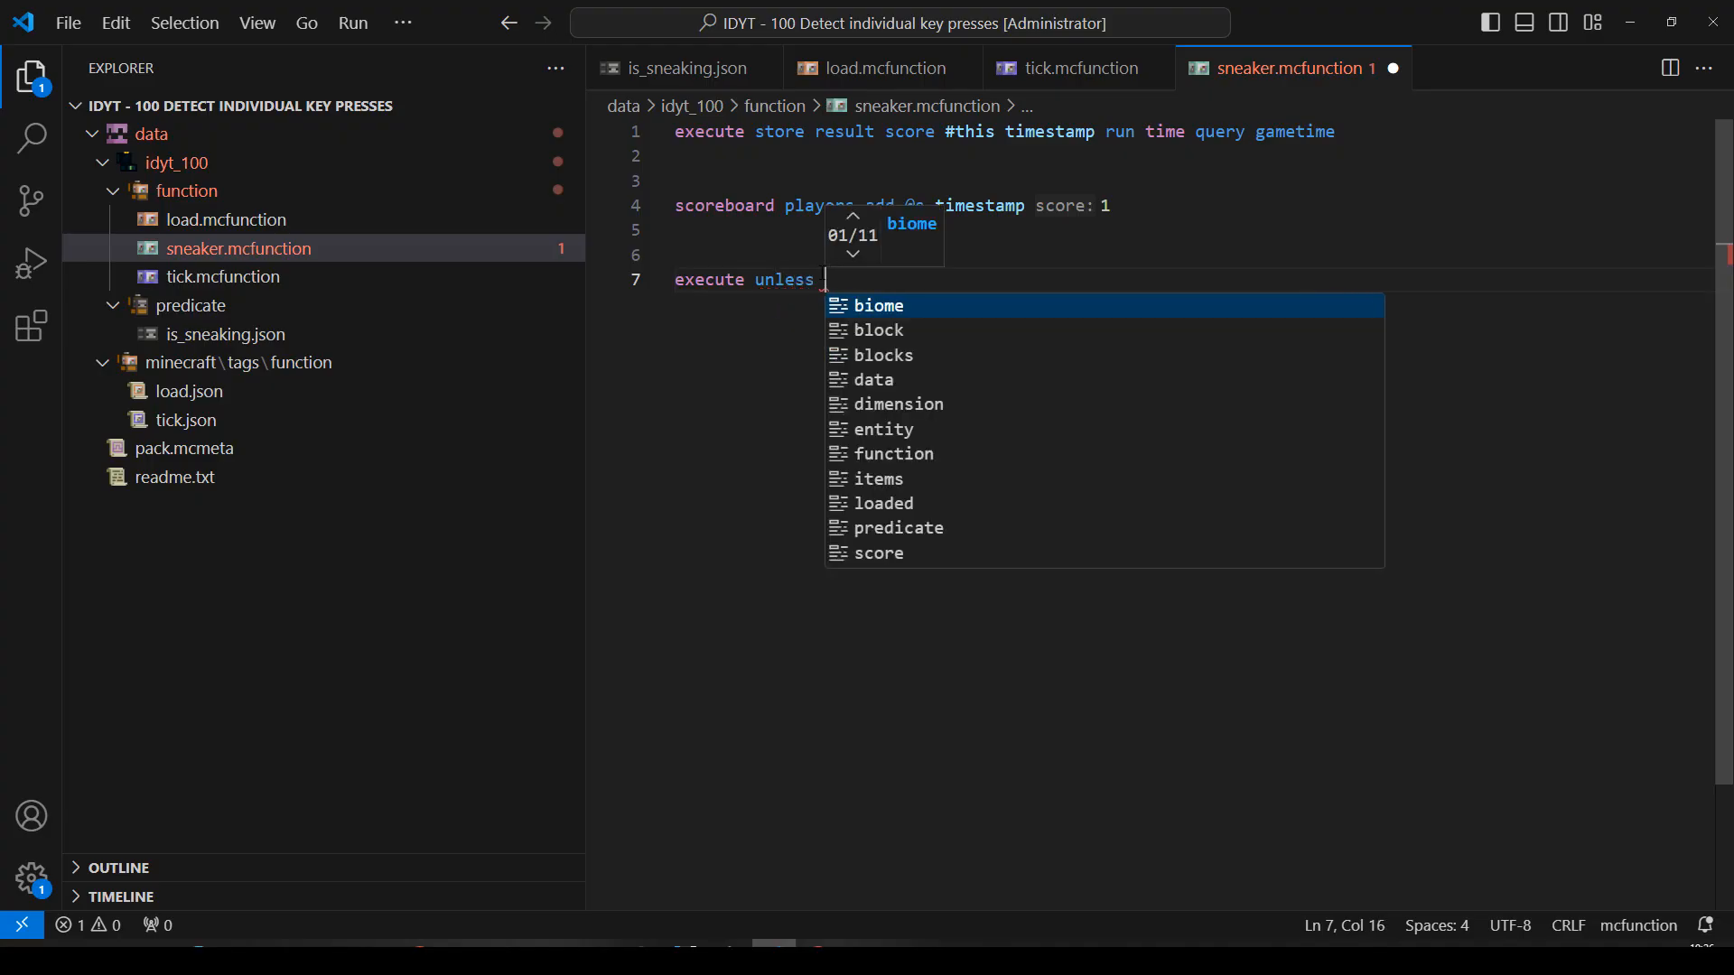
- Finish line 7 as 'execute unless score @s timestamp = #this timestamp run say Hello!'
text(@)
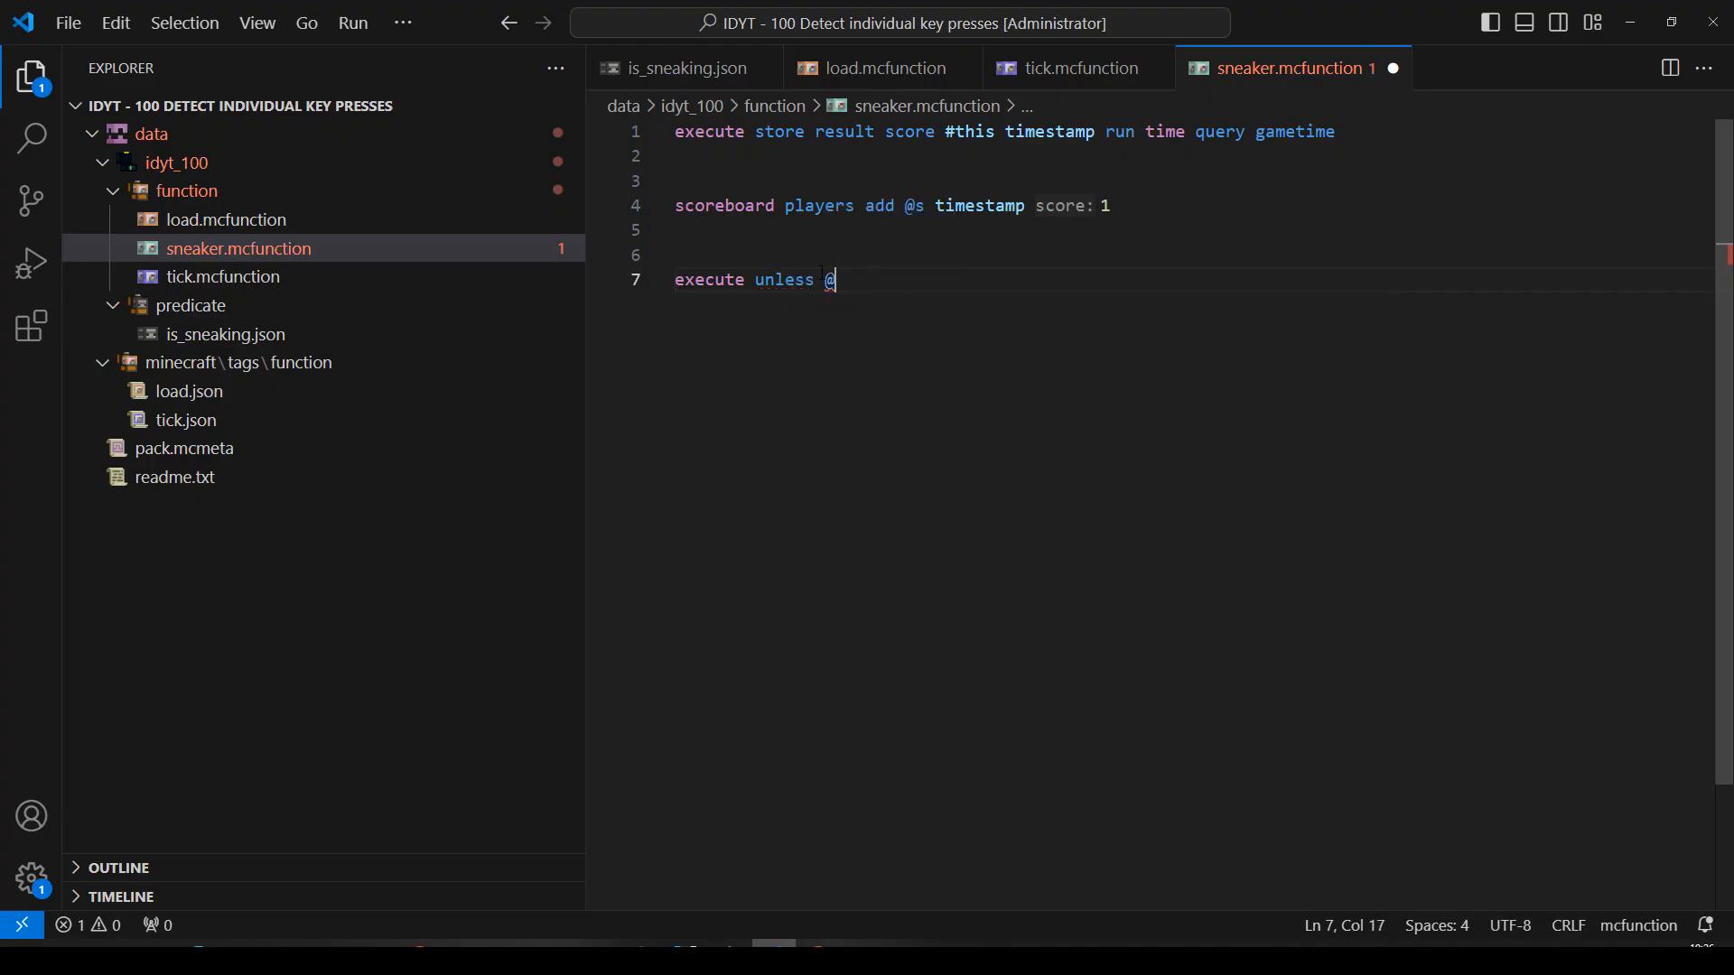
key(BackSpace)
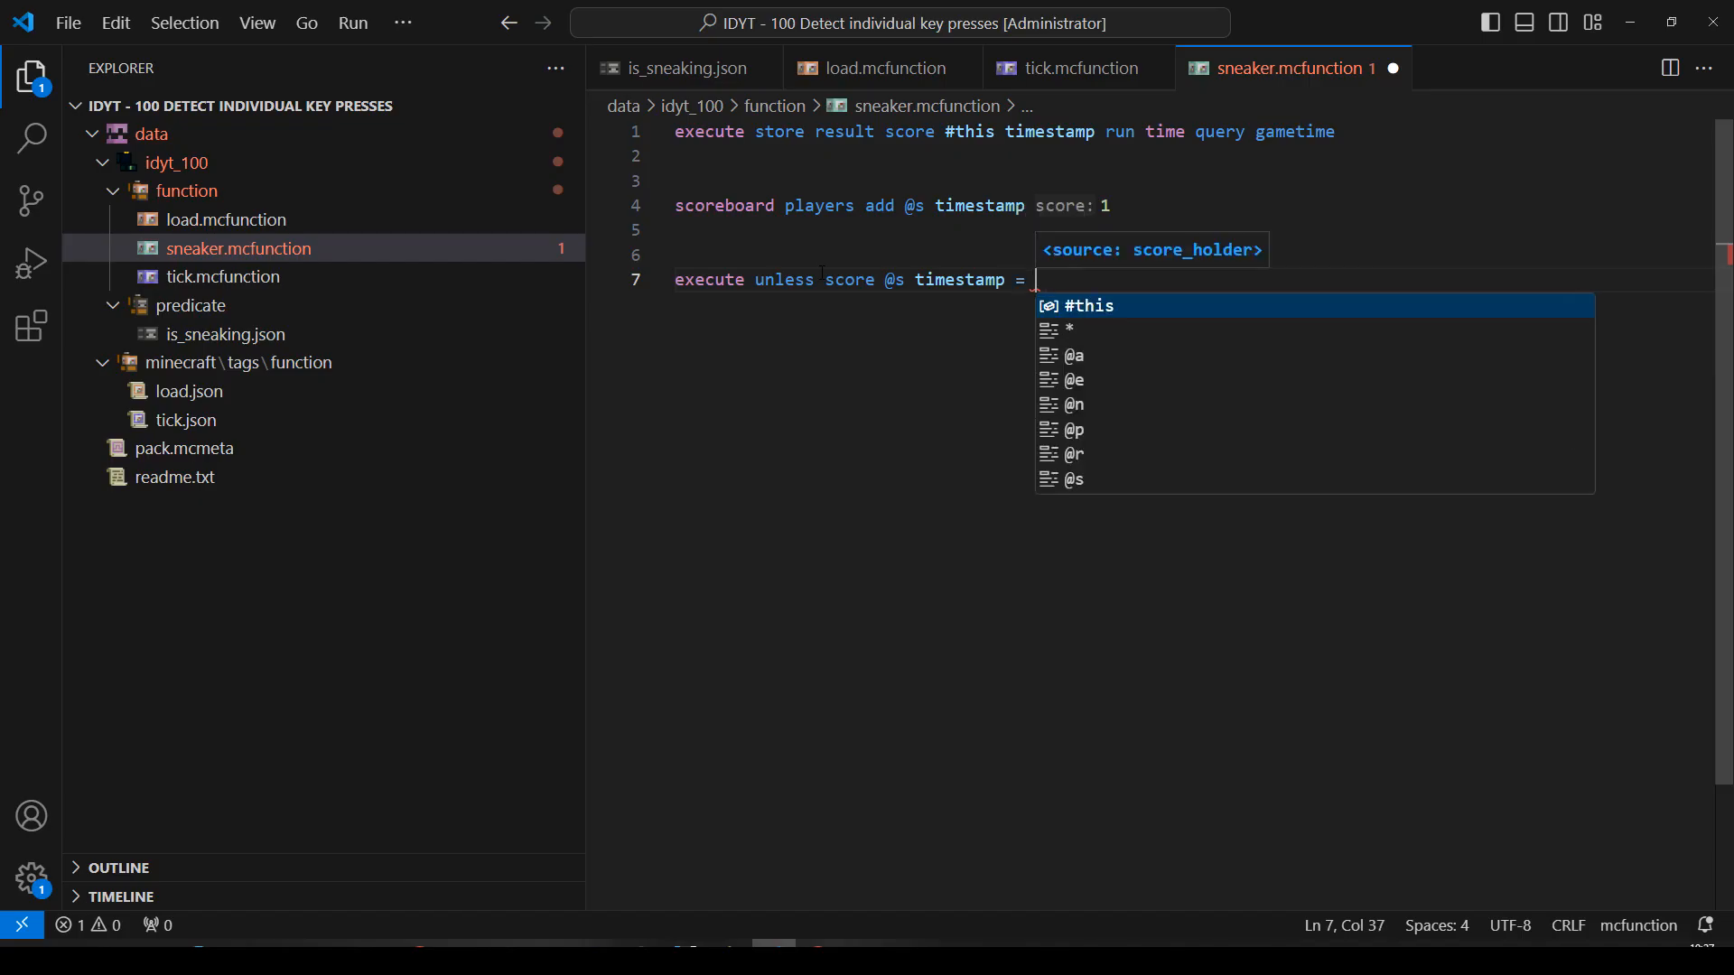
text(#this timestamp)
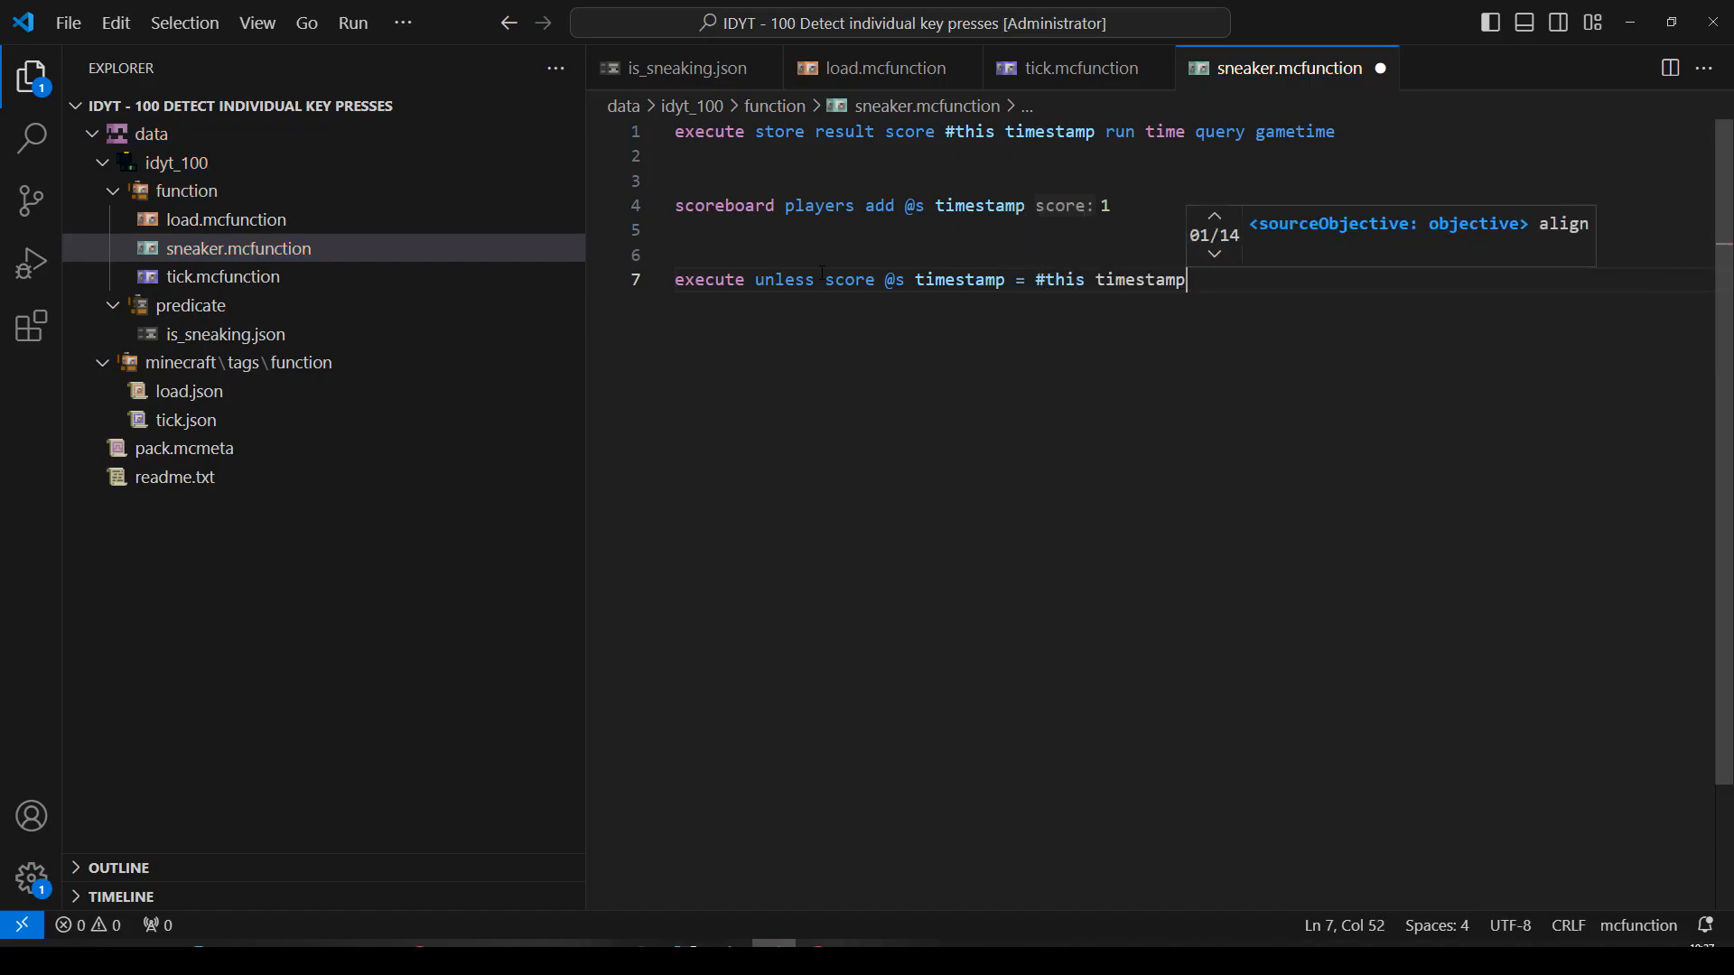
text(run say)
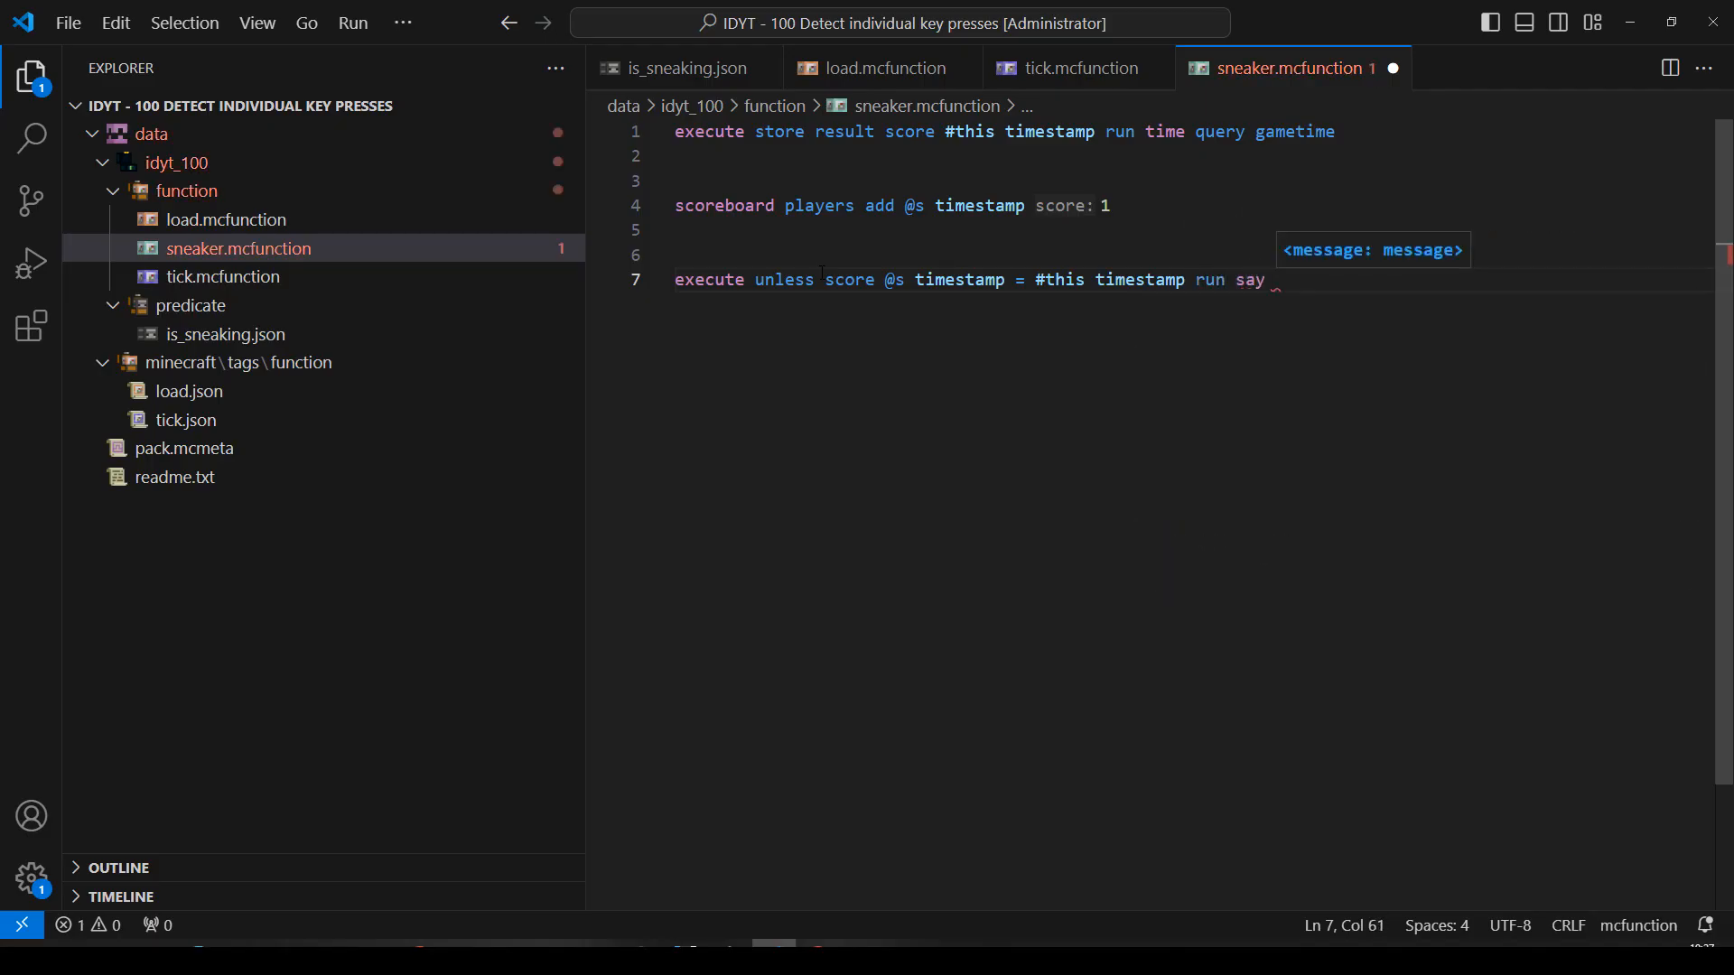
text(Hello)
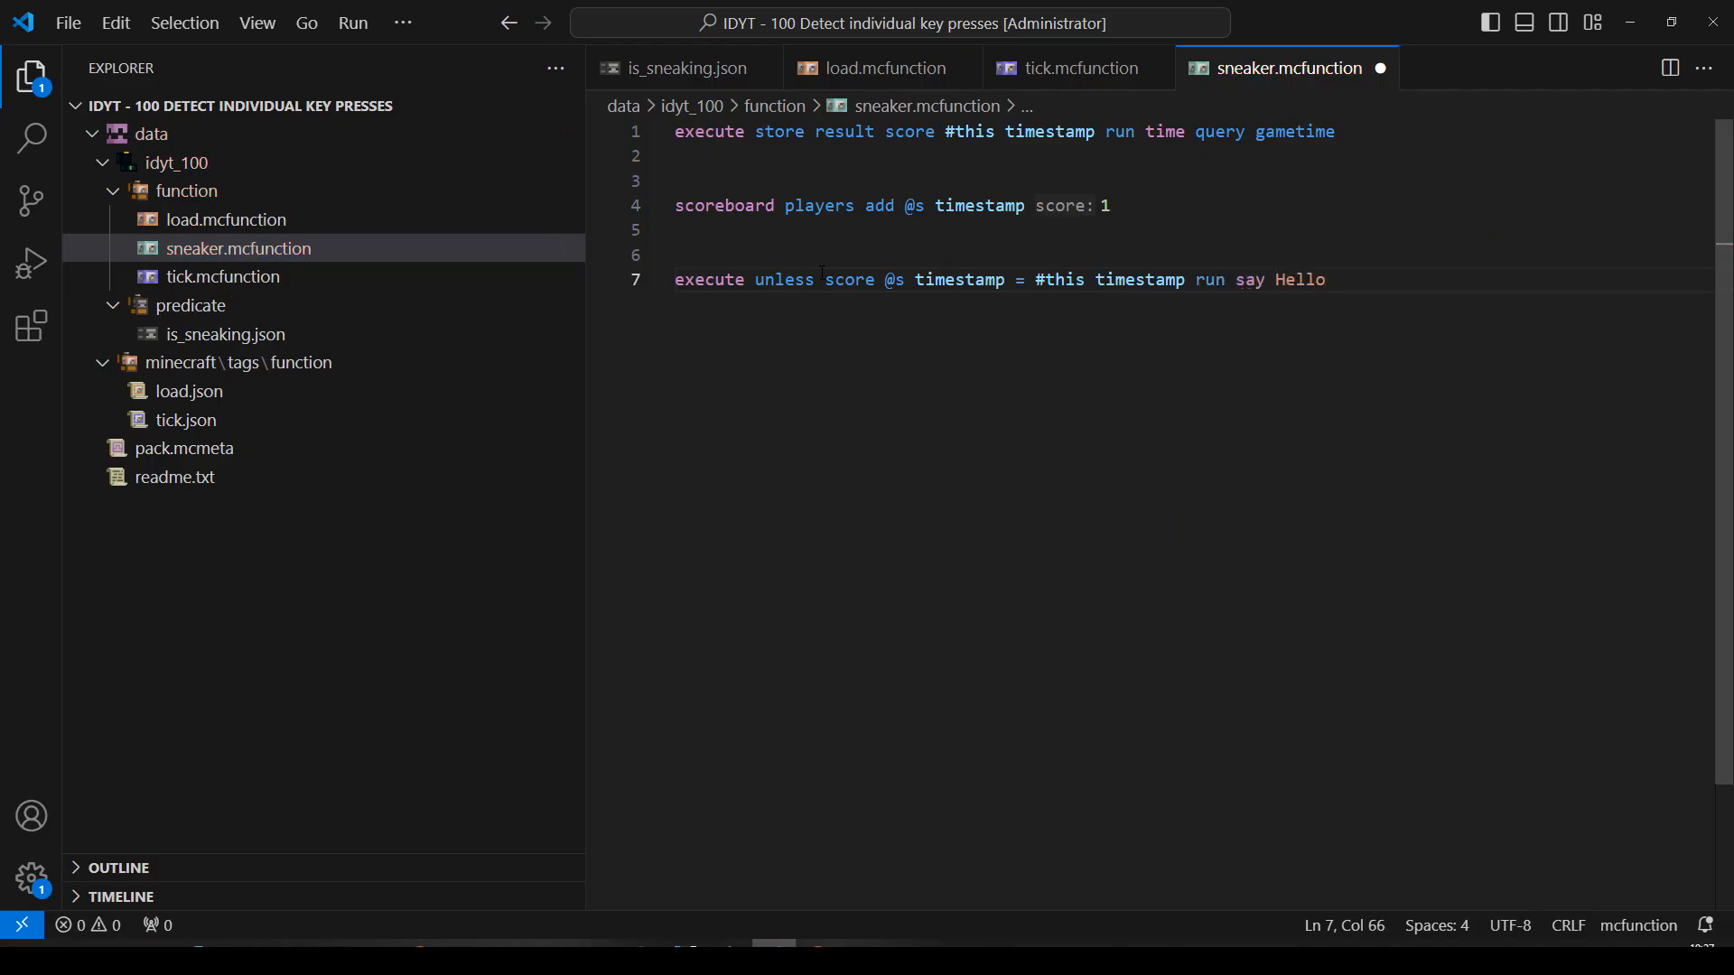
text(!)
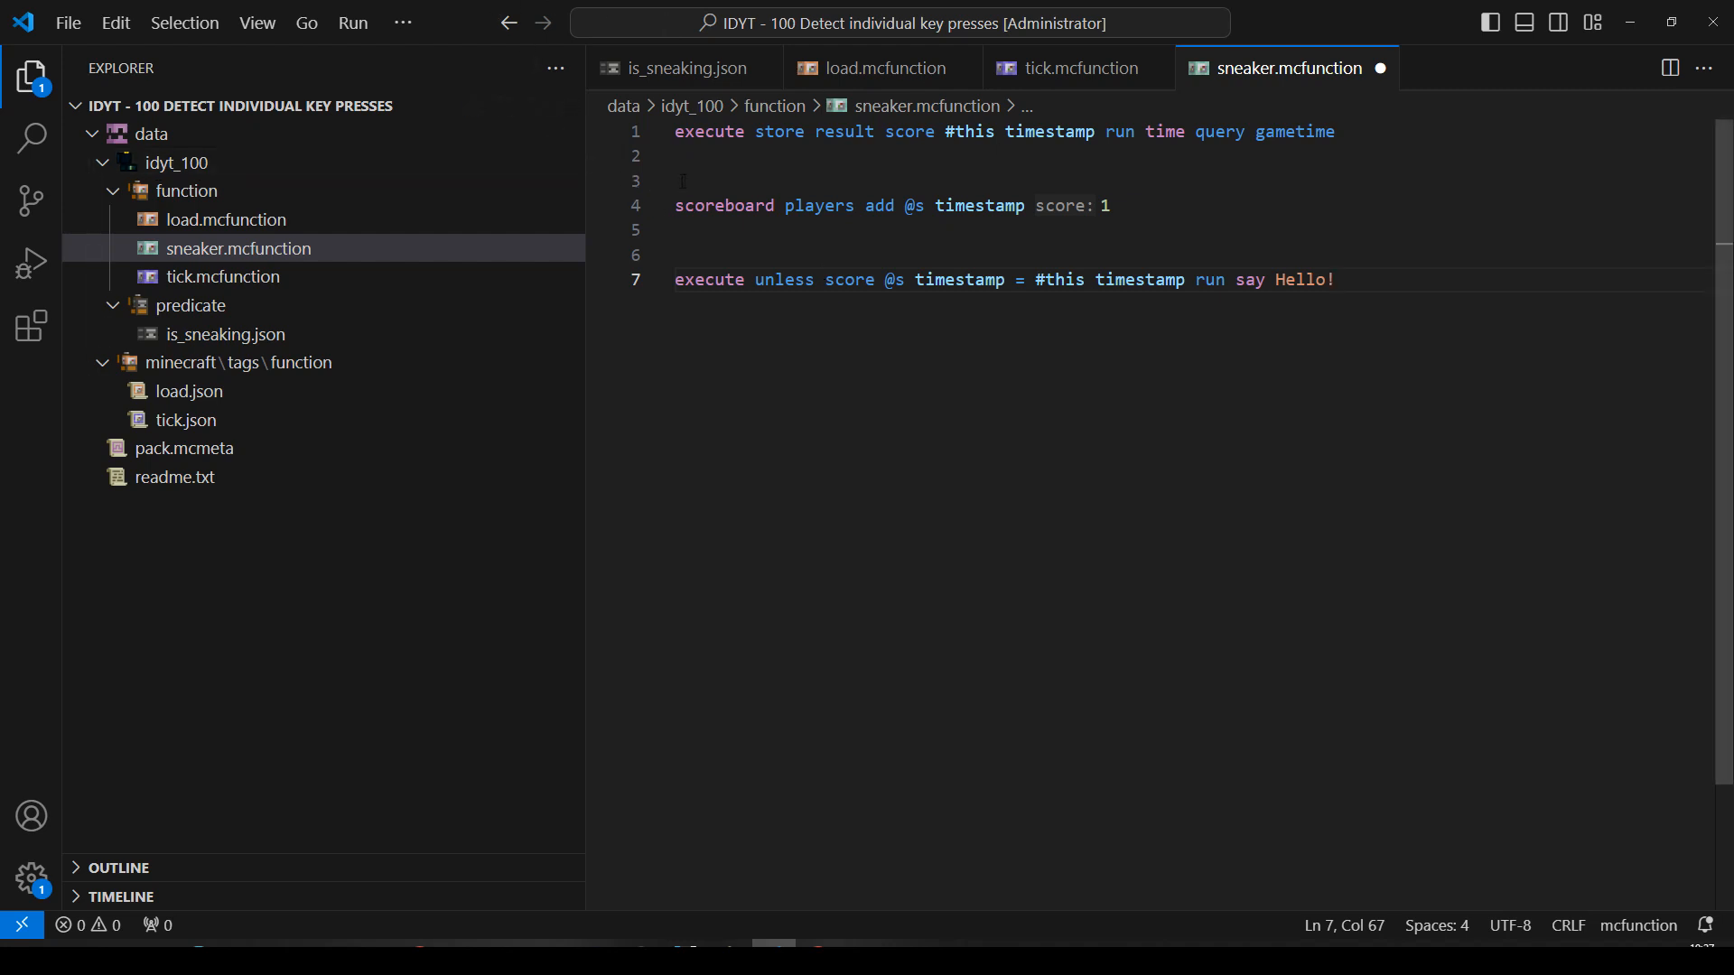
- Move to the end of the Hello! line and add blank lines for the next command
double_click(968, 132)
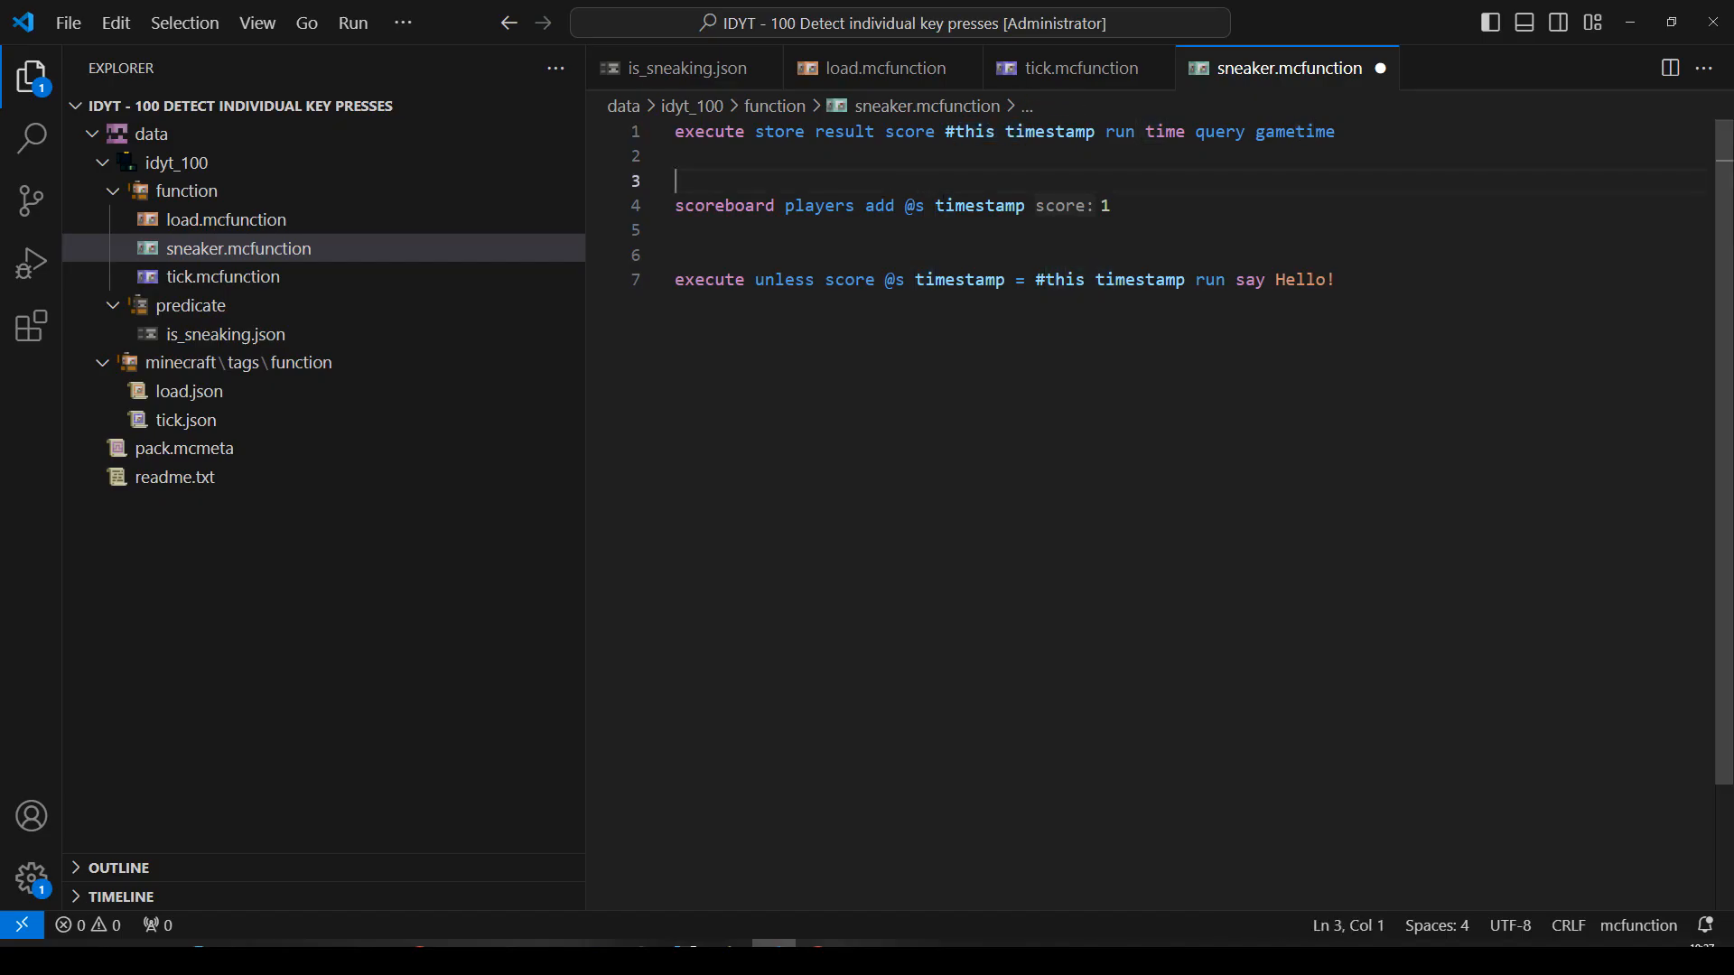
double_click(954, 206)
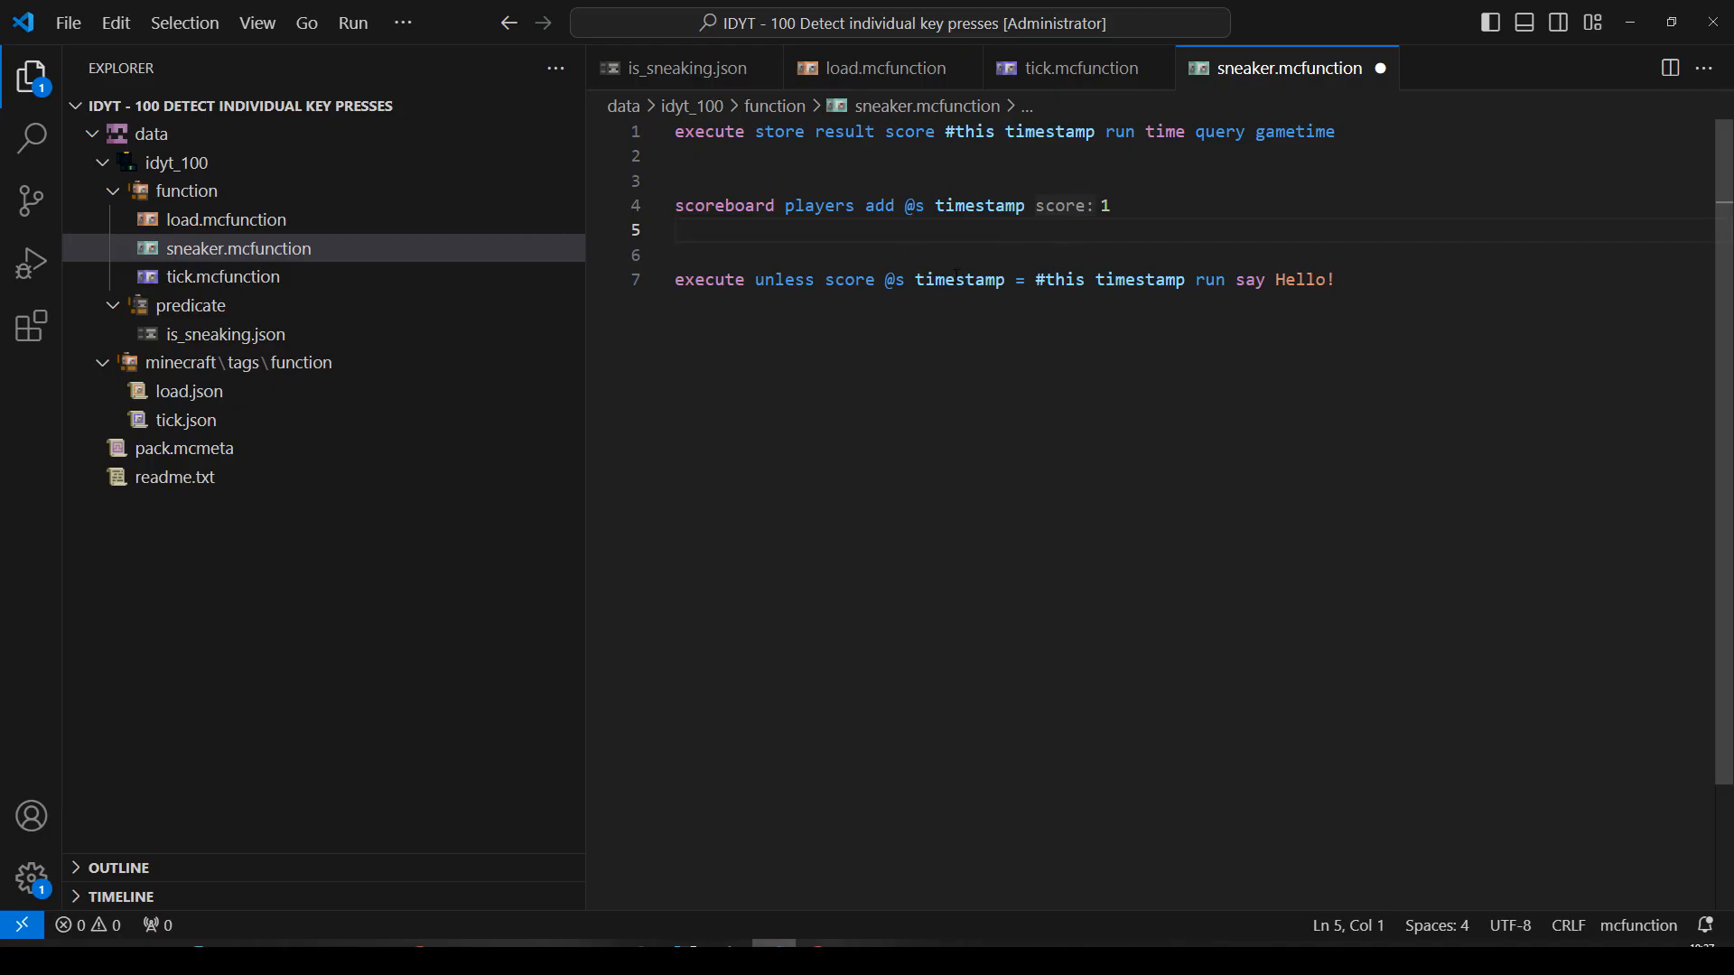
double_click(1140, 278)
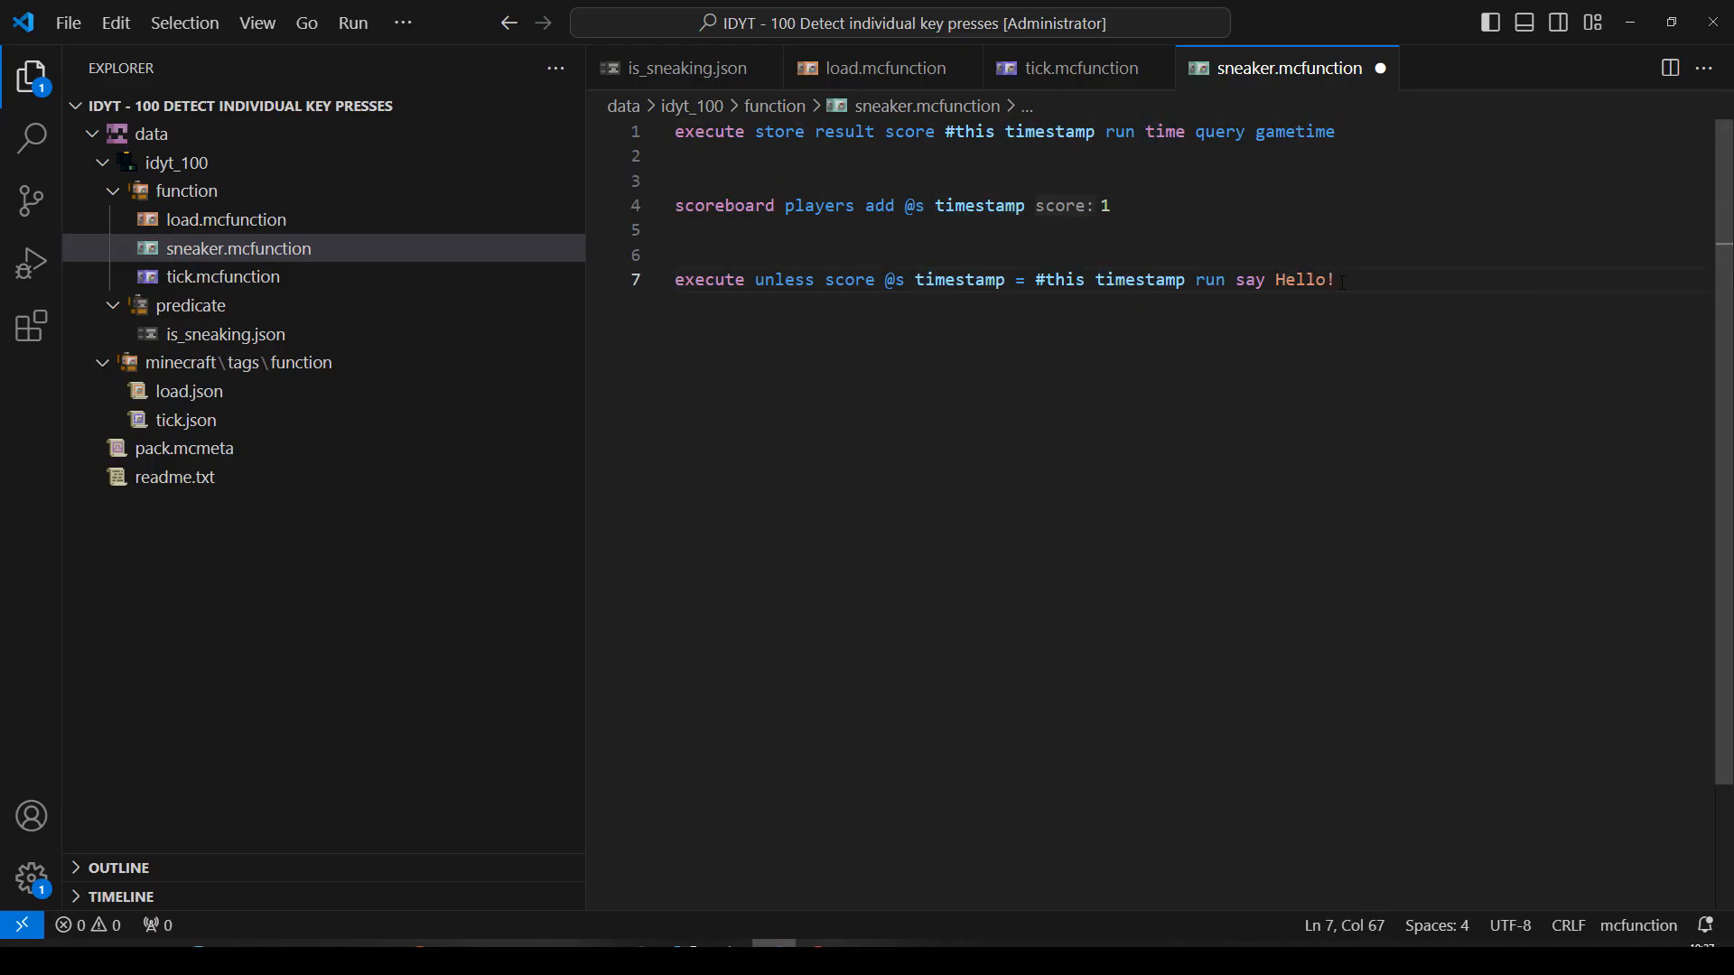
key(enter)
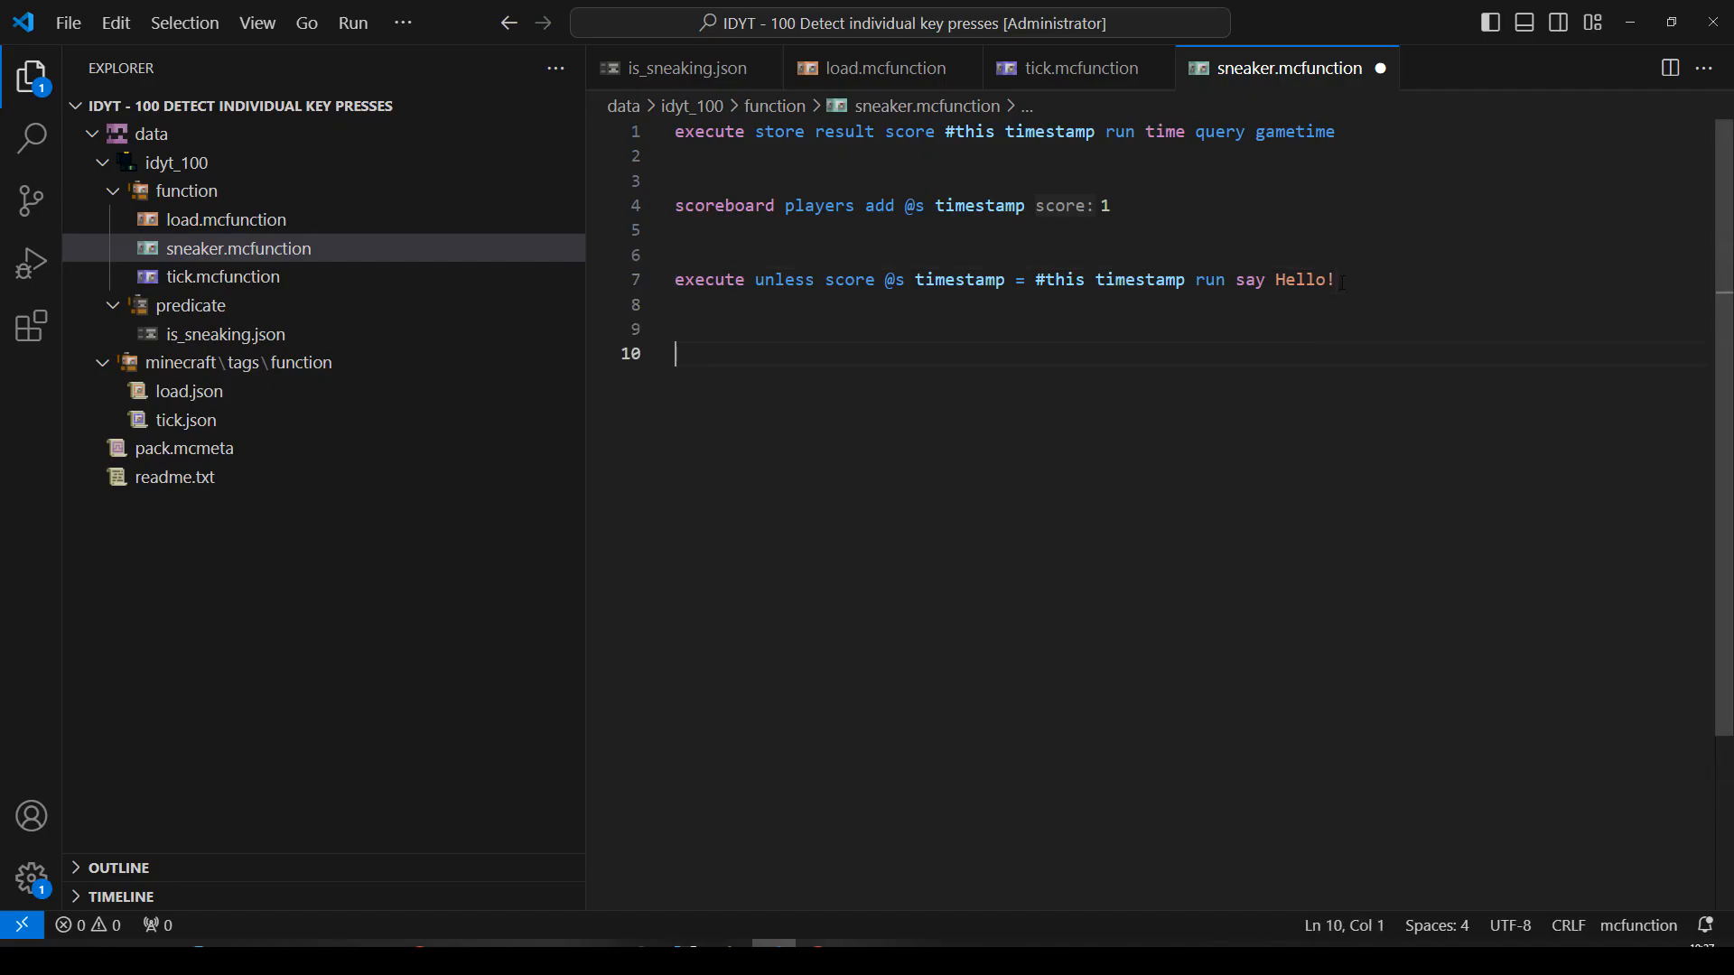
- Write 'scoreboard players operation @s timestamp = #this timestamp' on line 10
text(scoreboard)
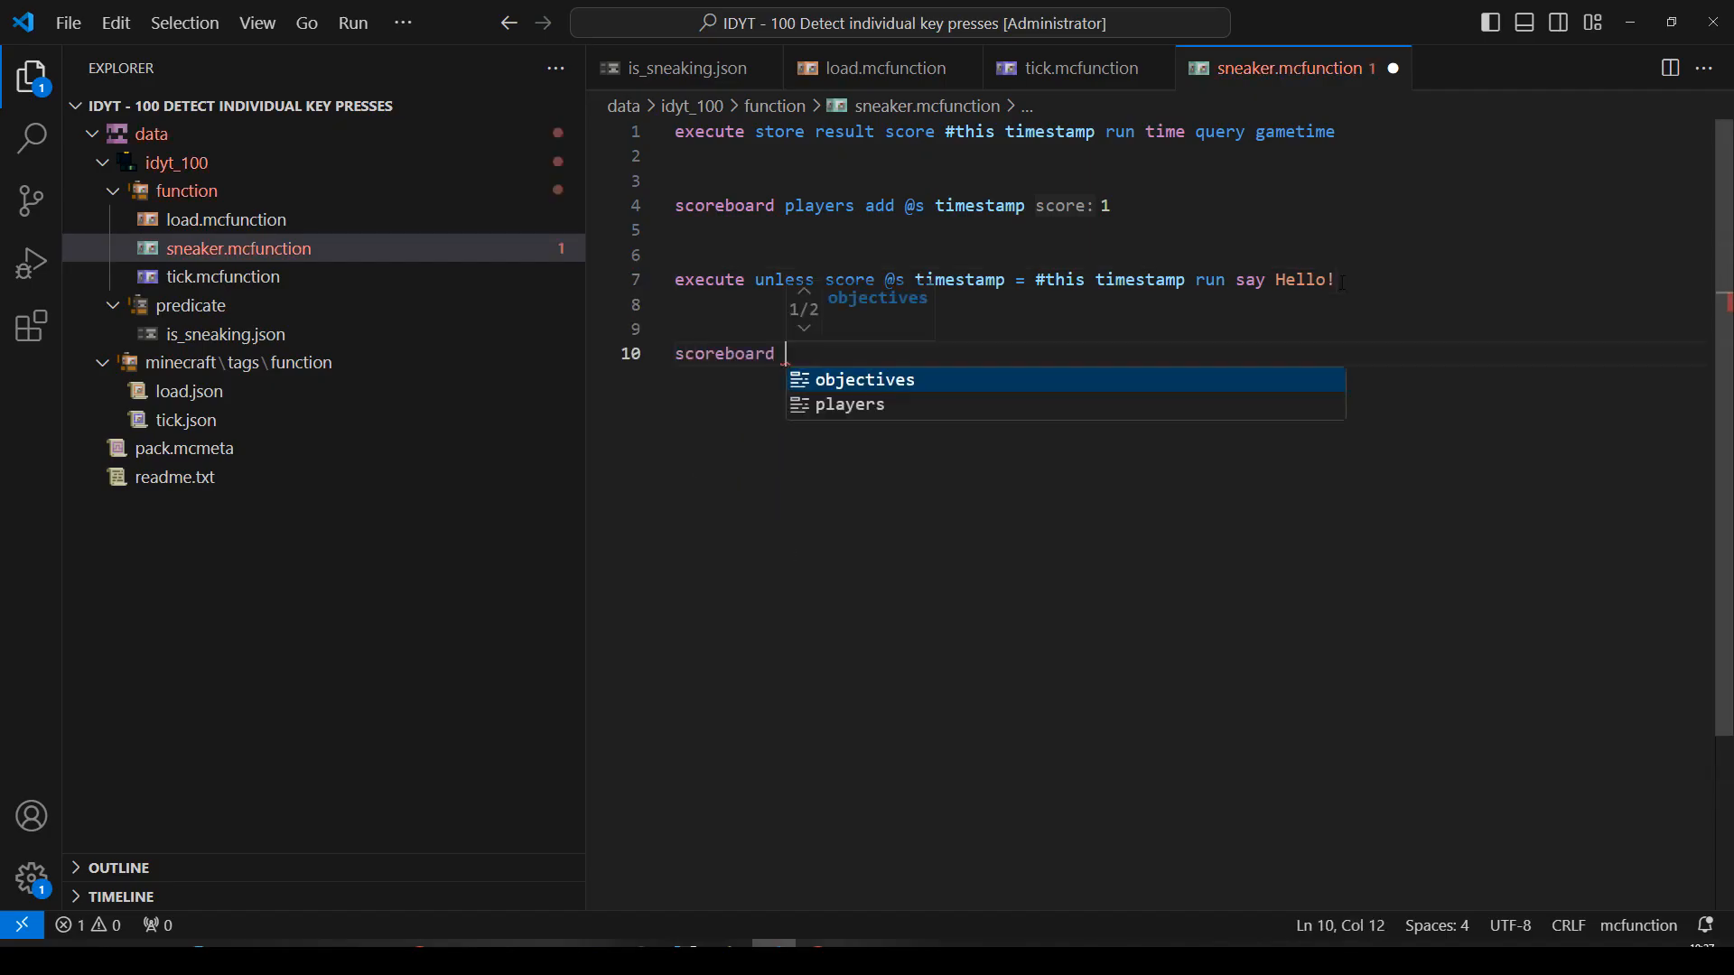
text(players operation)
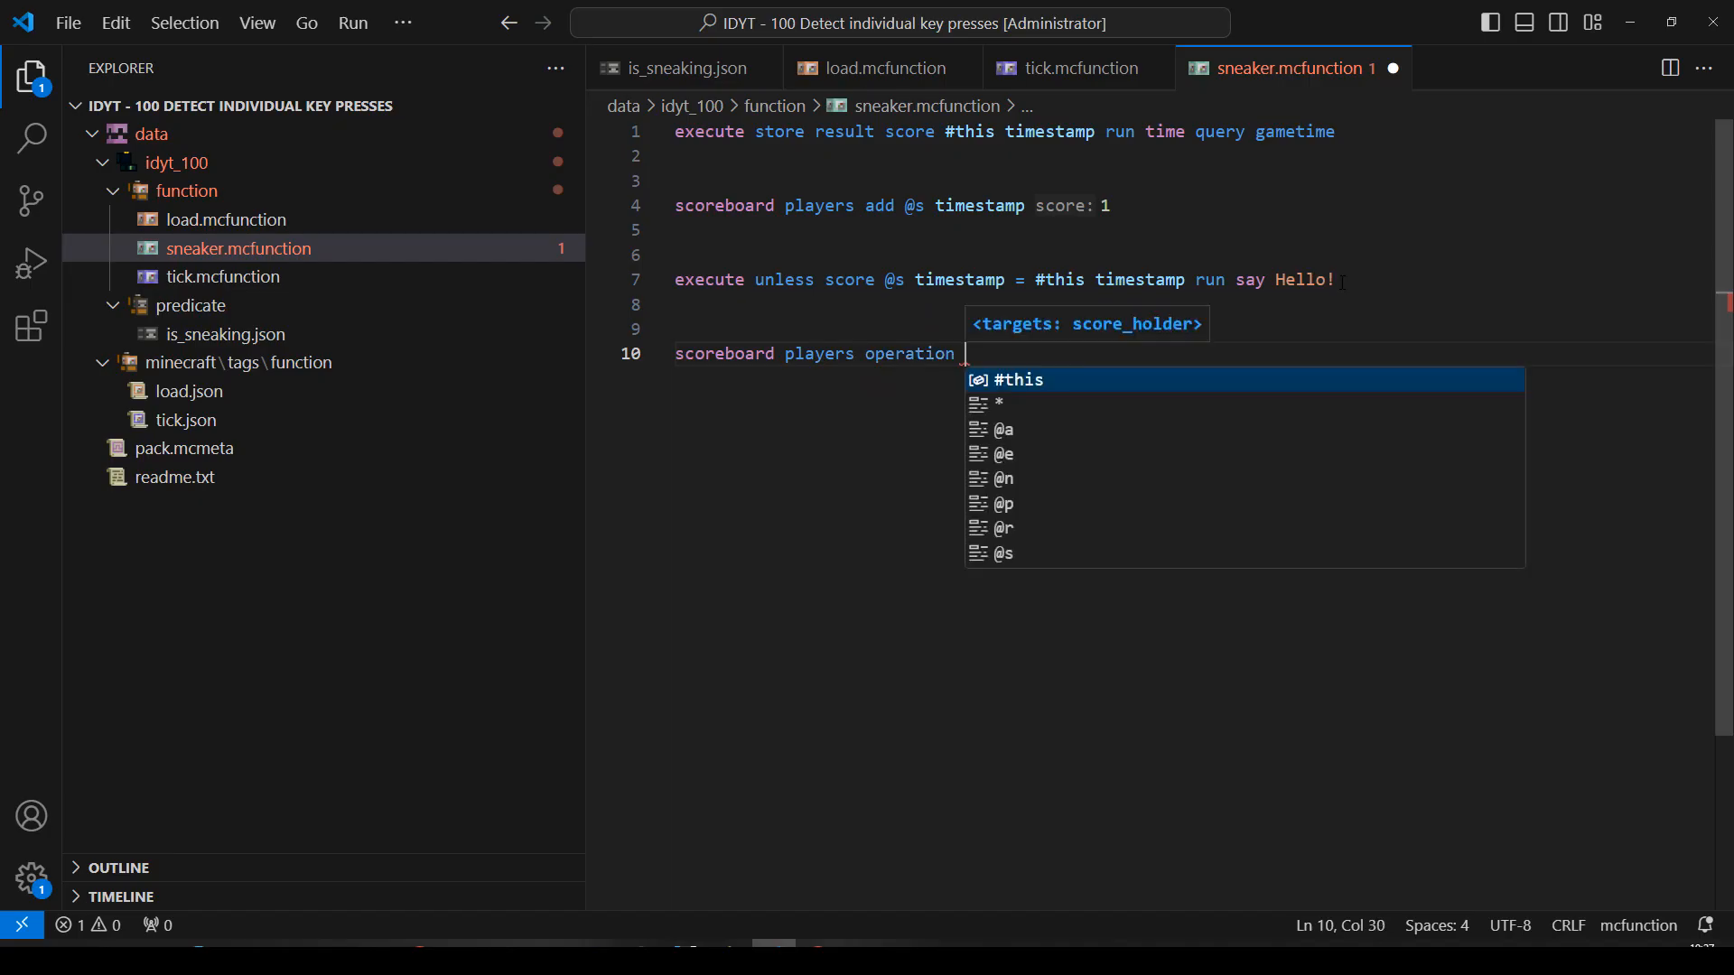
text(@s)
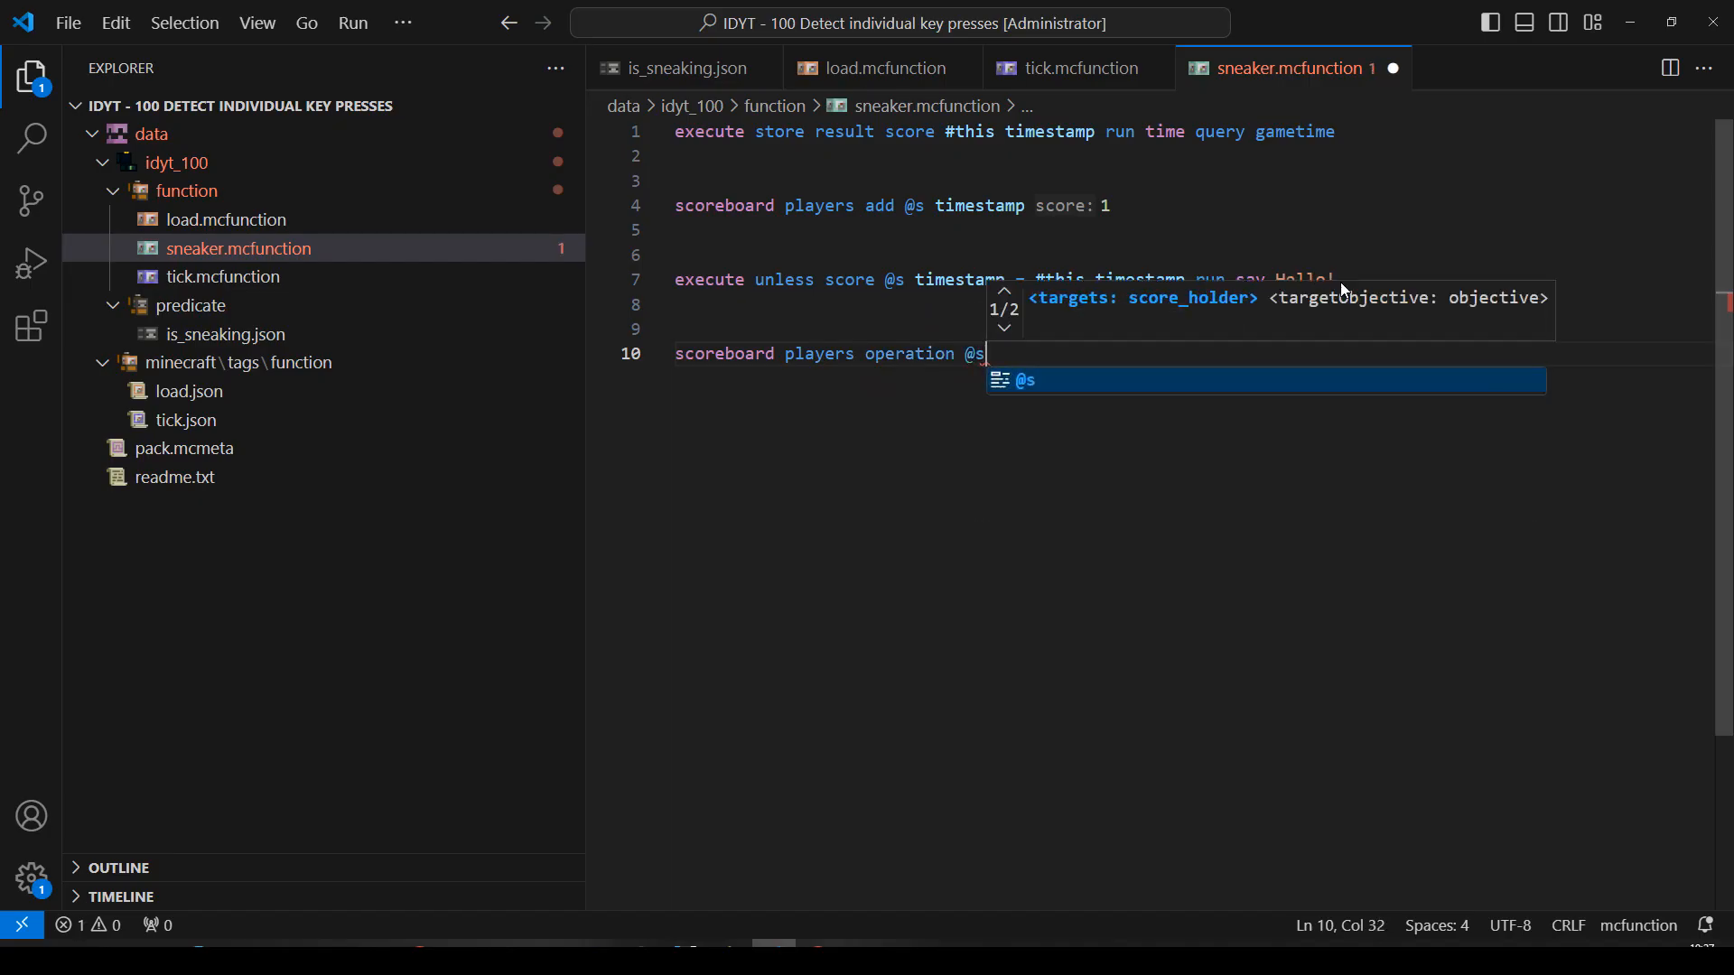
text(tim)
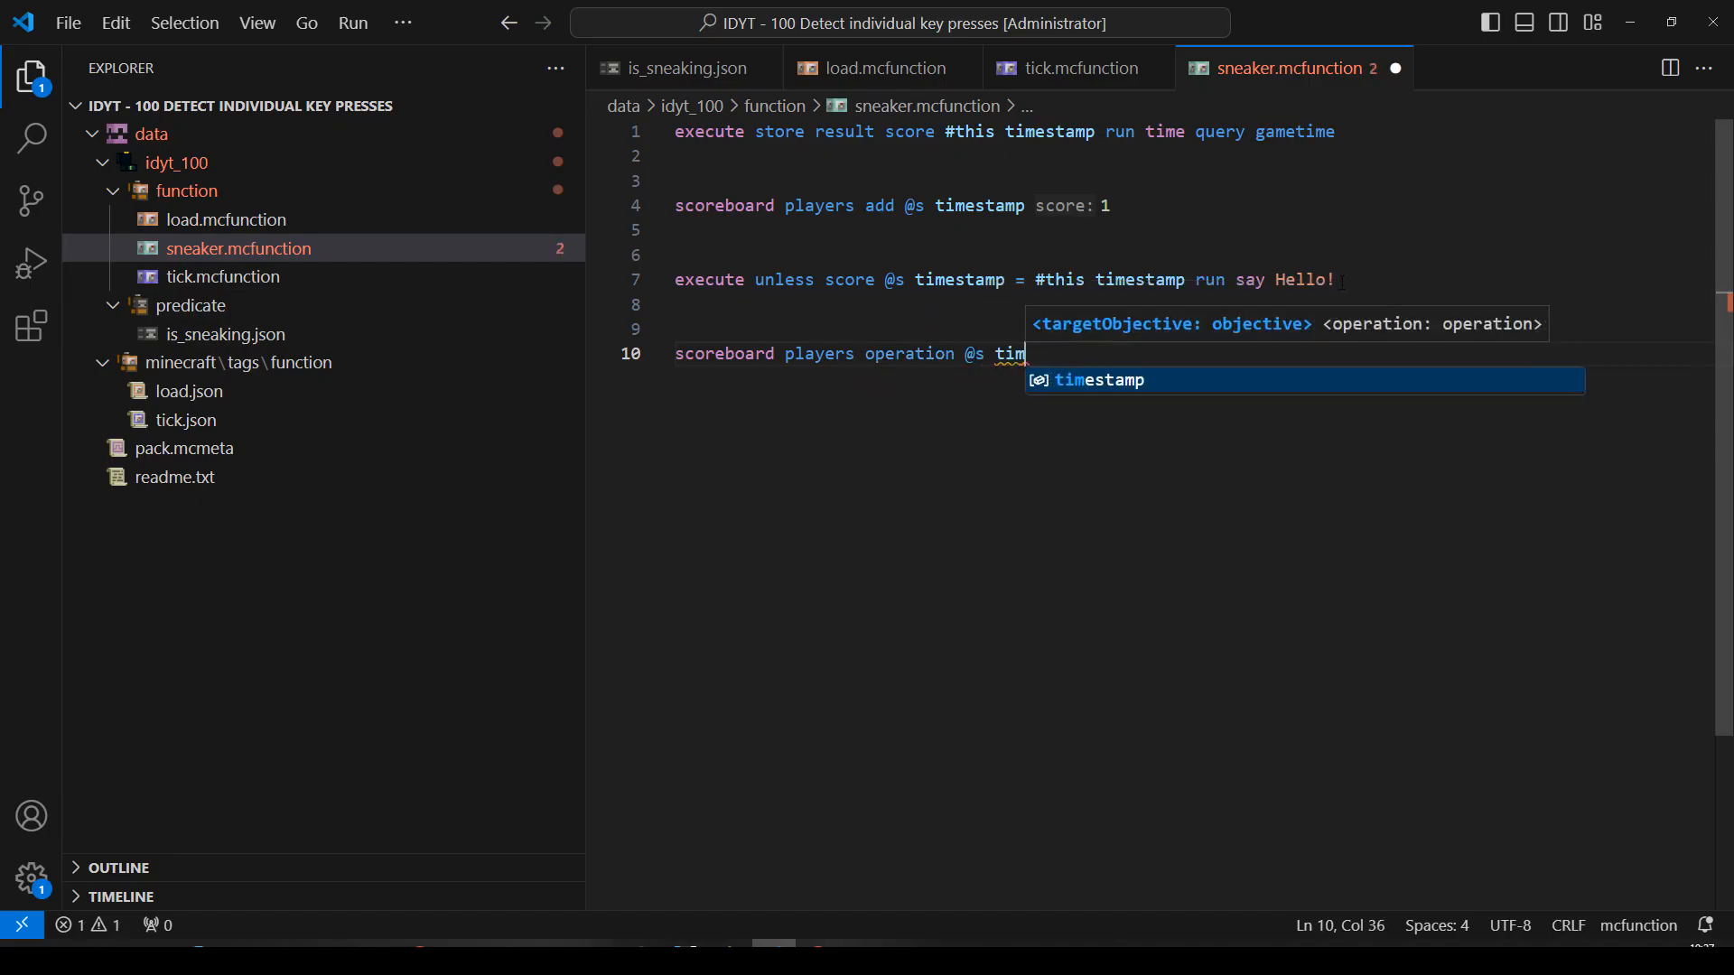
text(estamp = #this timestamp)
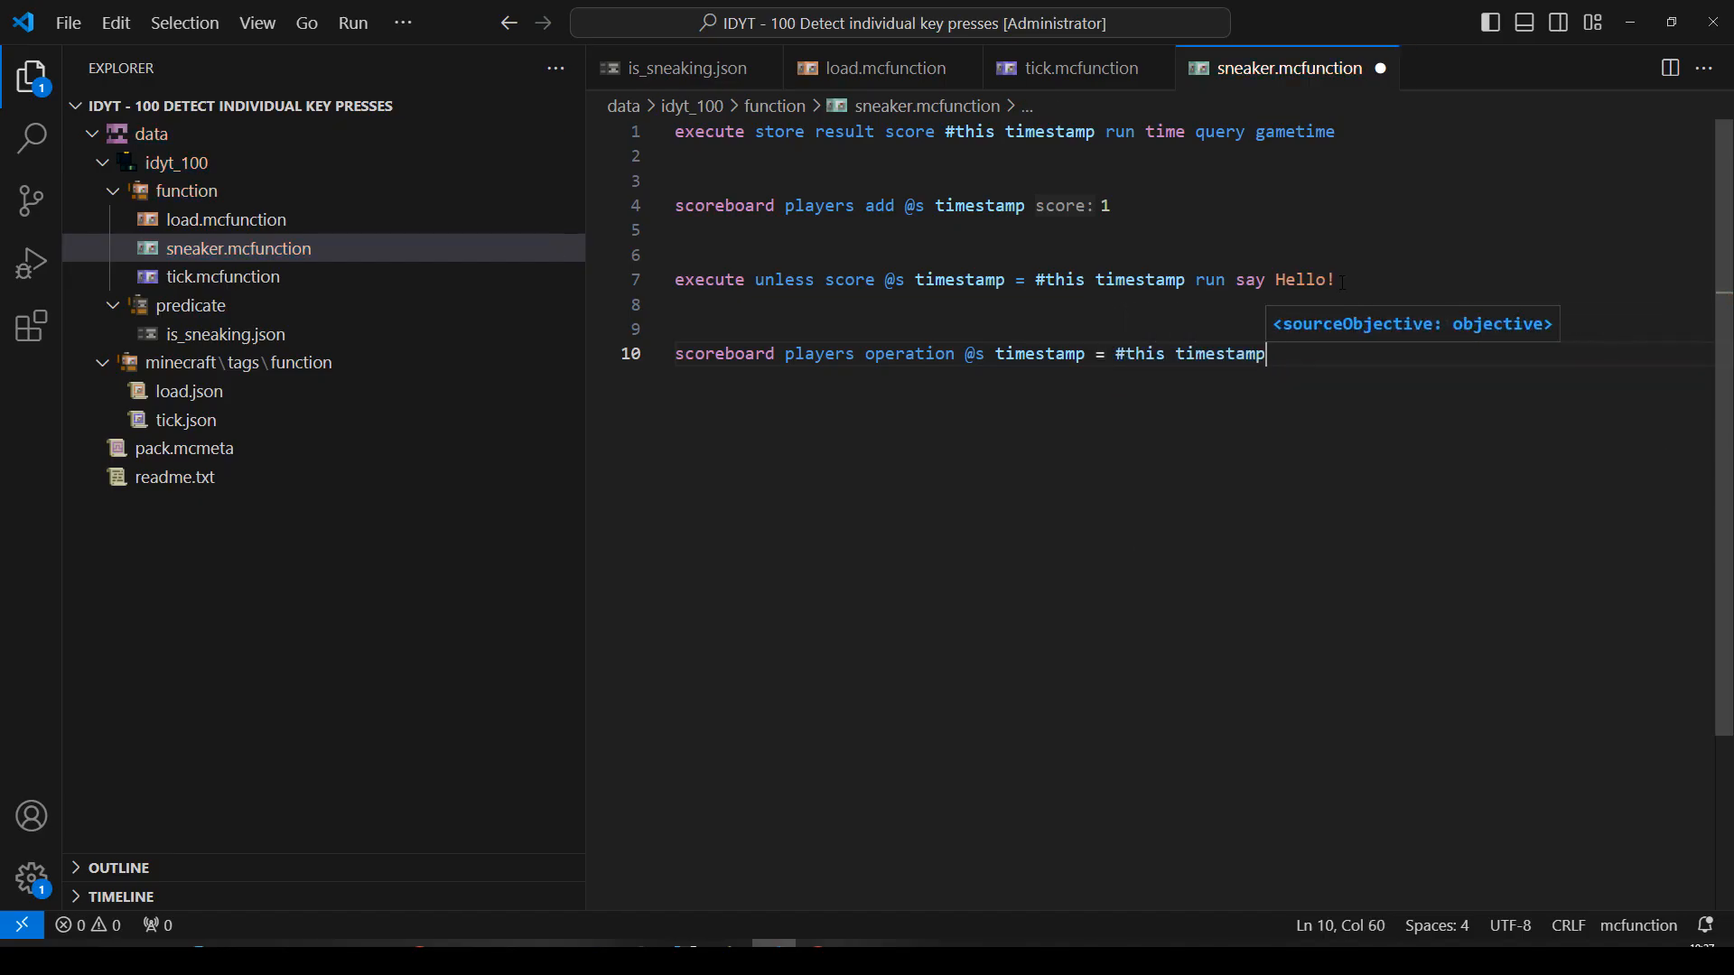
click(863, 323)
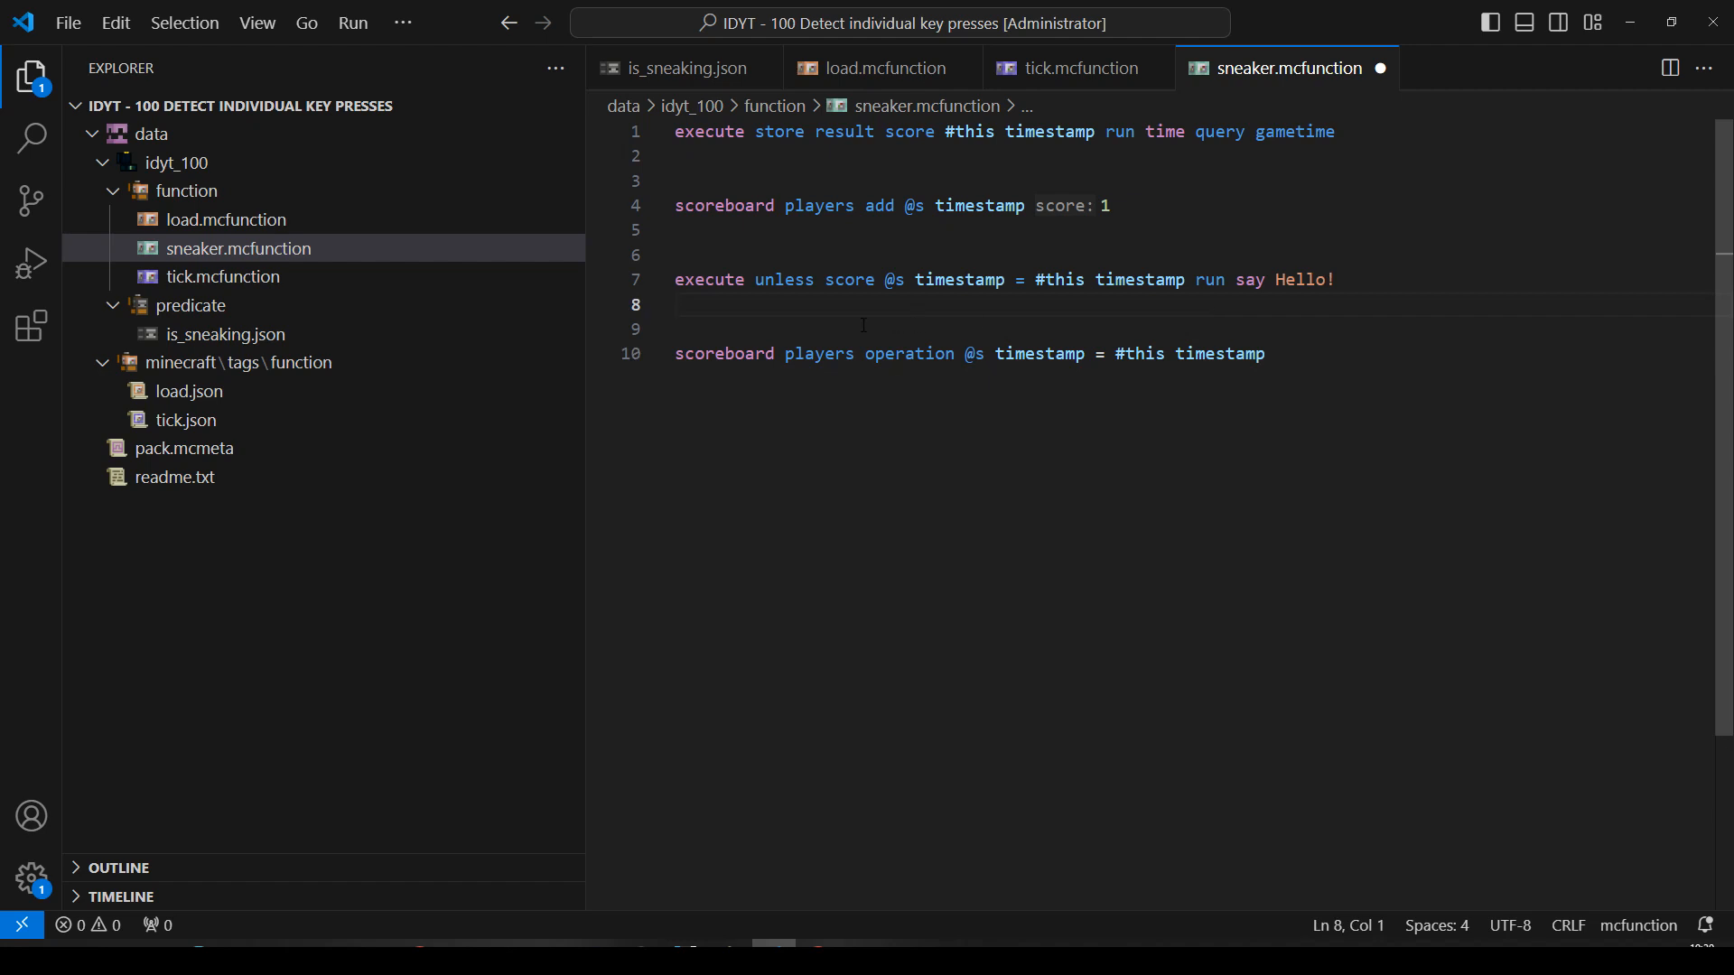
double_click(1036, 354)
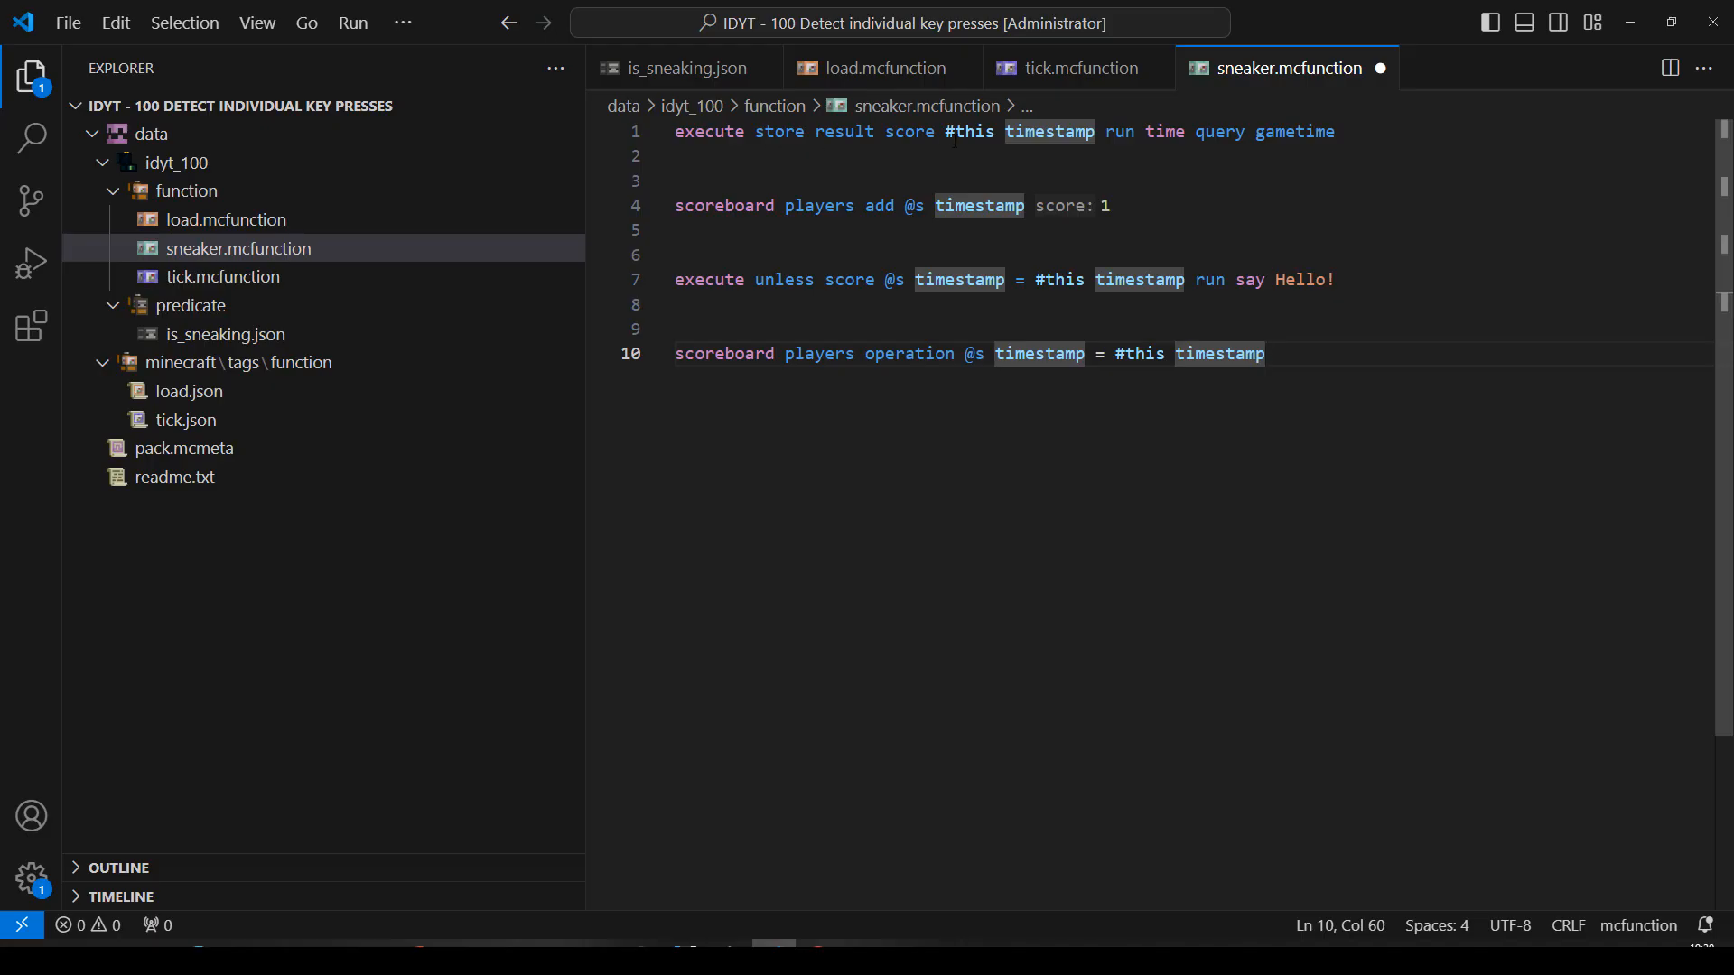
double_click(1295, 132)
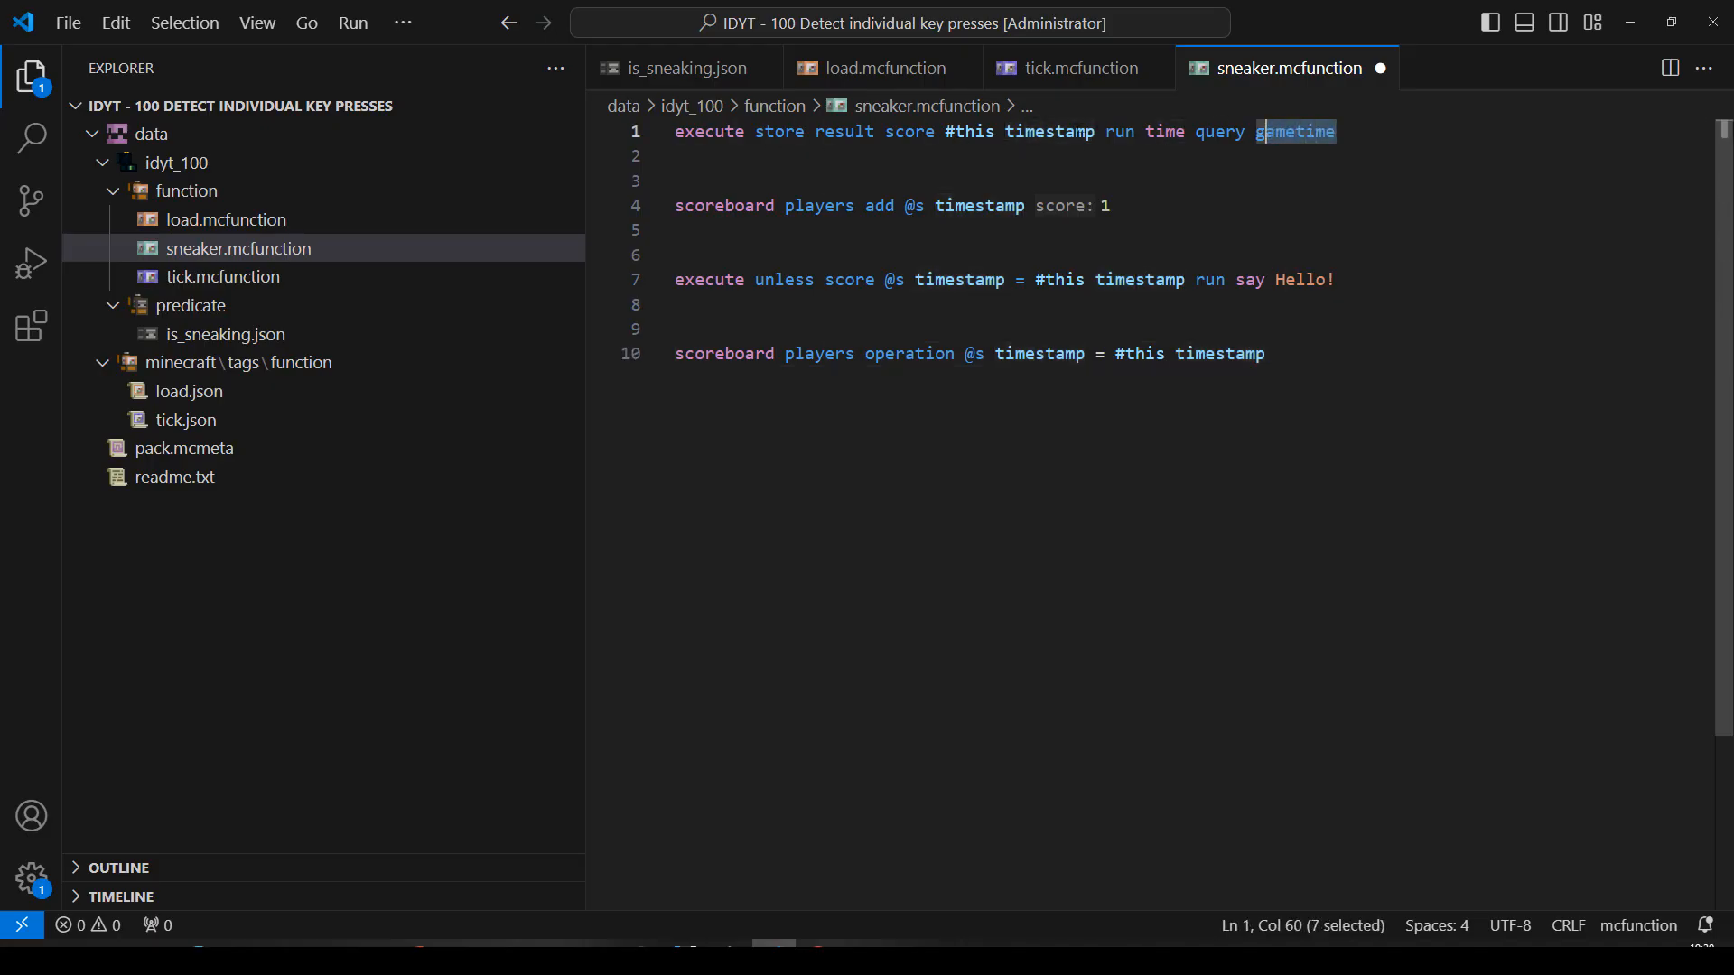
click(1033, 206)
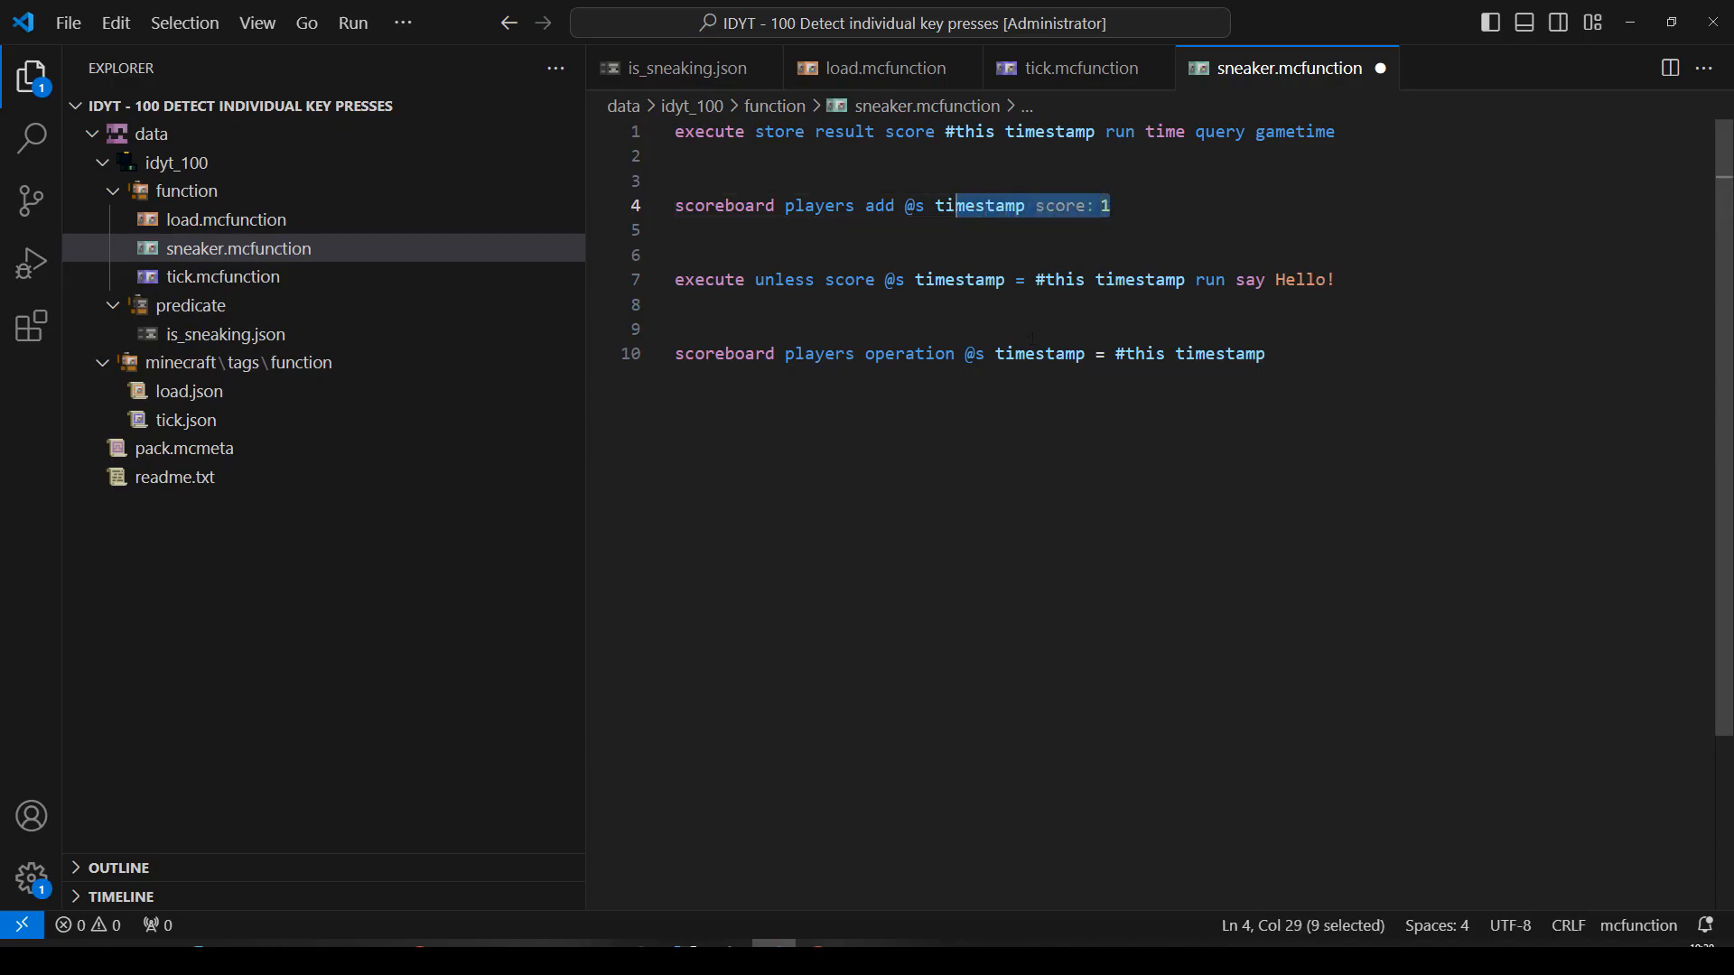
click(687, 156)
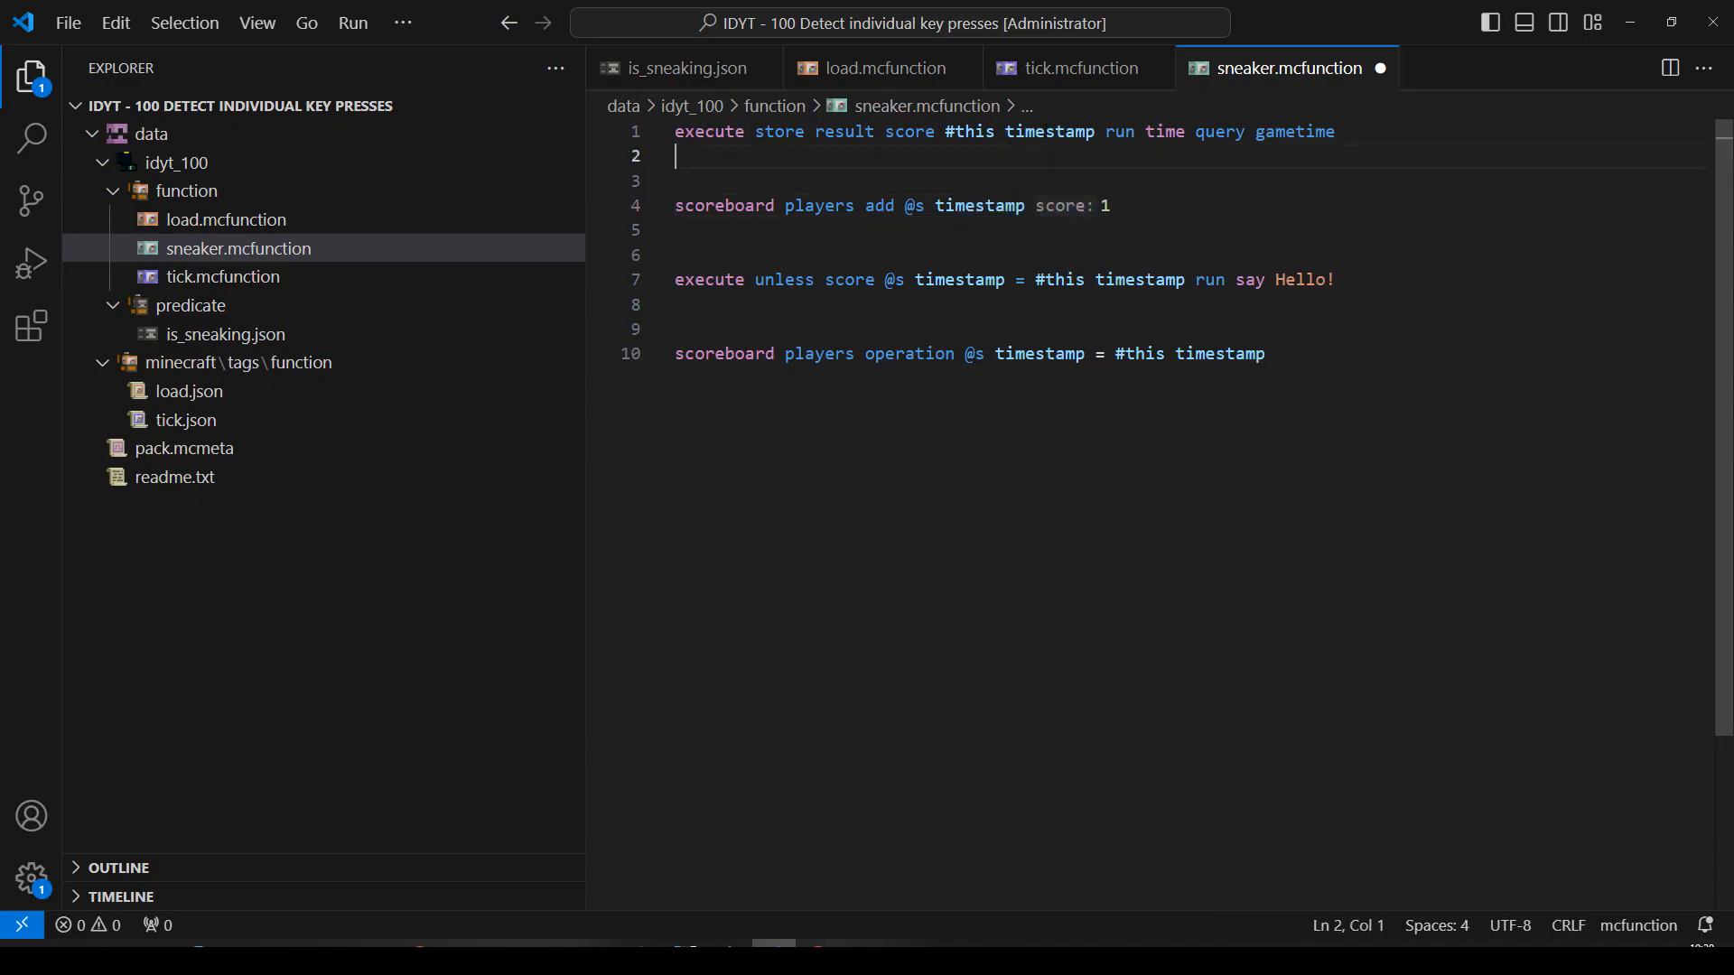
double_click(979, 206)
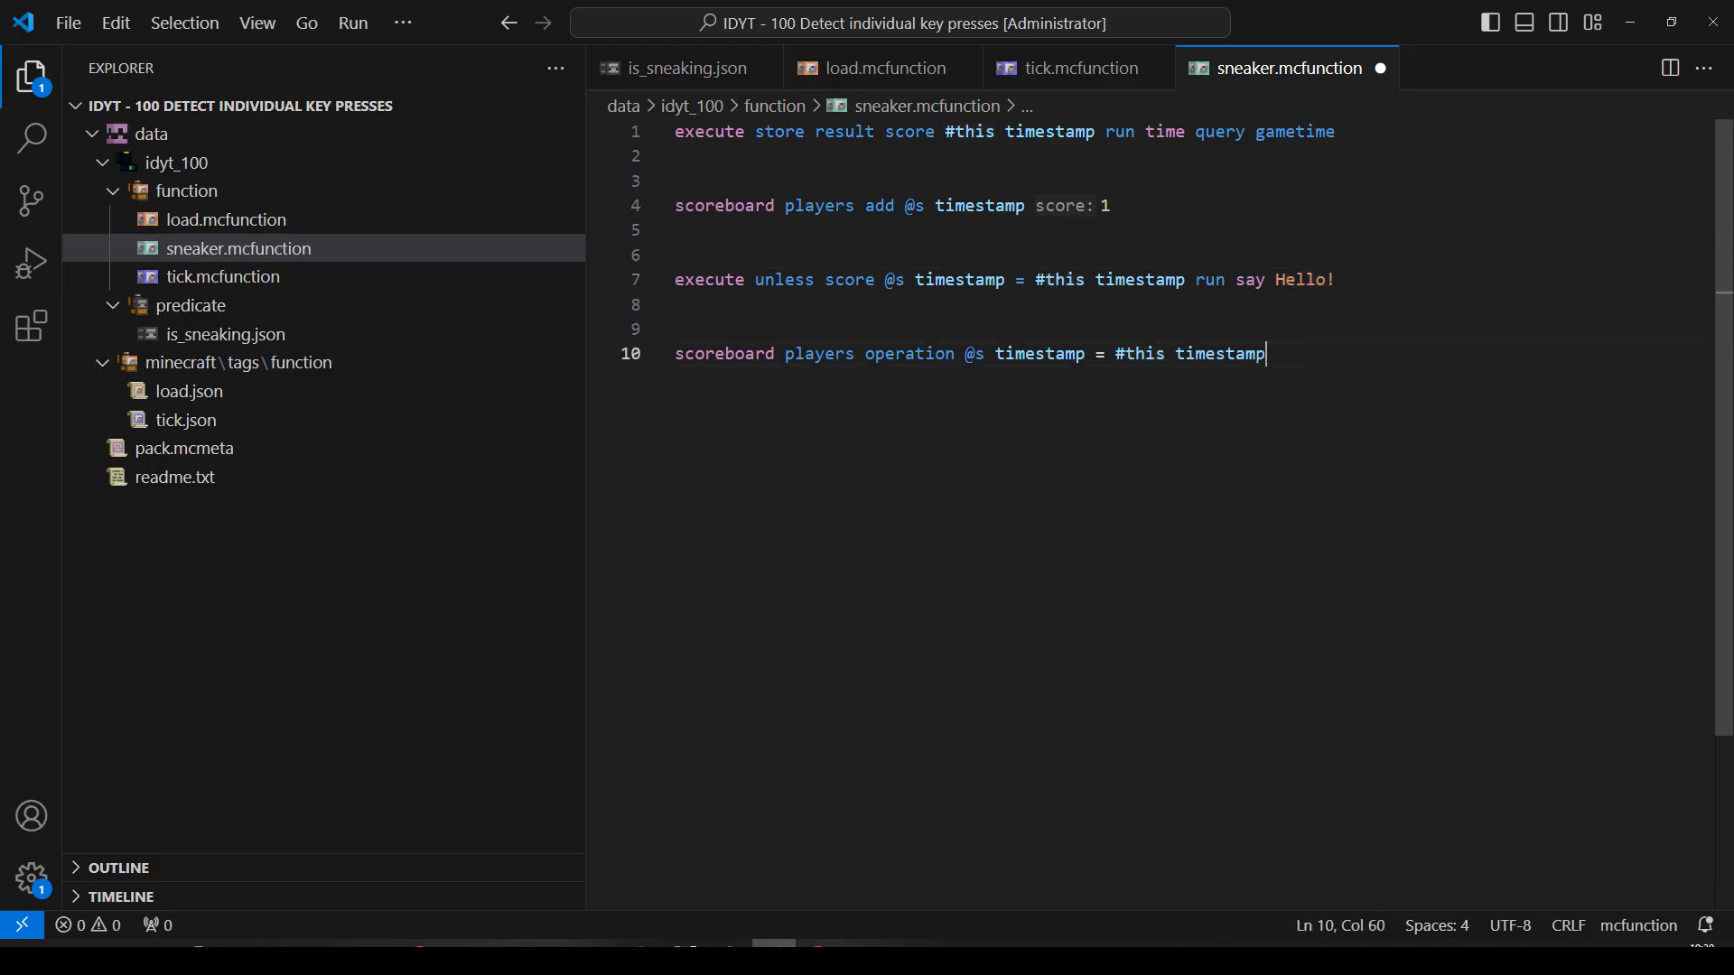
drag(1022, 354, 1264, 354)
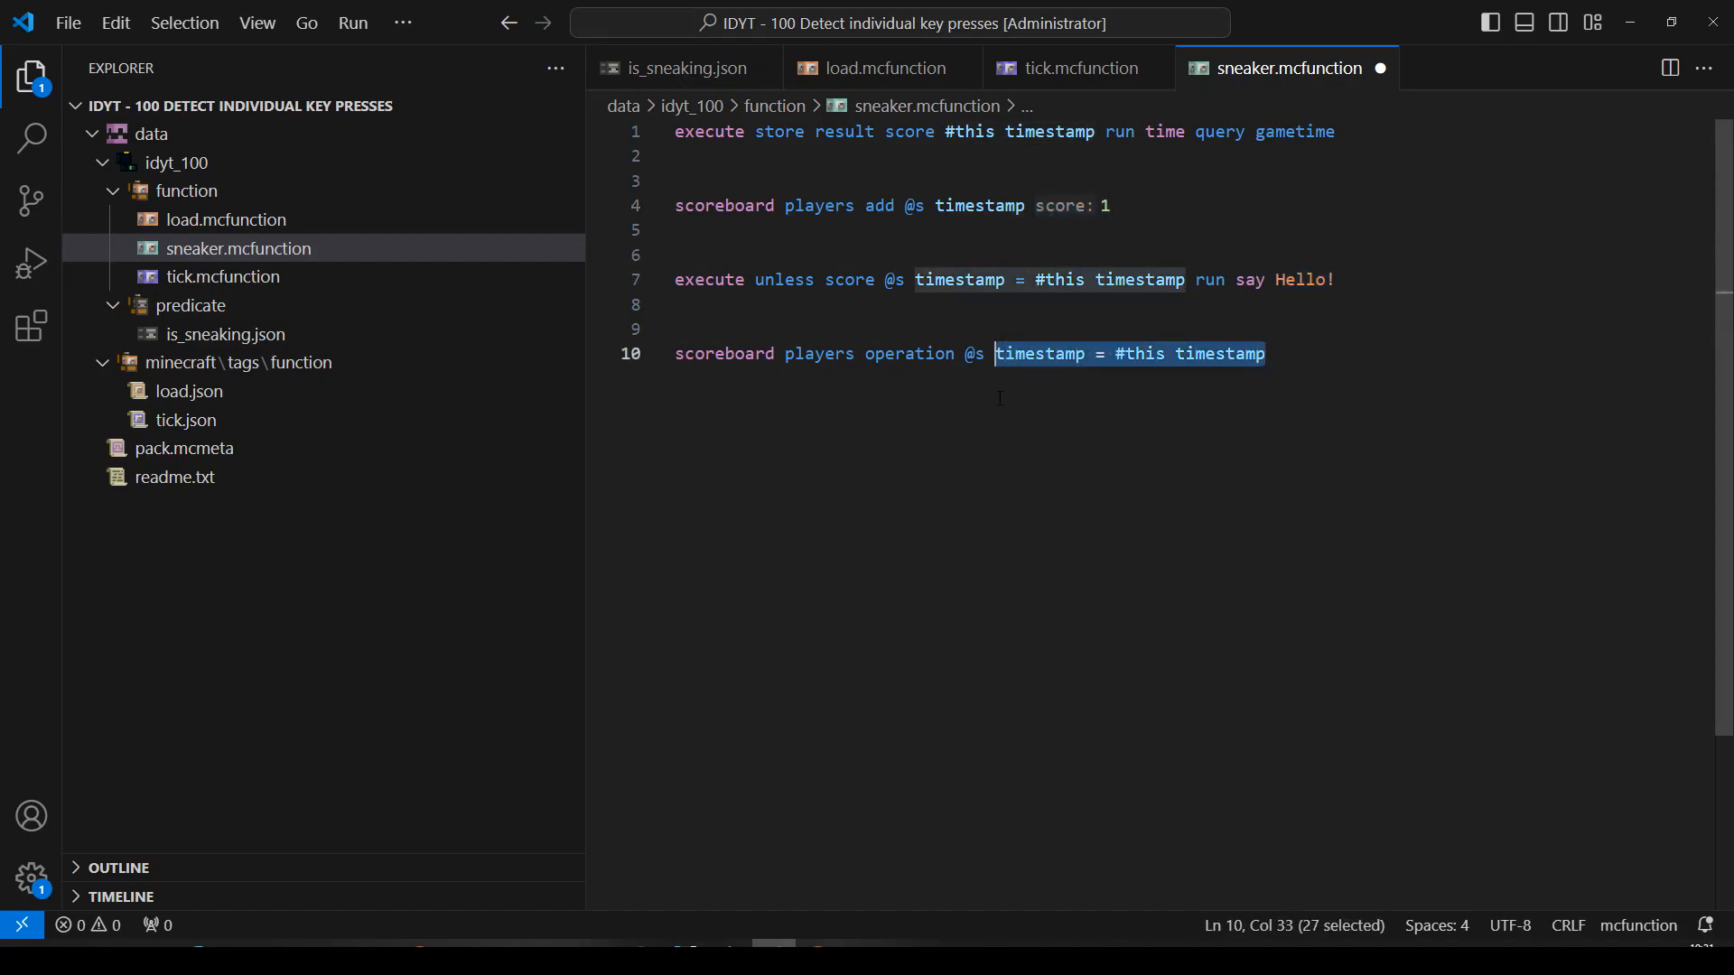
mouse_move(863, 569)
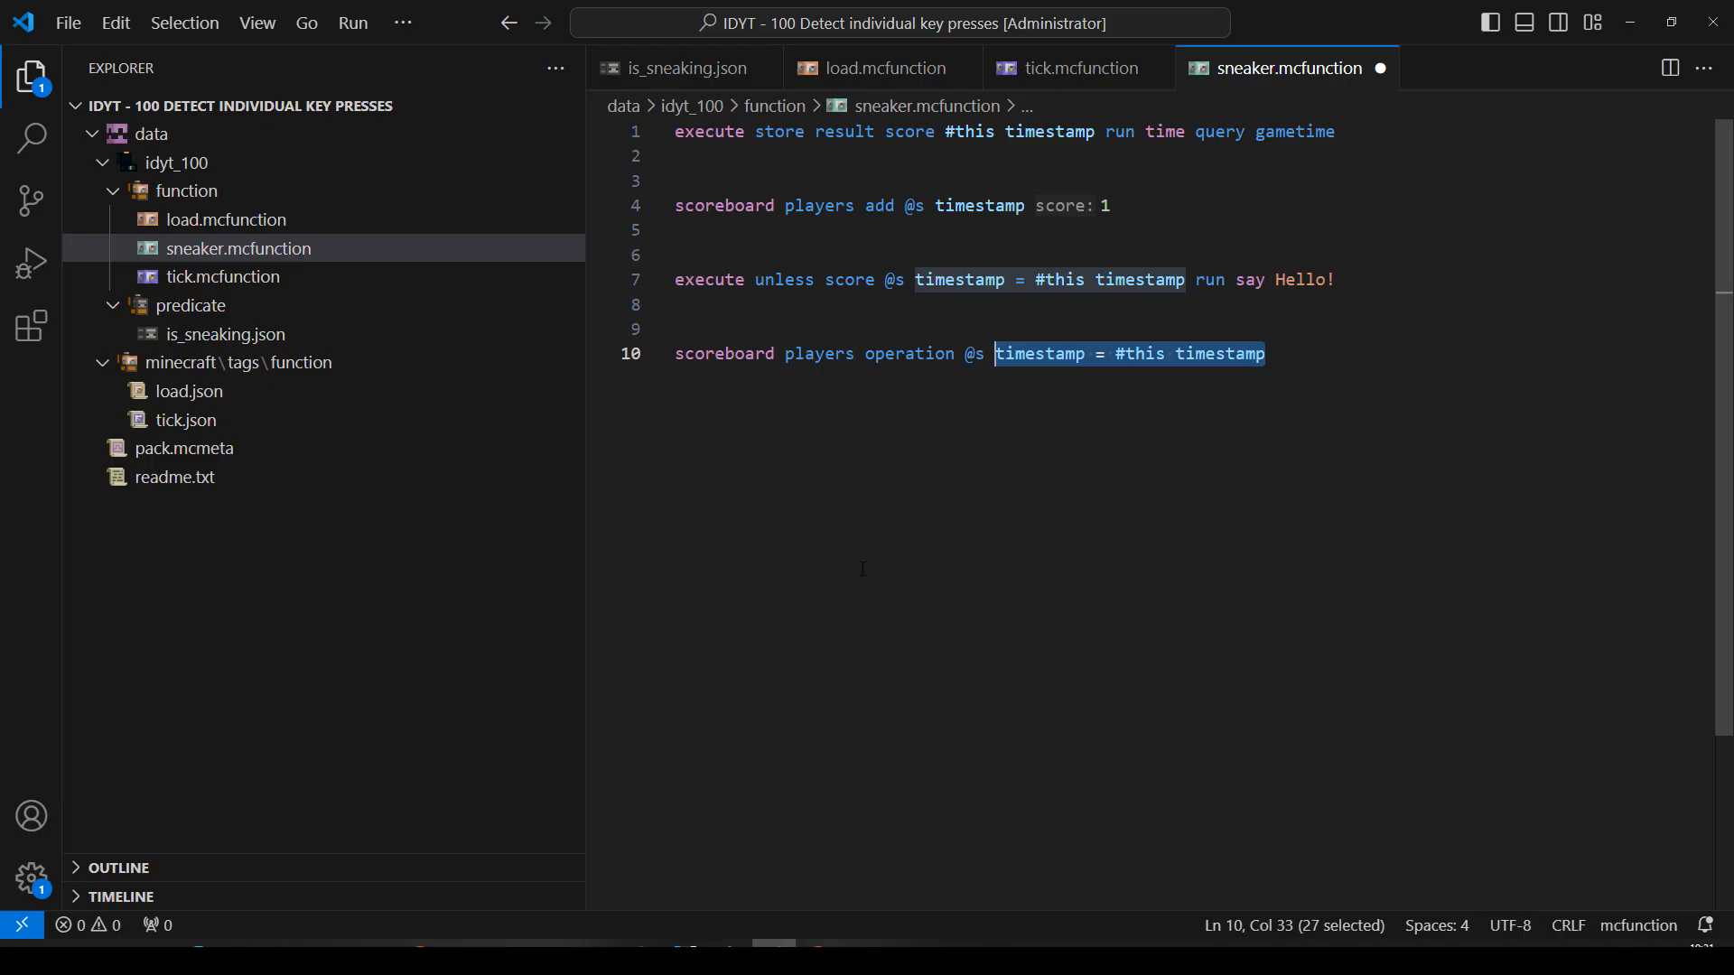